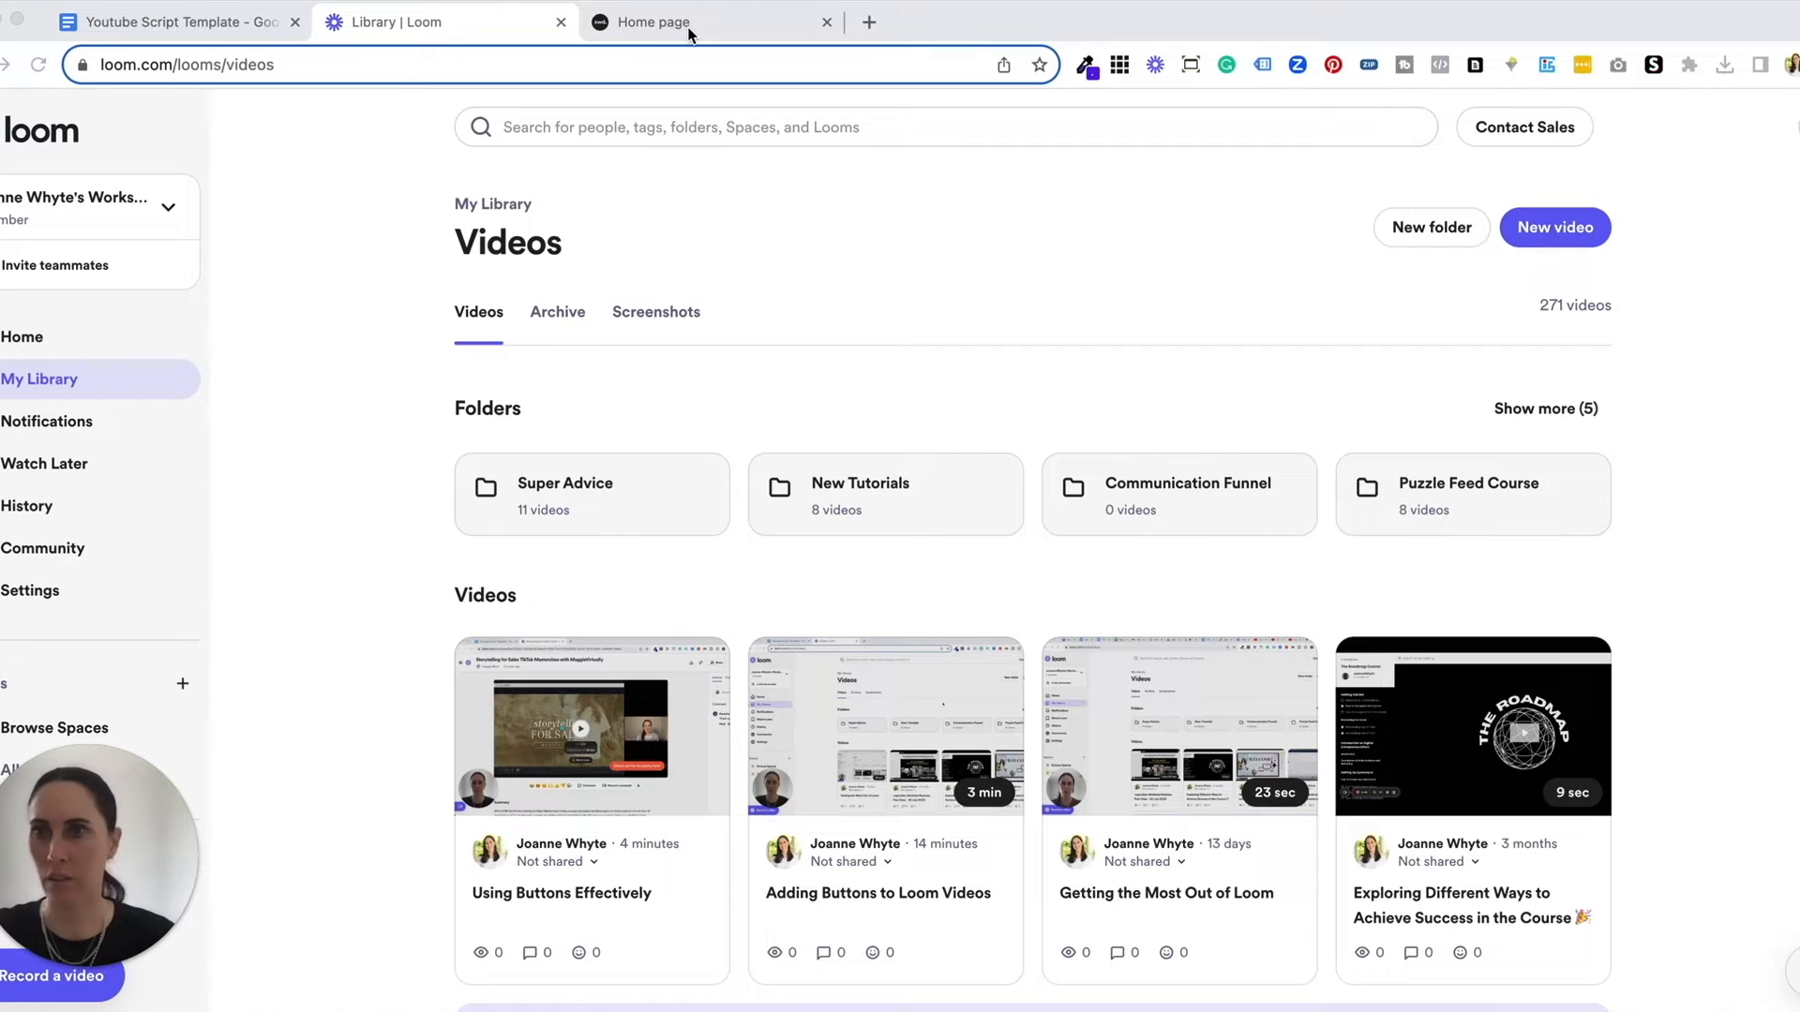
Step: Switch to the Youtube Script Template document tab
left_click(169, 21)
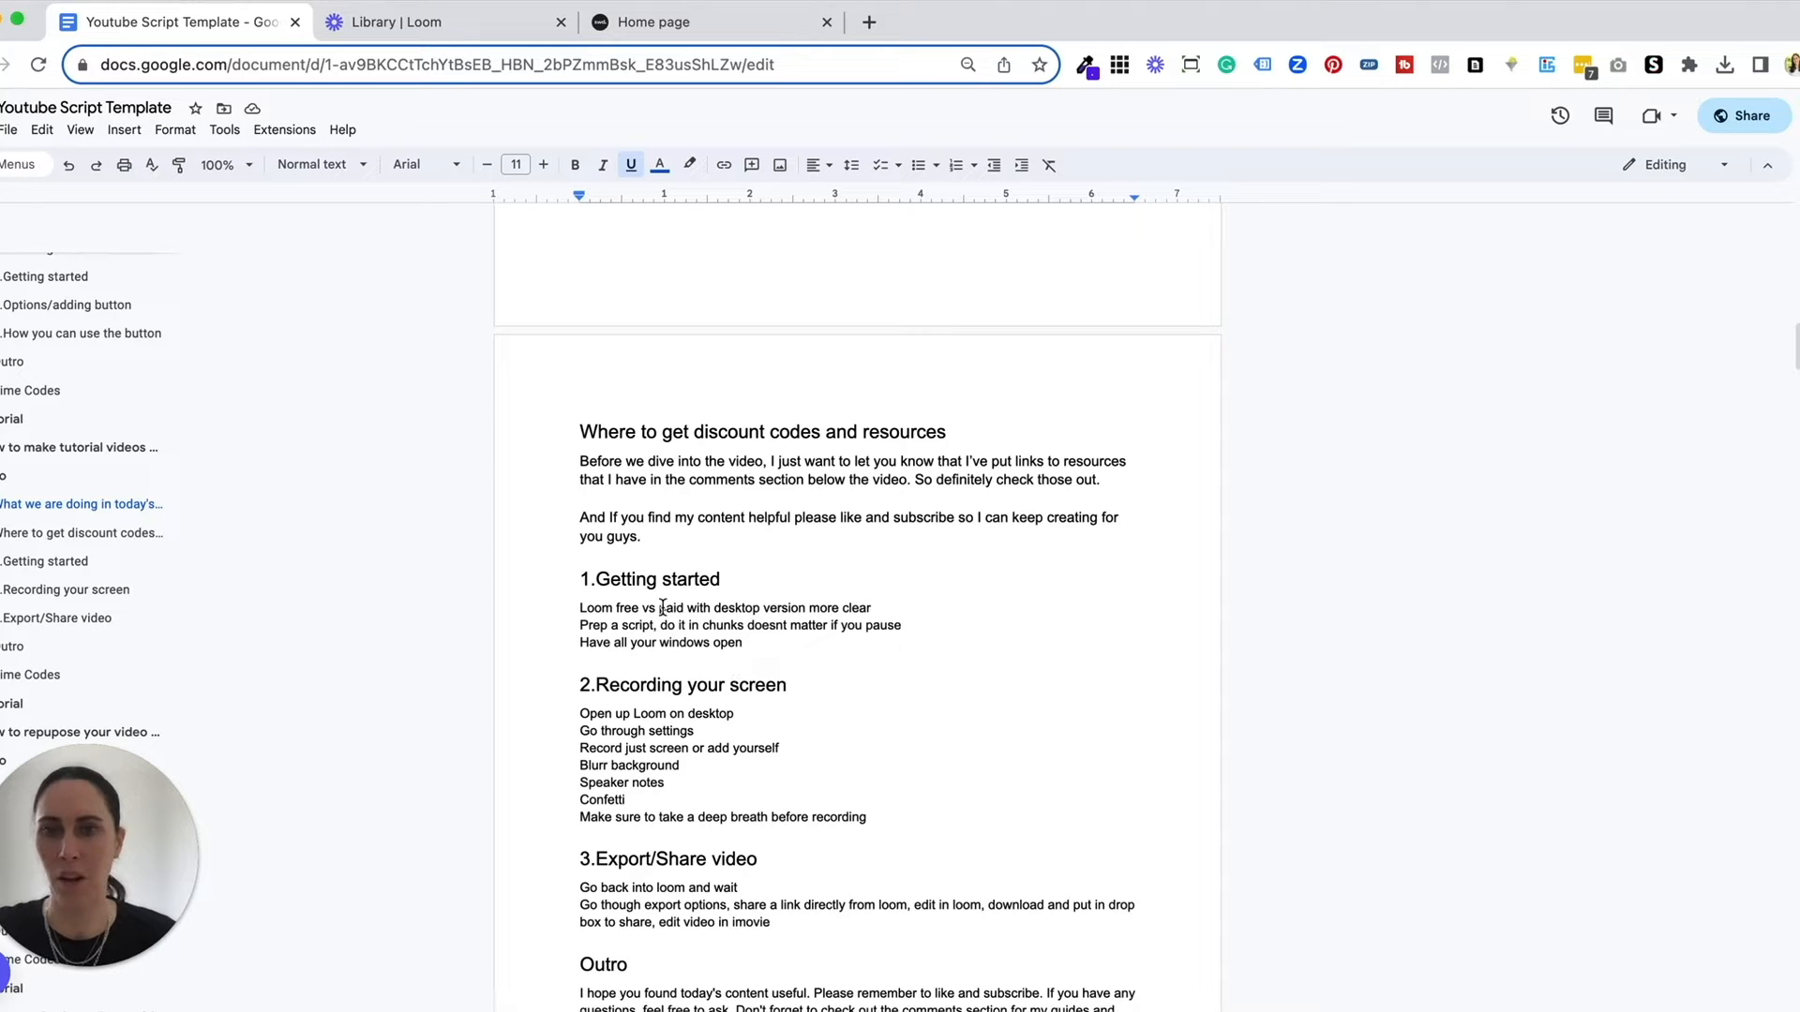
mouse_move(699, 683)
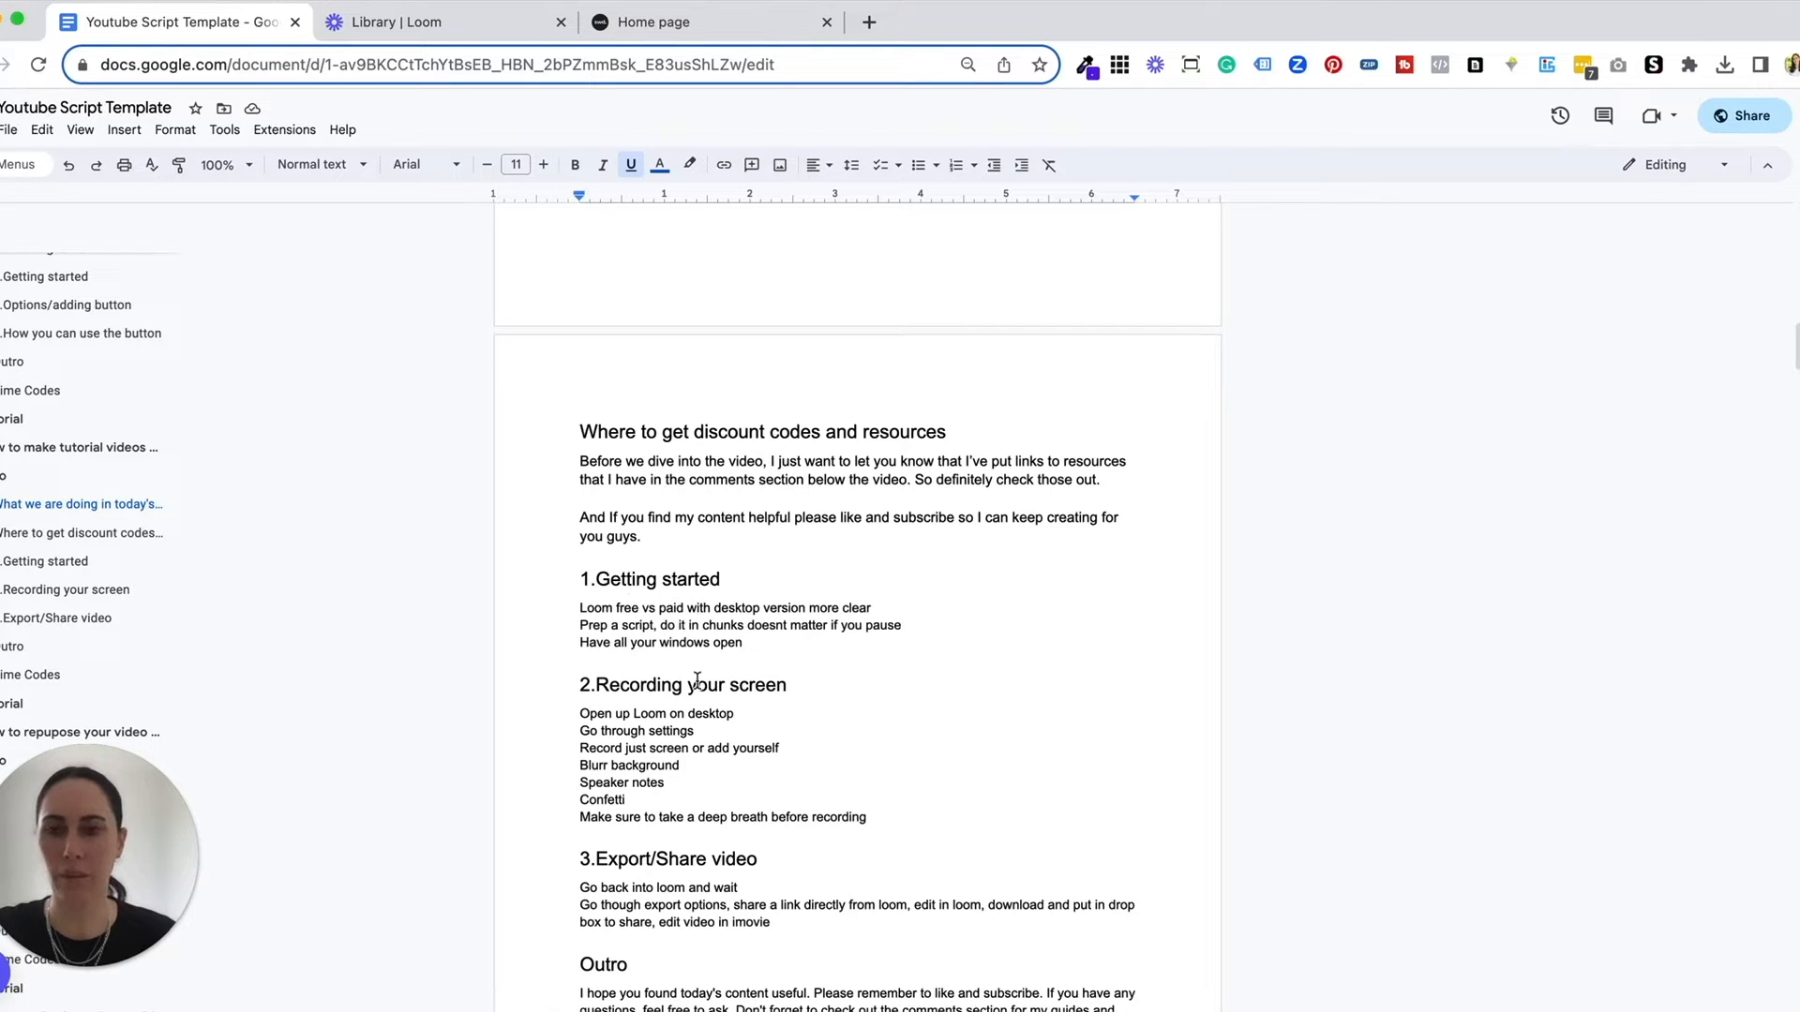
mouse_move(446, 241)
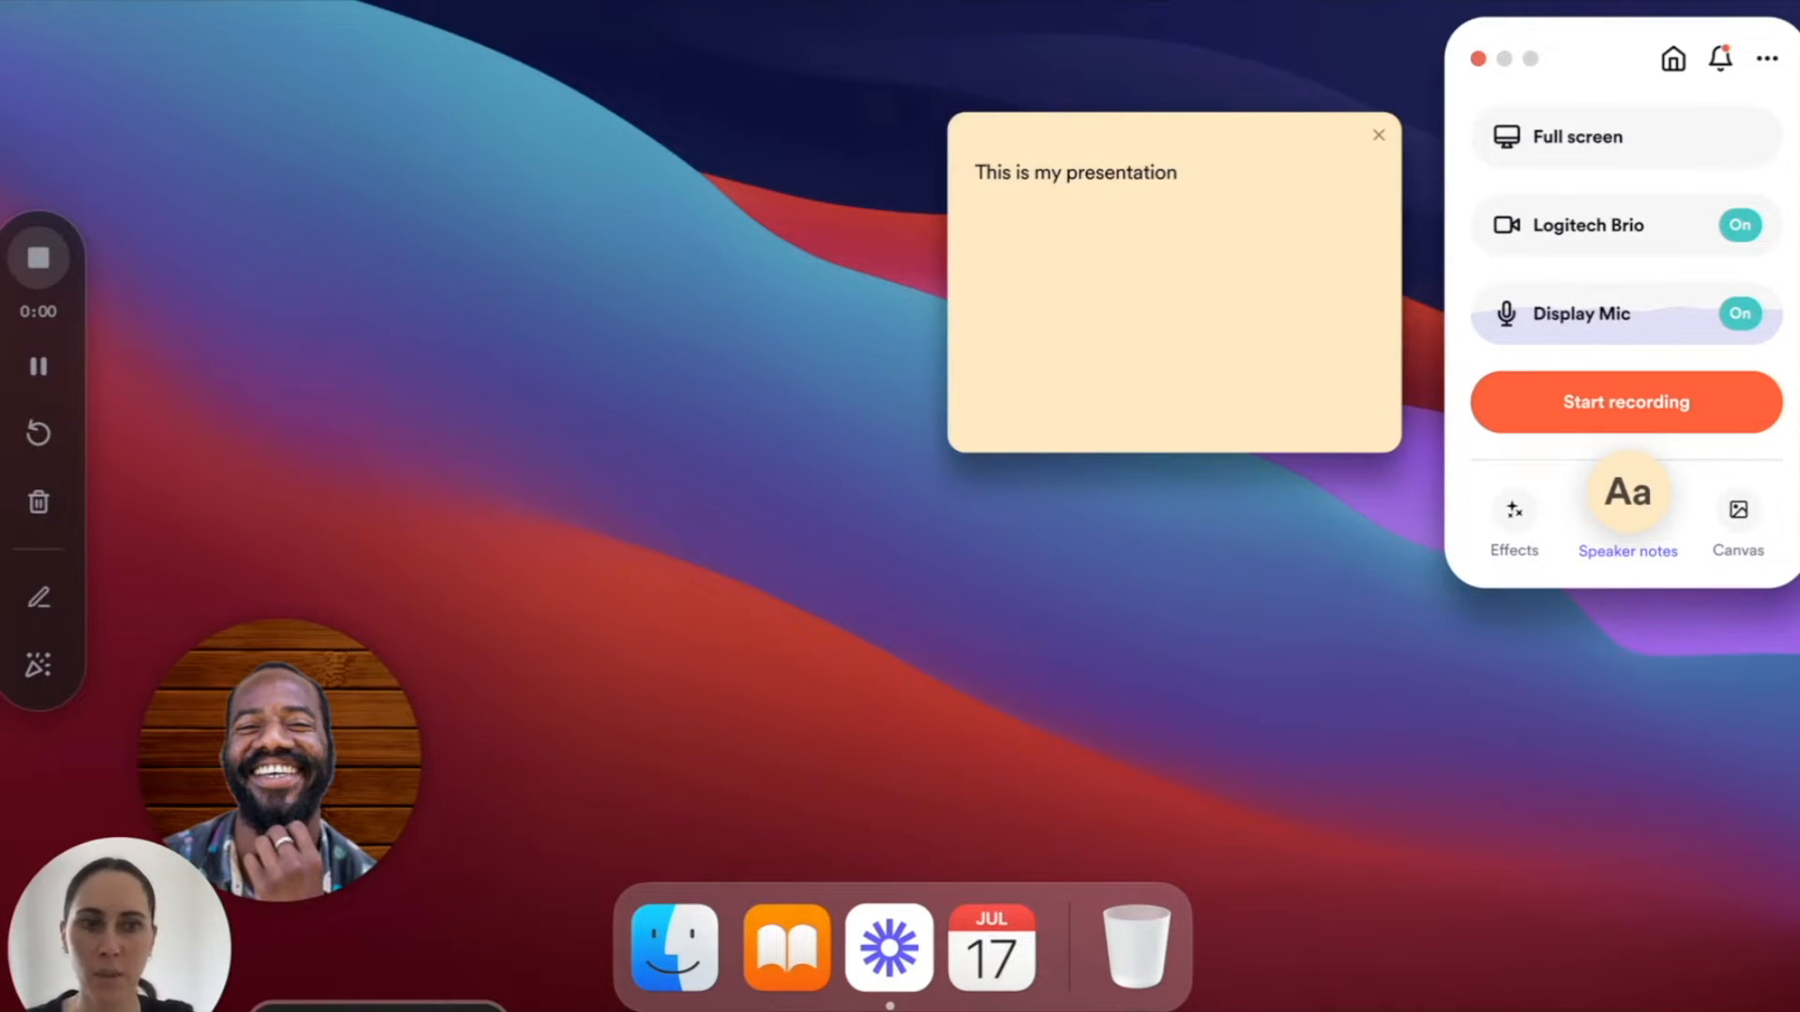
mouse_move(1598, 474)
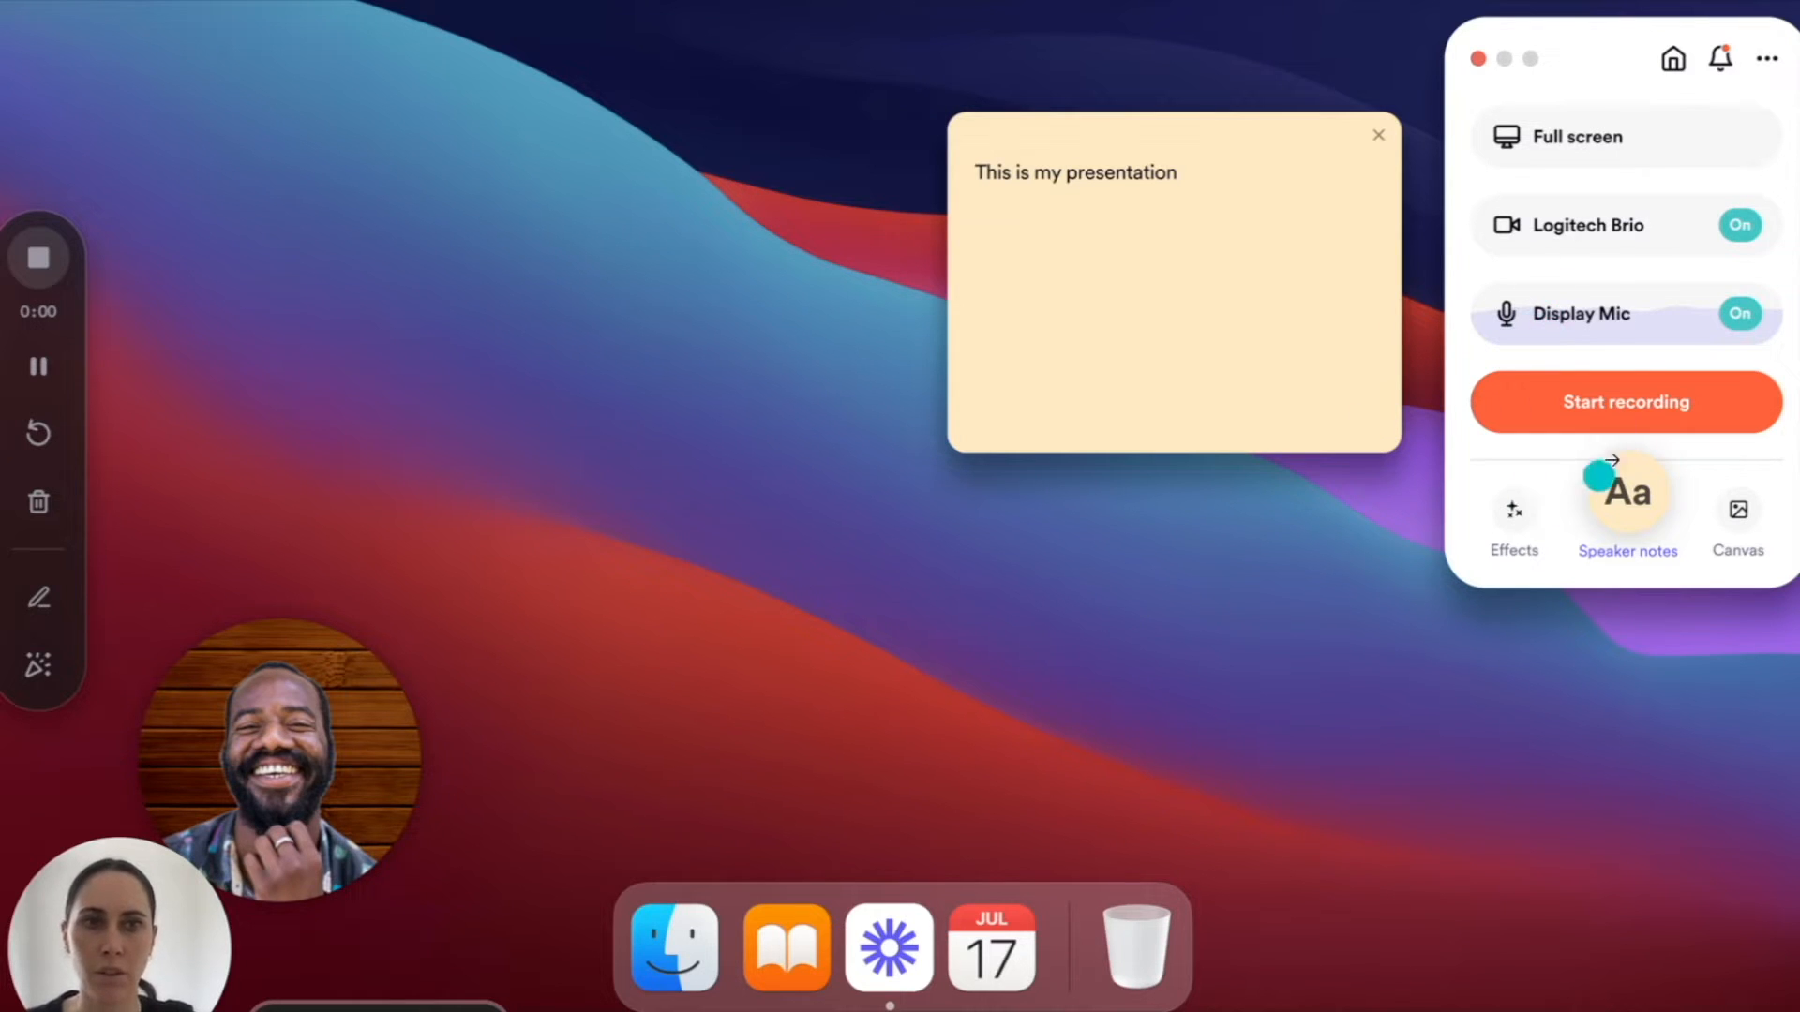
mouse_move(1549, 527)
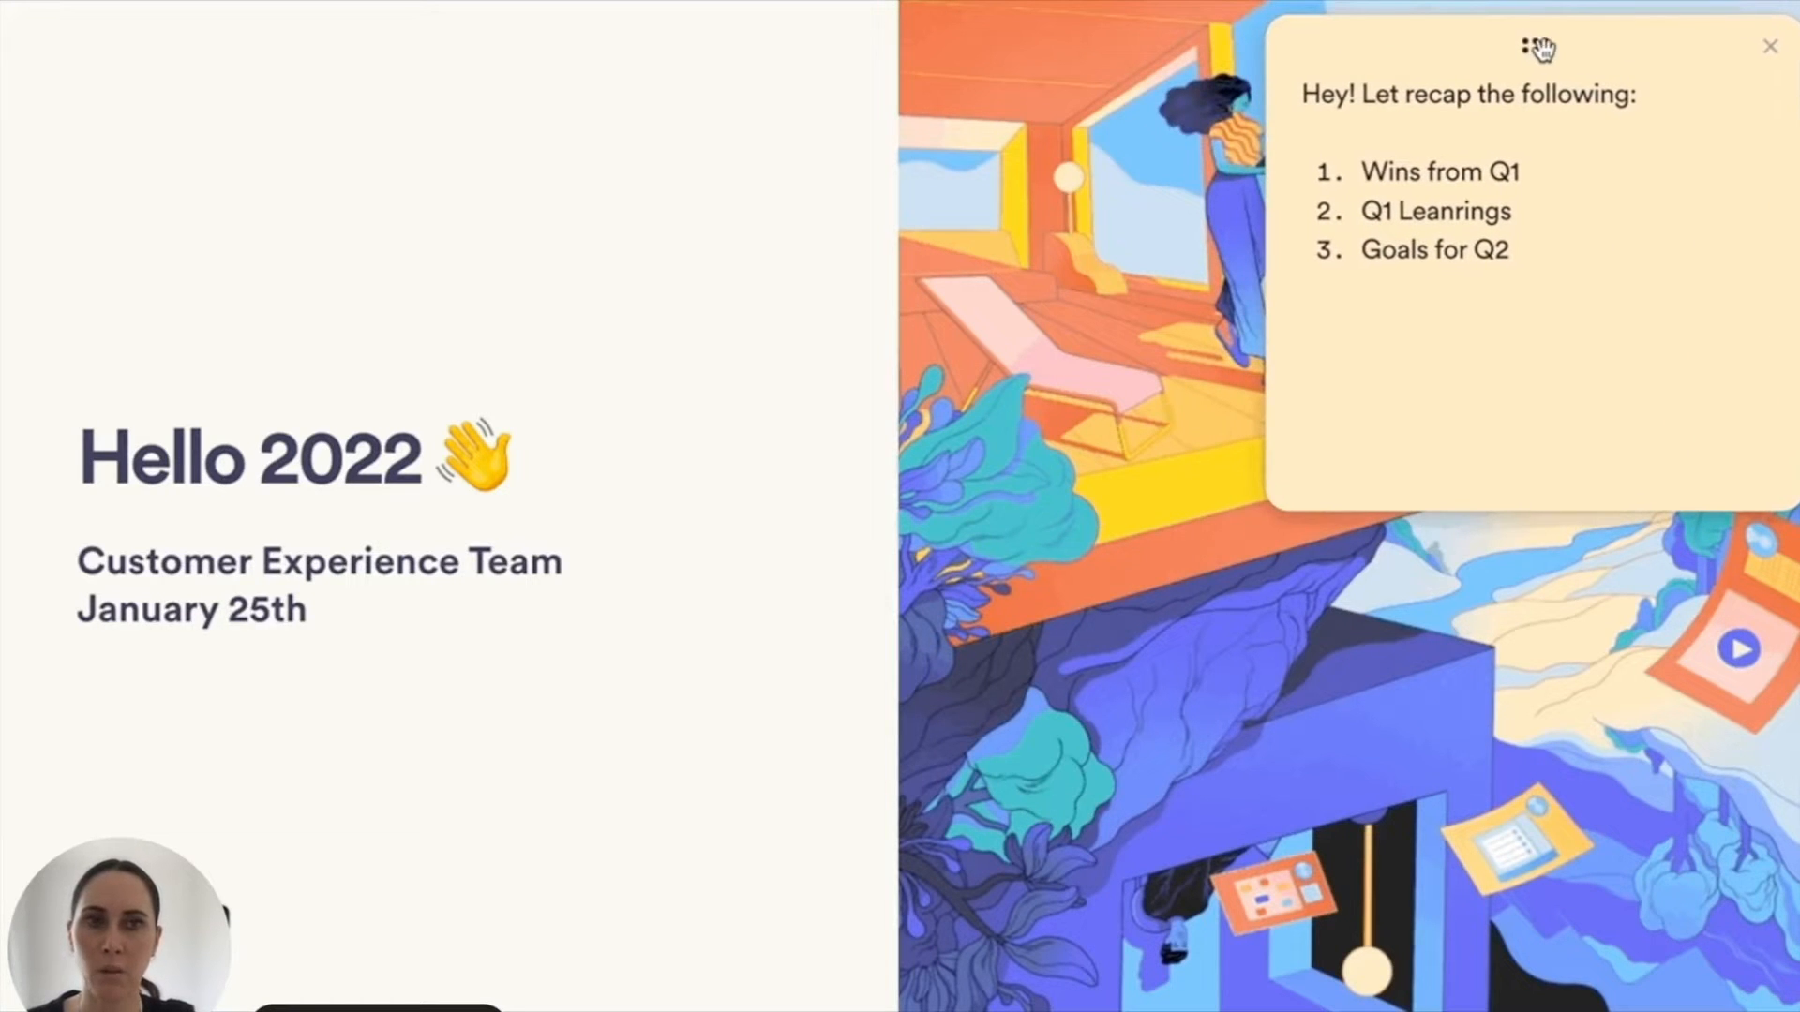
Step: Drag the speaker notes window beside the presentation slide
left_click_drag(1533, 46, 1148, 46)
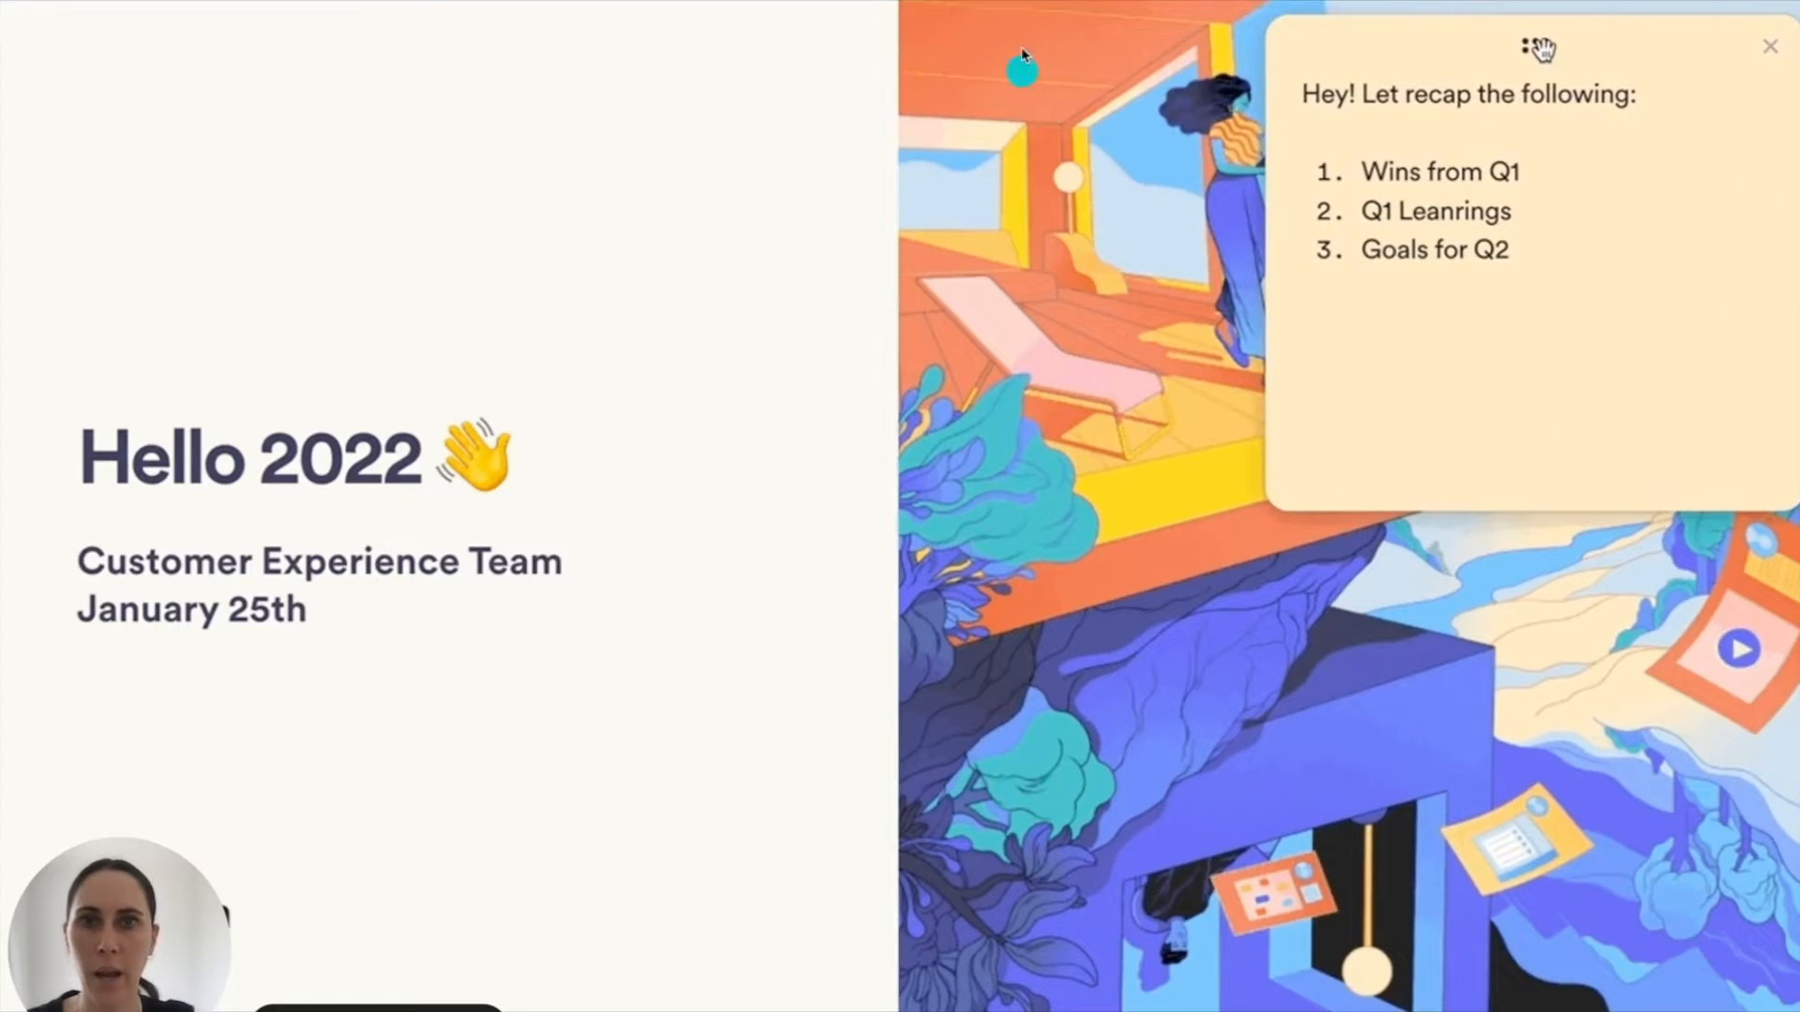
left_click_drag(1539, 46, 1147, 46)
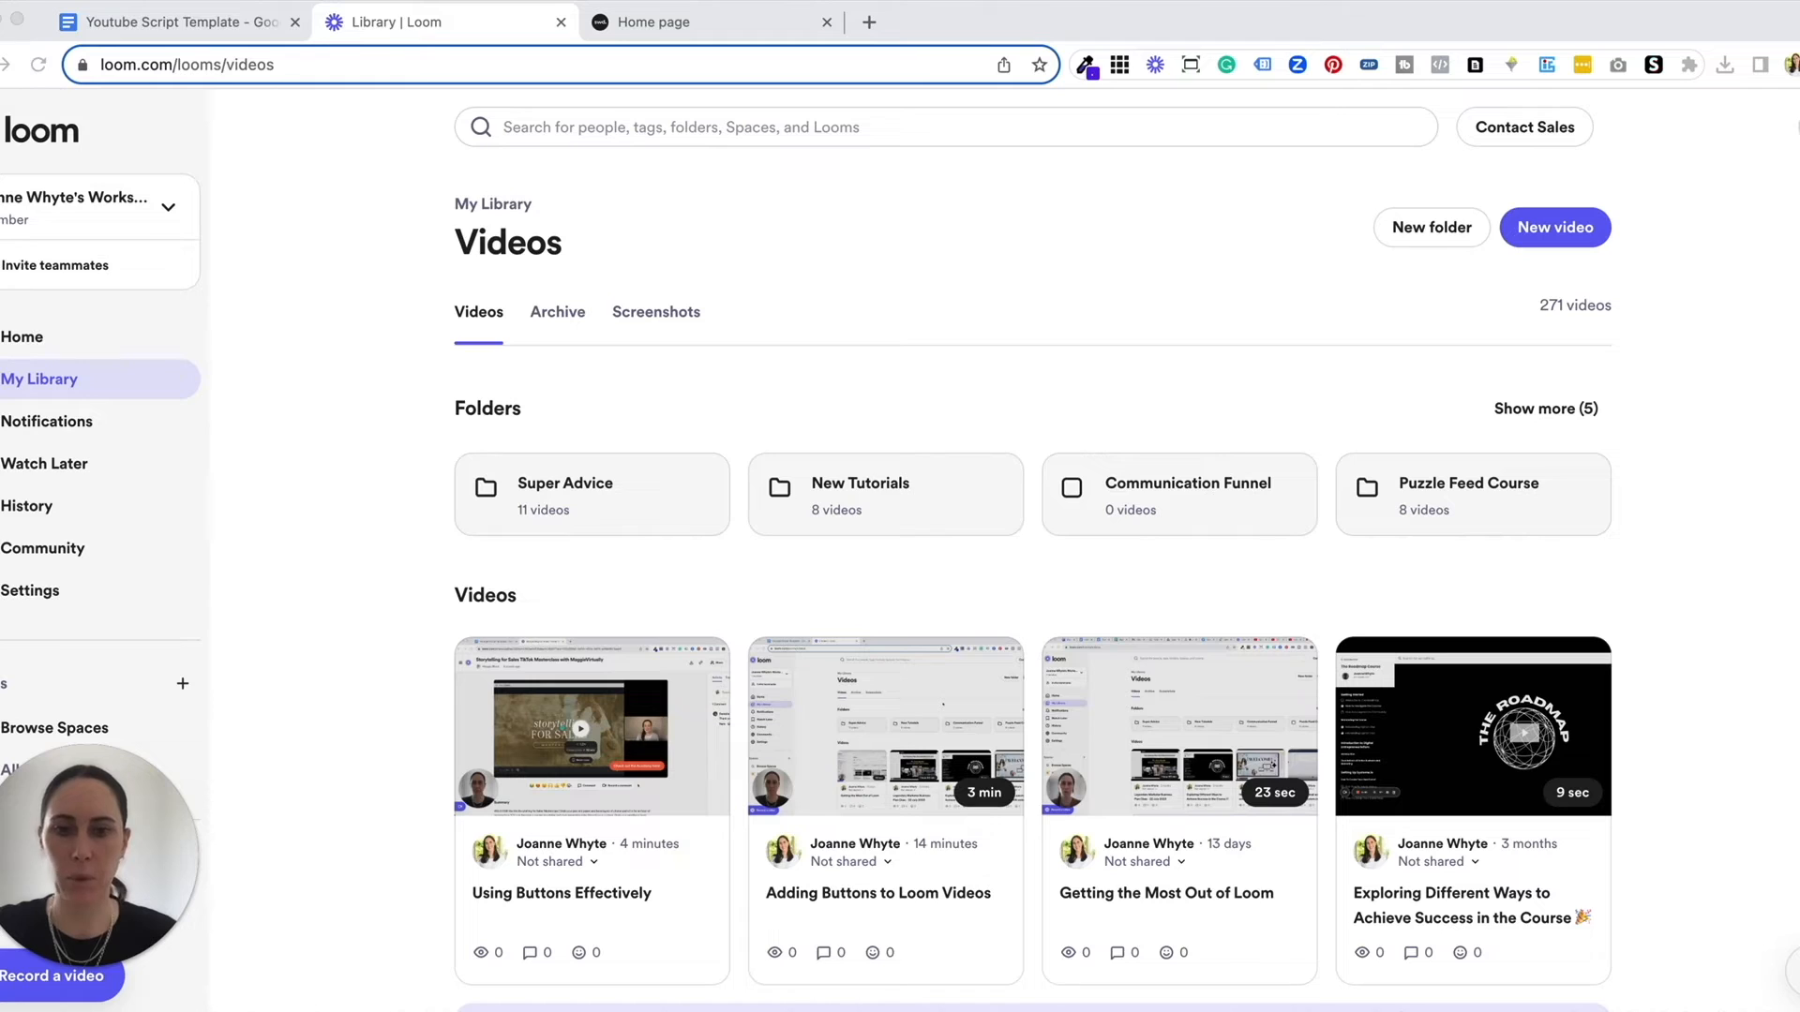
mouse_move(1380, 286)
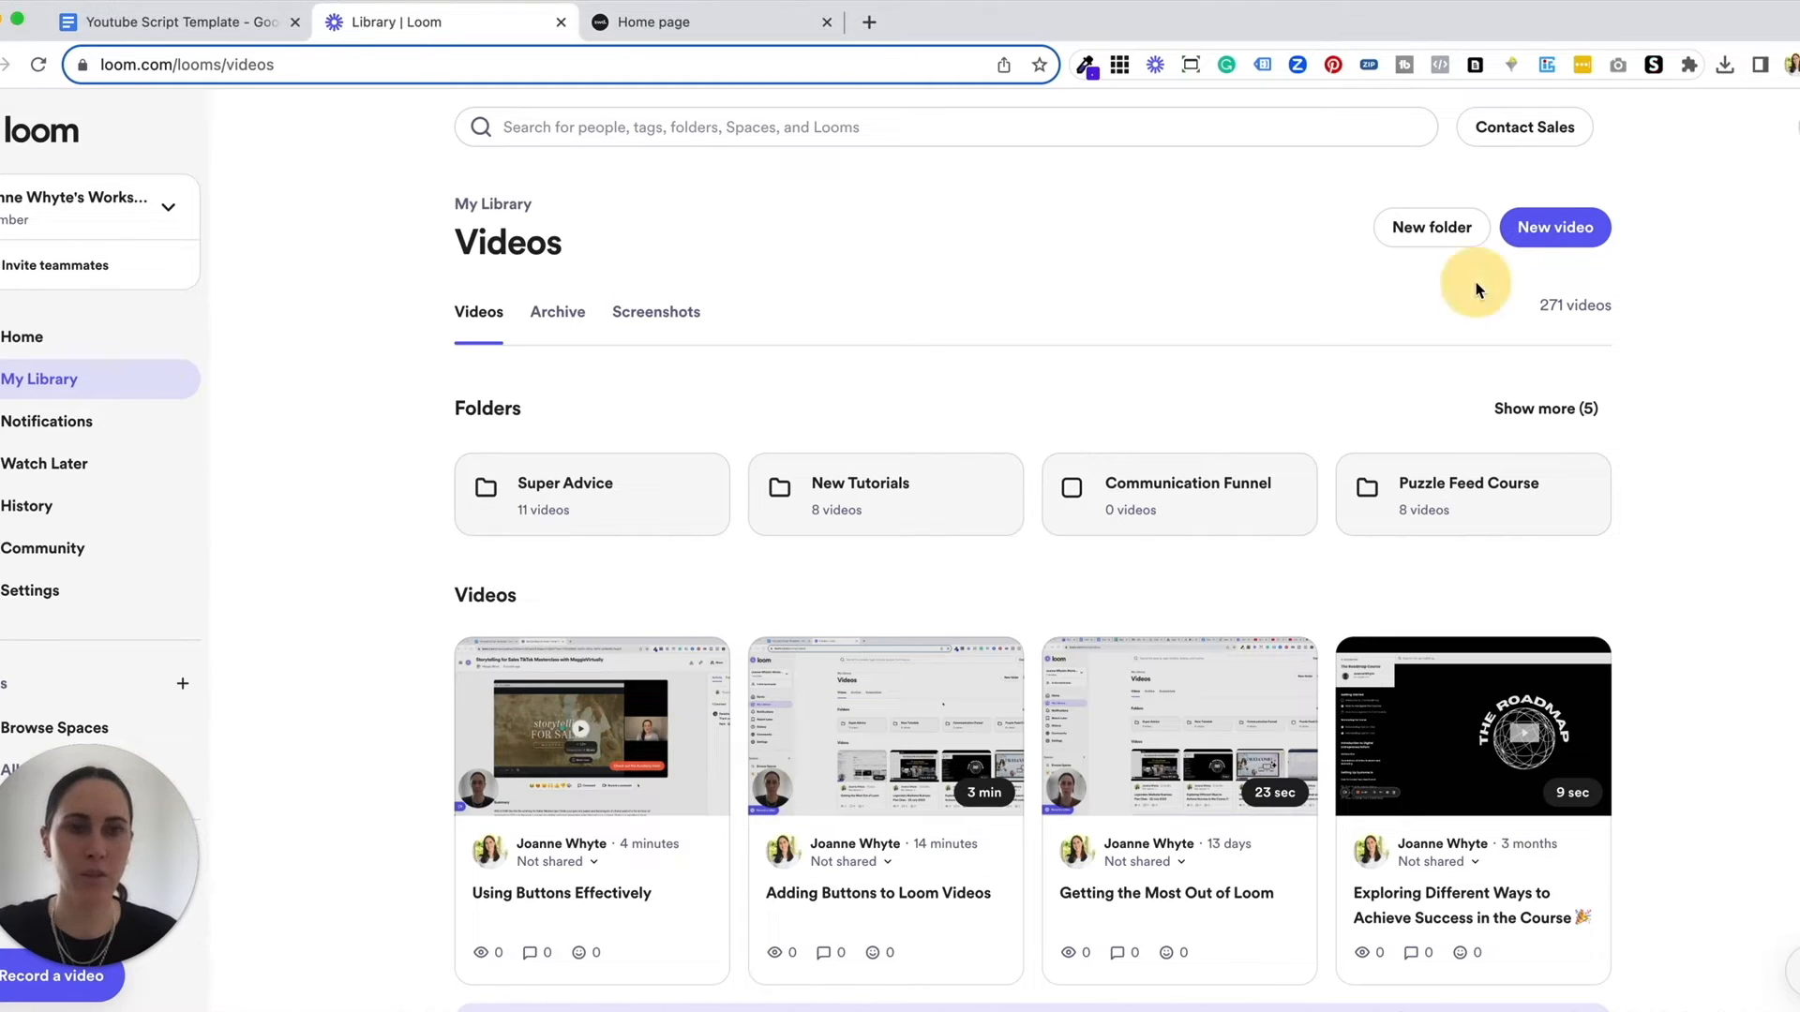
Step: Choose New video, then Record a video, to launch the Loom recorder
left_click(1554, 227)
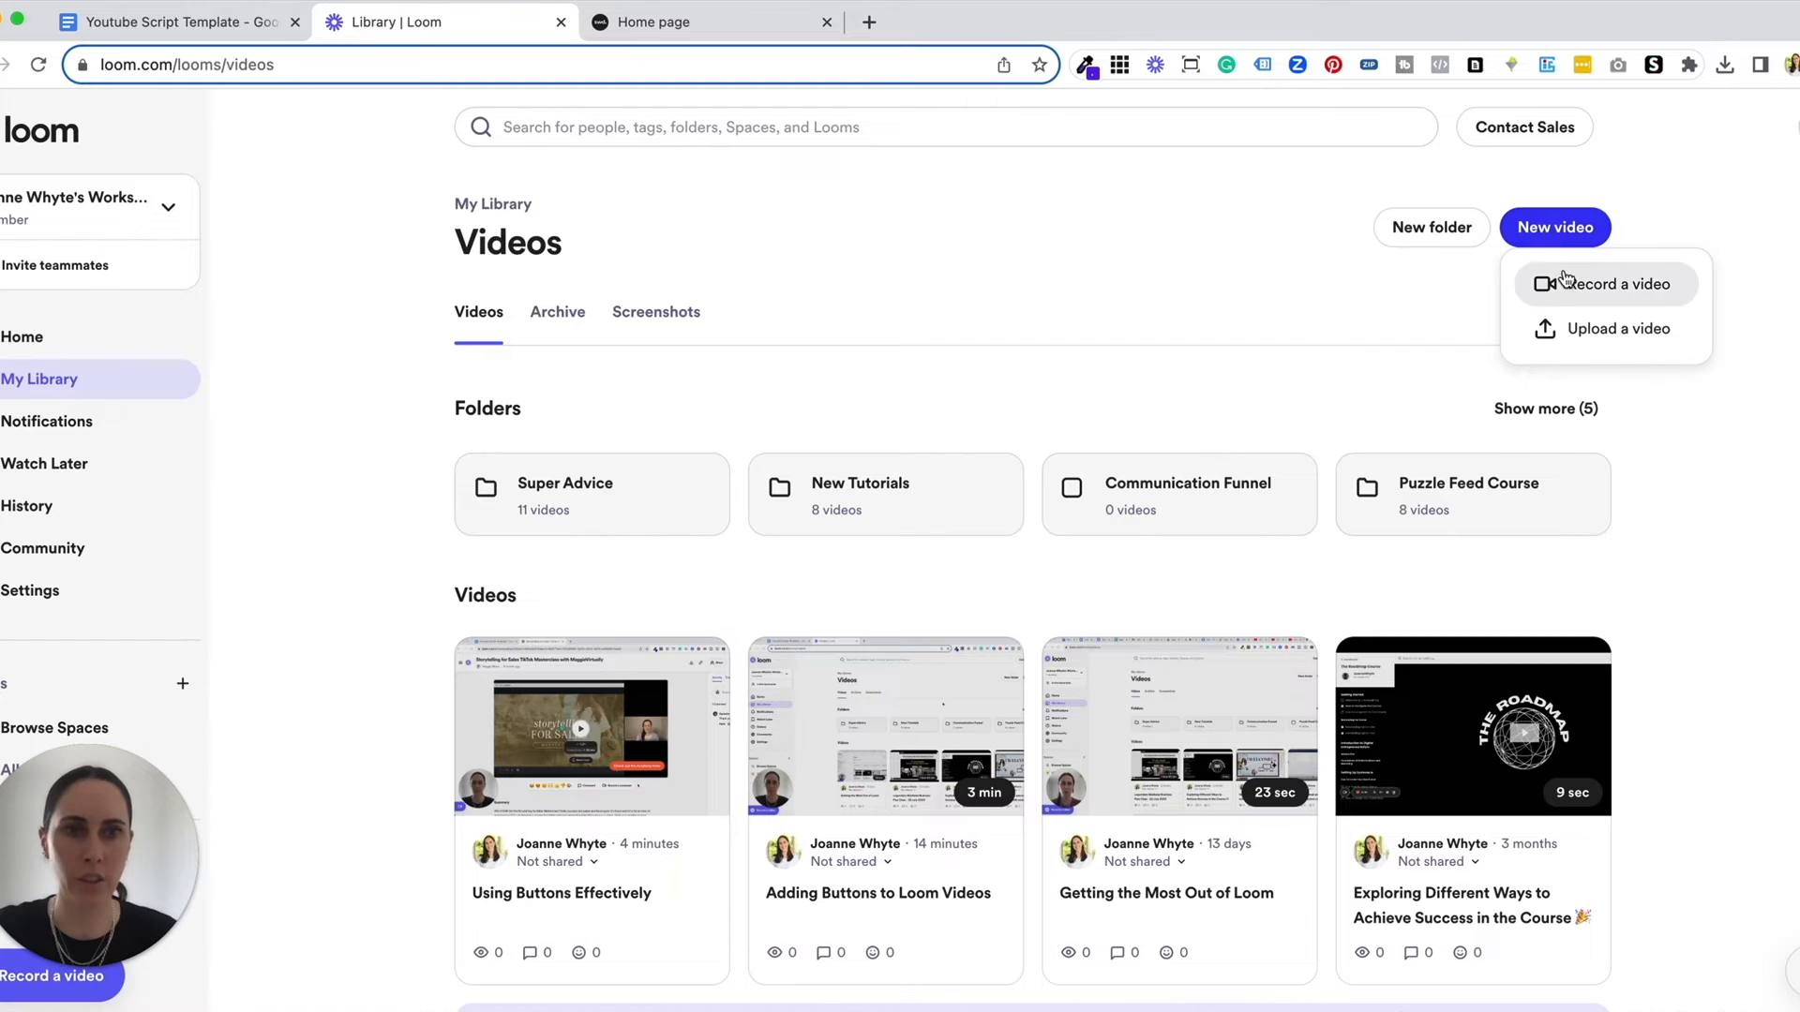
left_click(1605, 284)
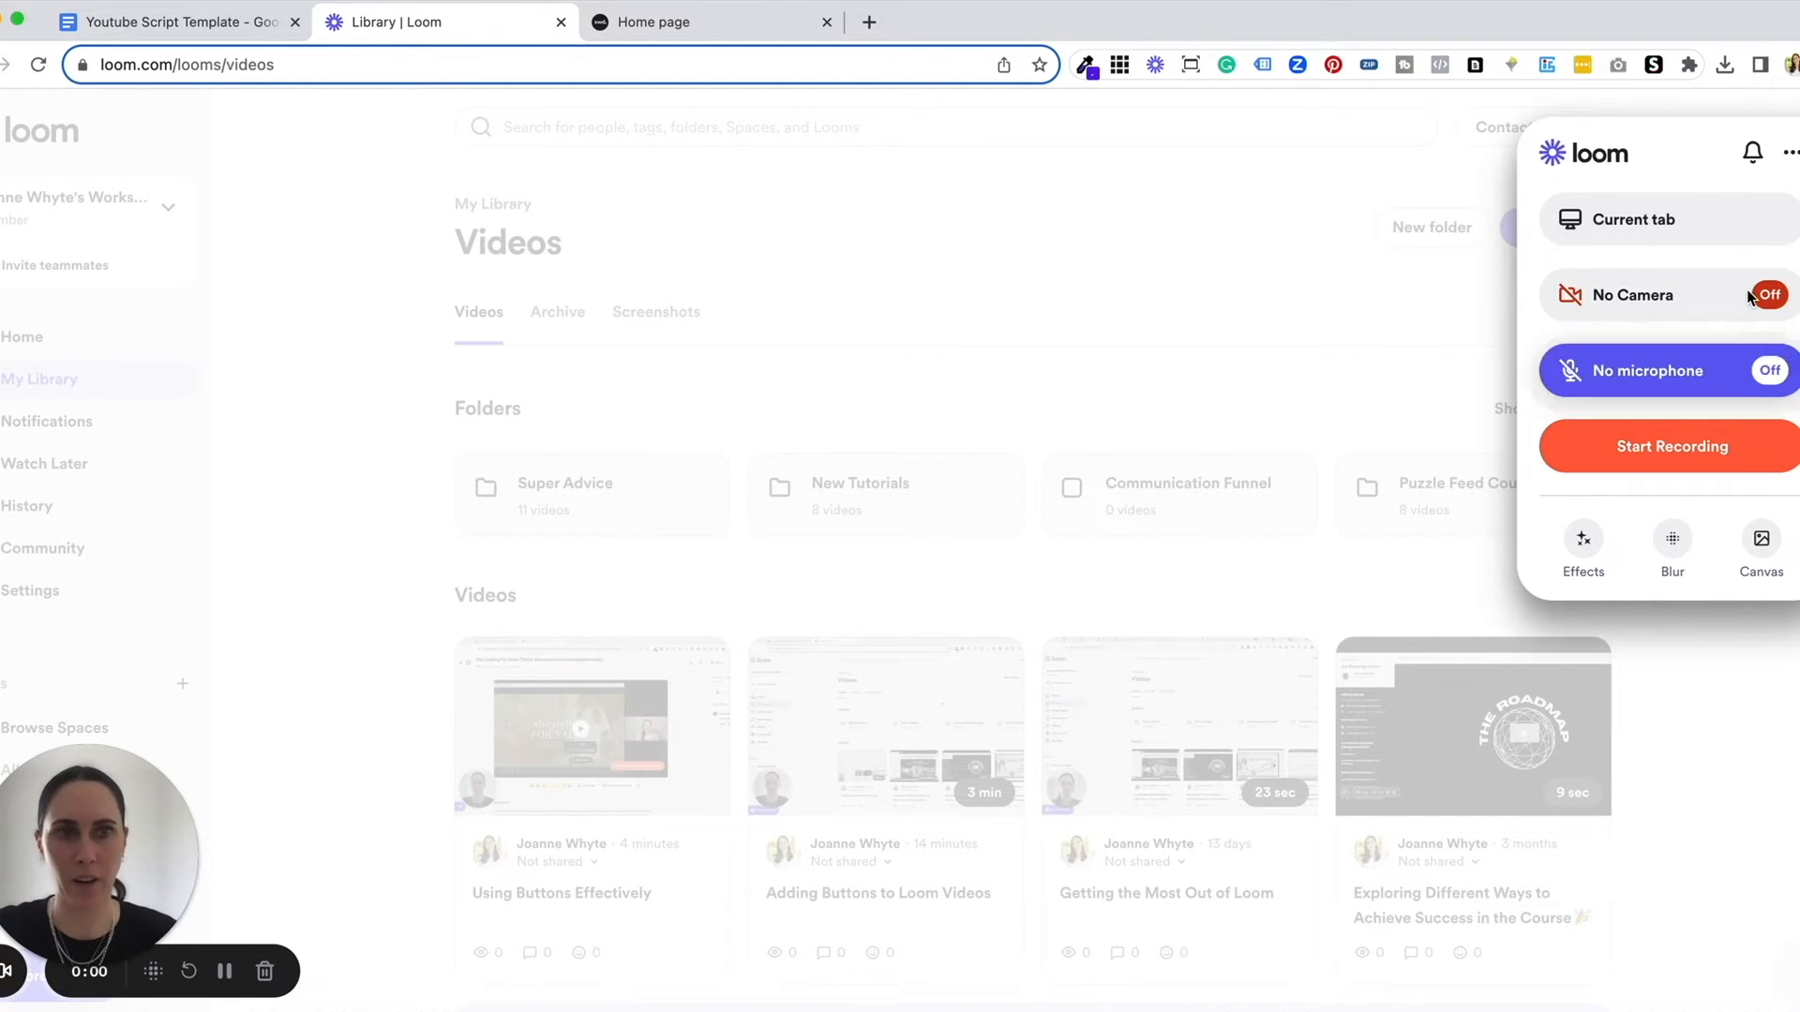
left_click(1646, 219)
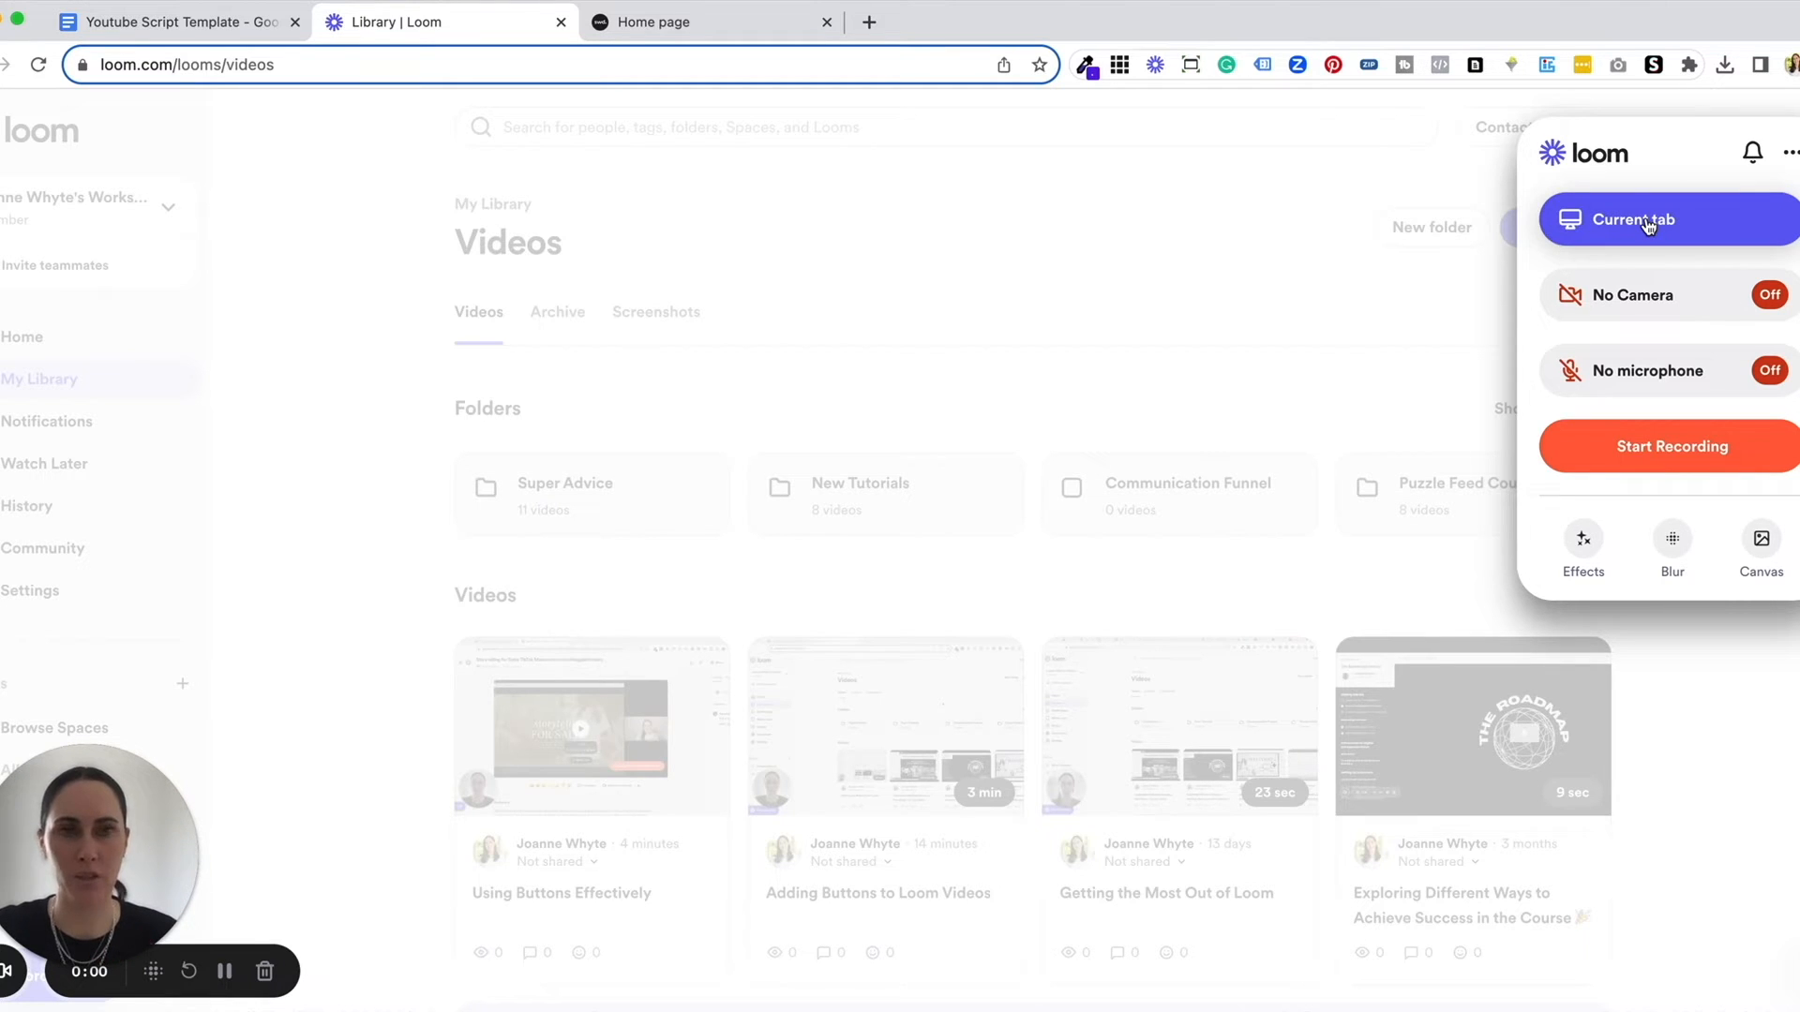
mouse_move(1714, 235)
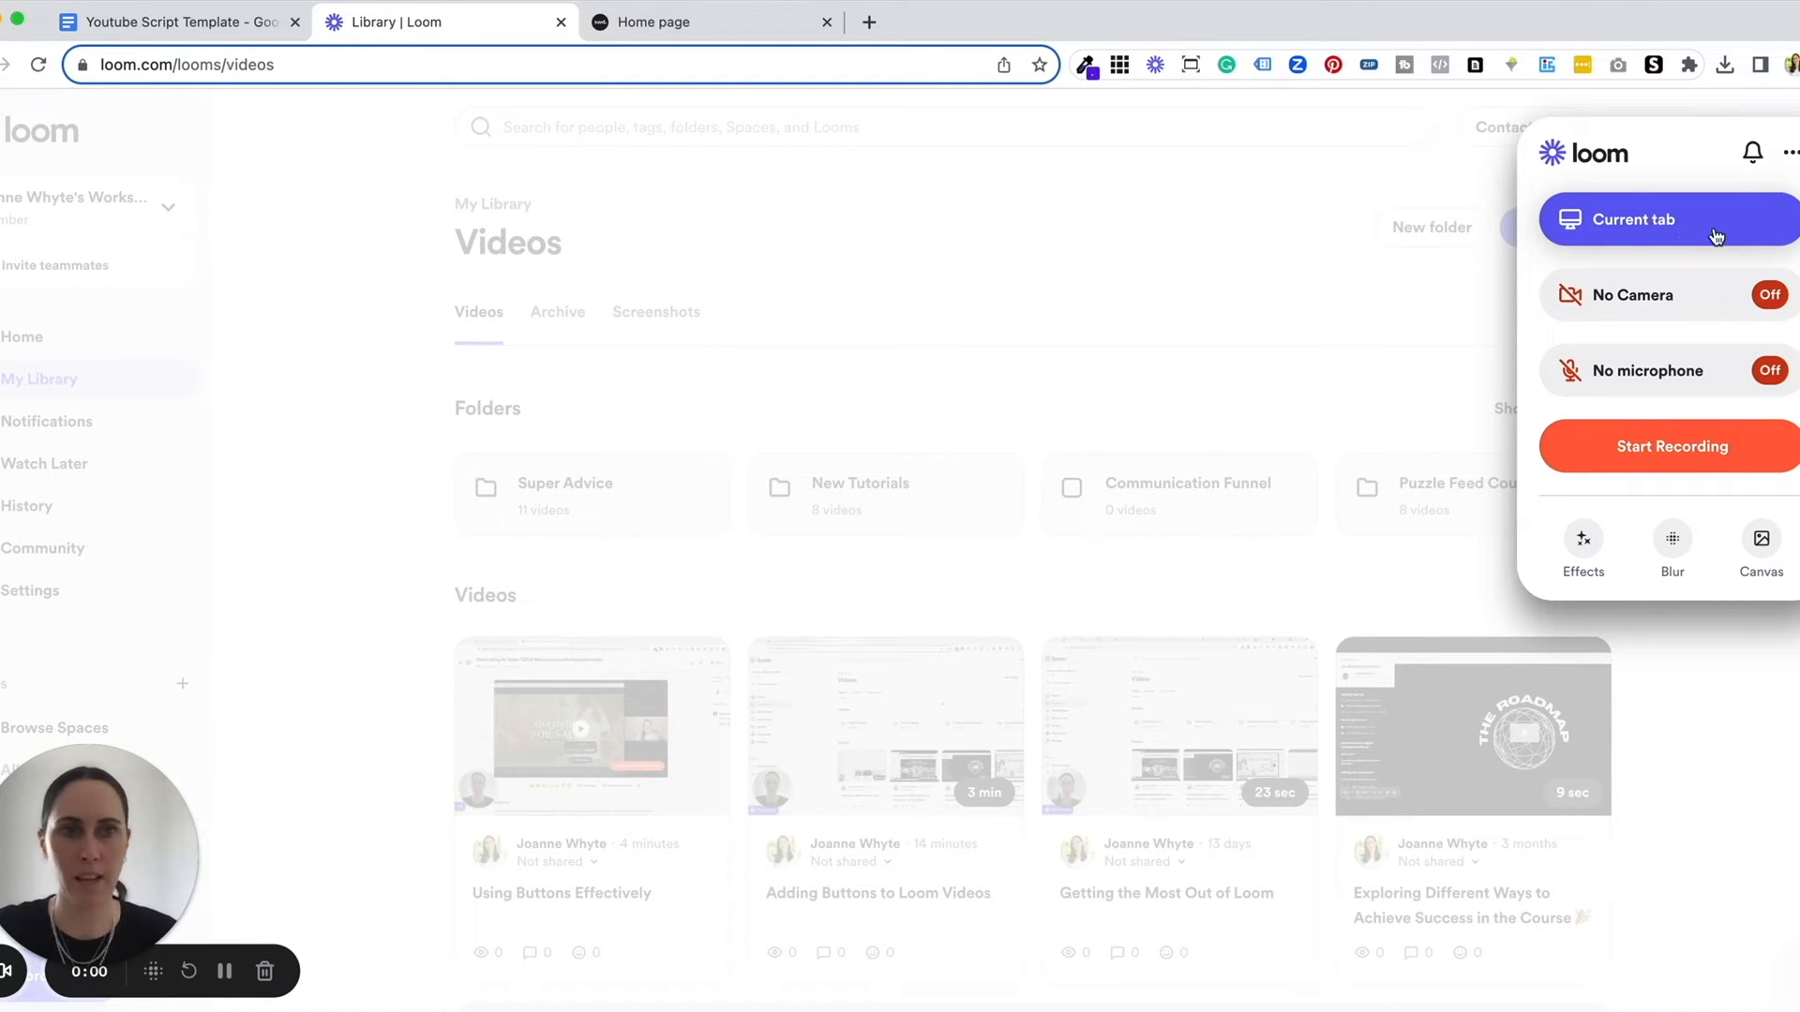
left_click(1645, 225)
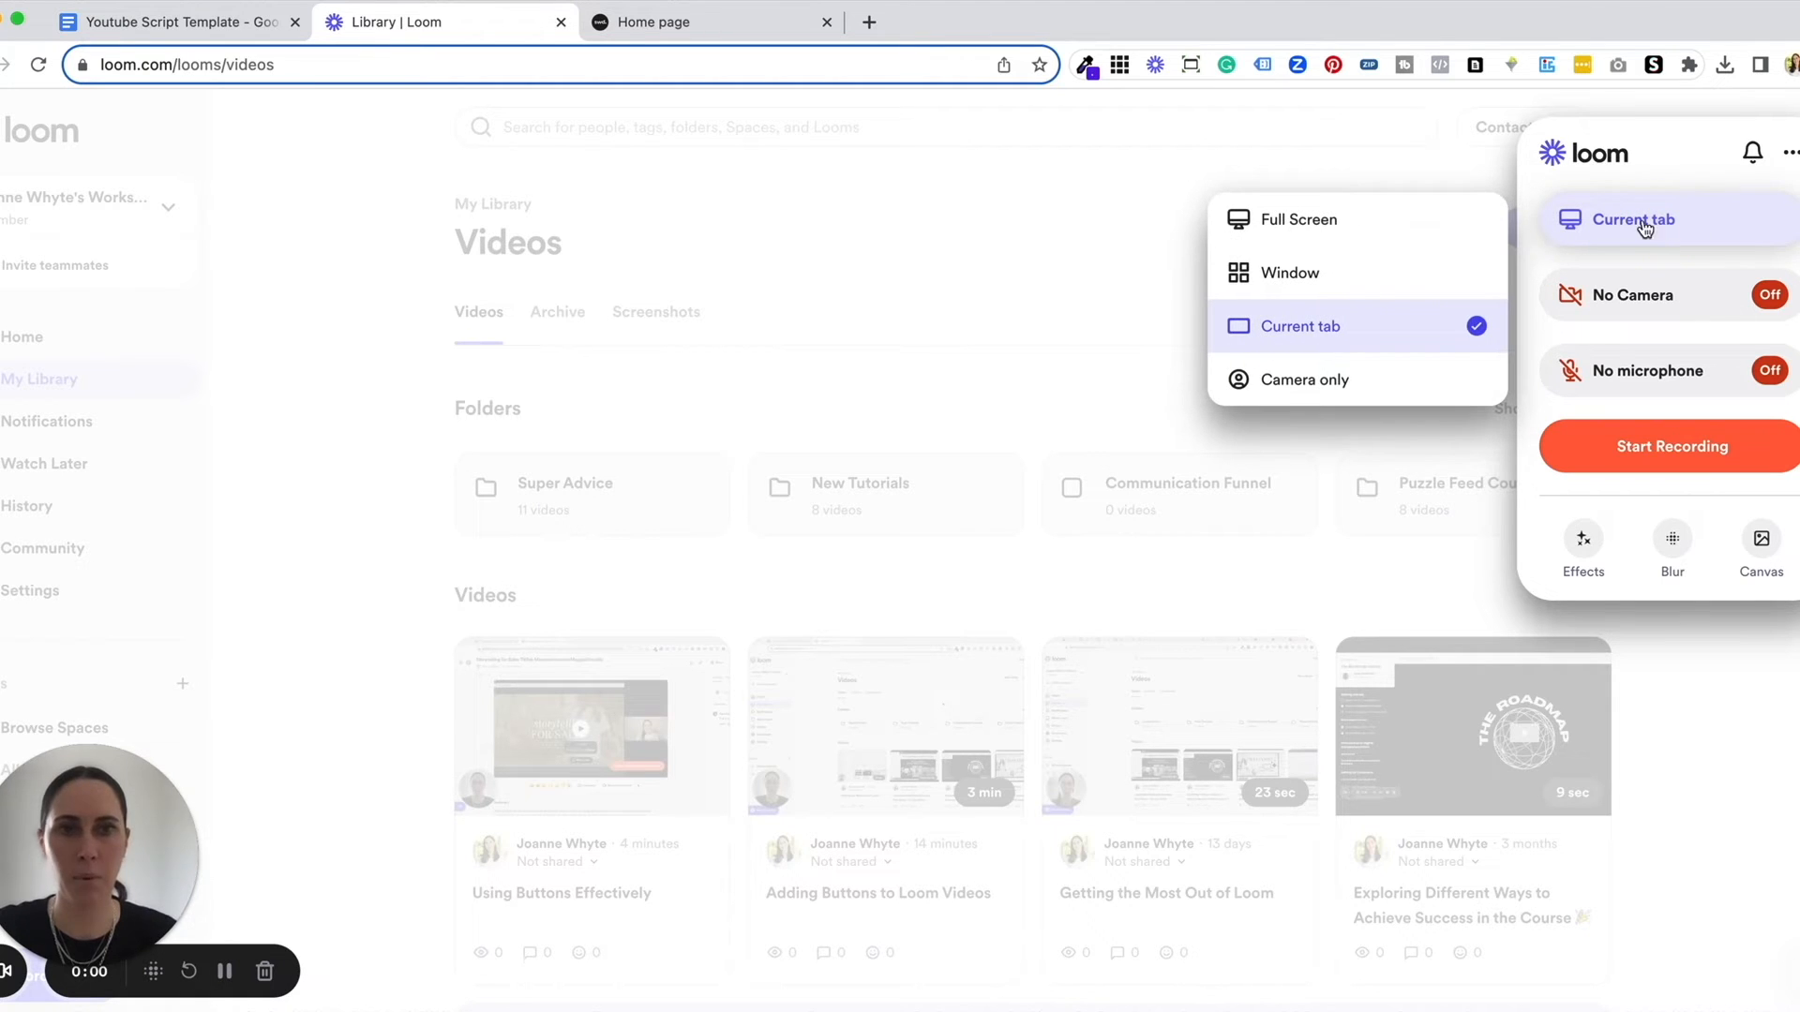
mouse_move(1355, 326)
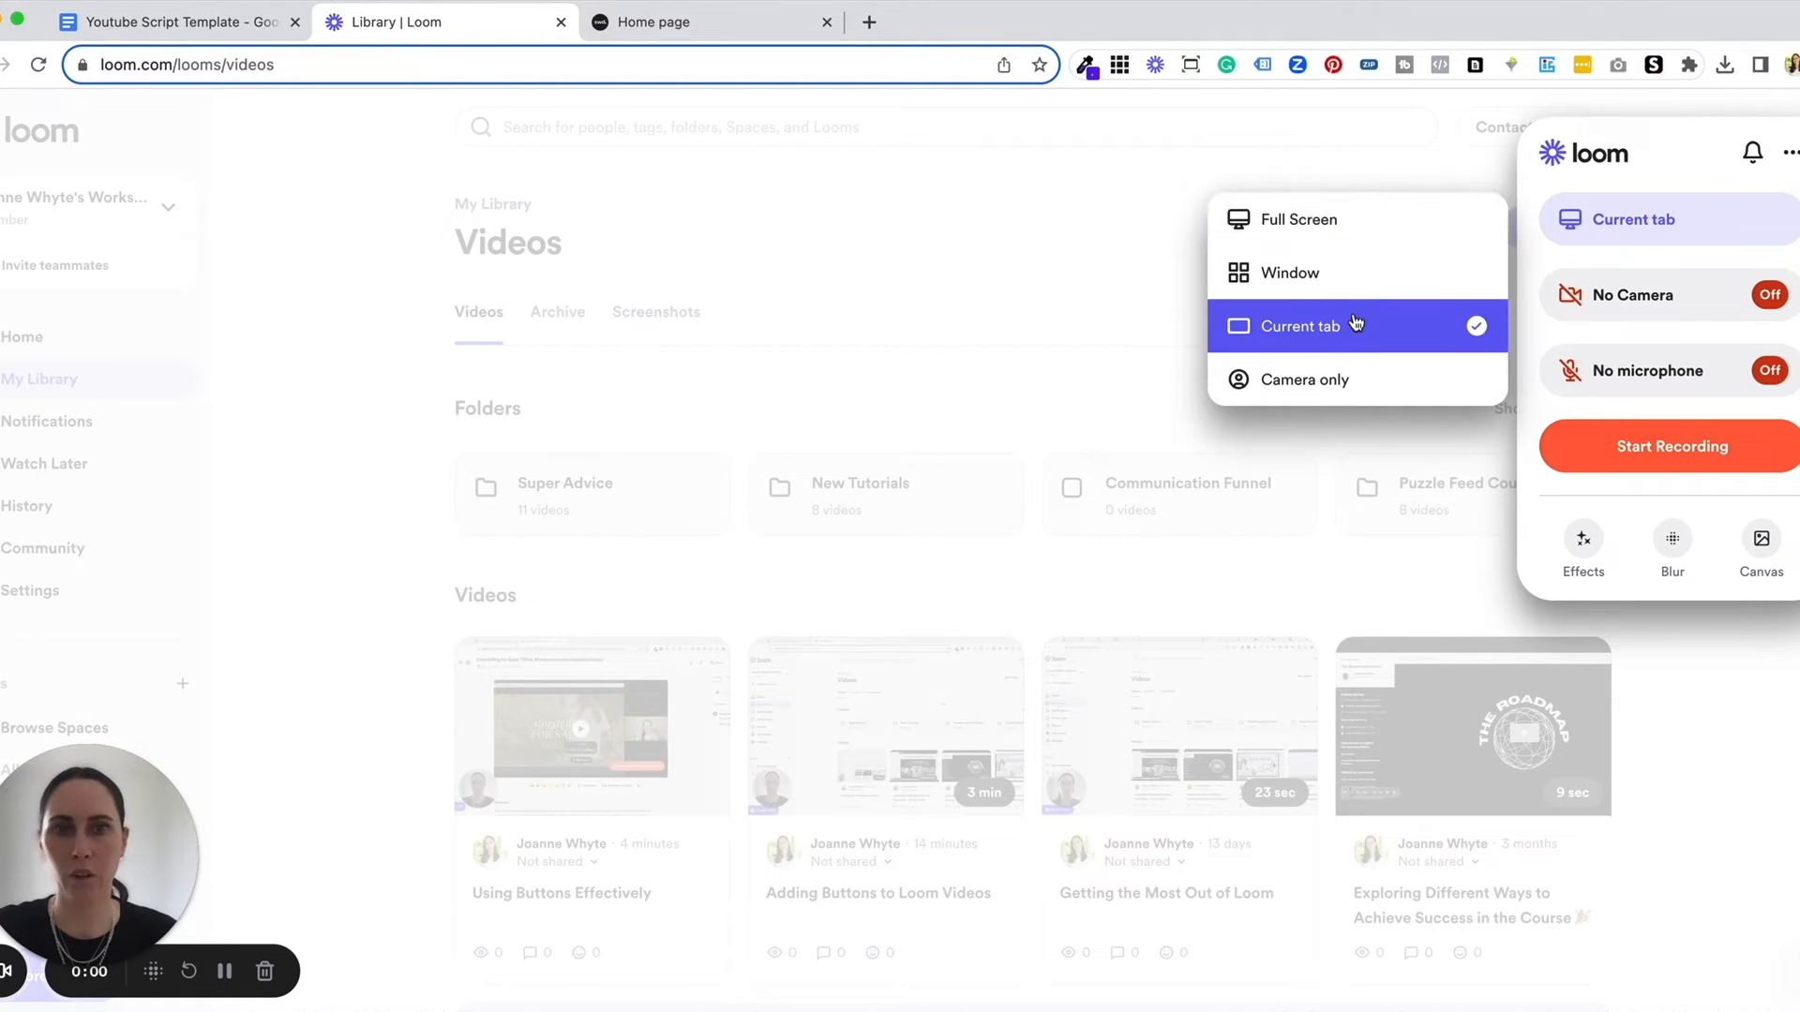
mouse_move(1395, 225)
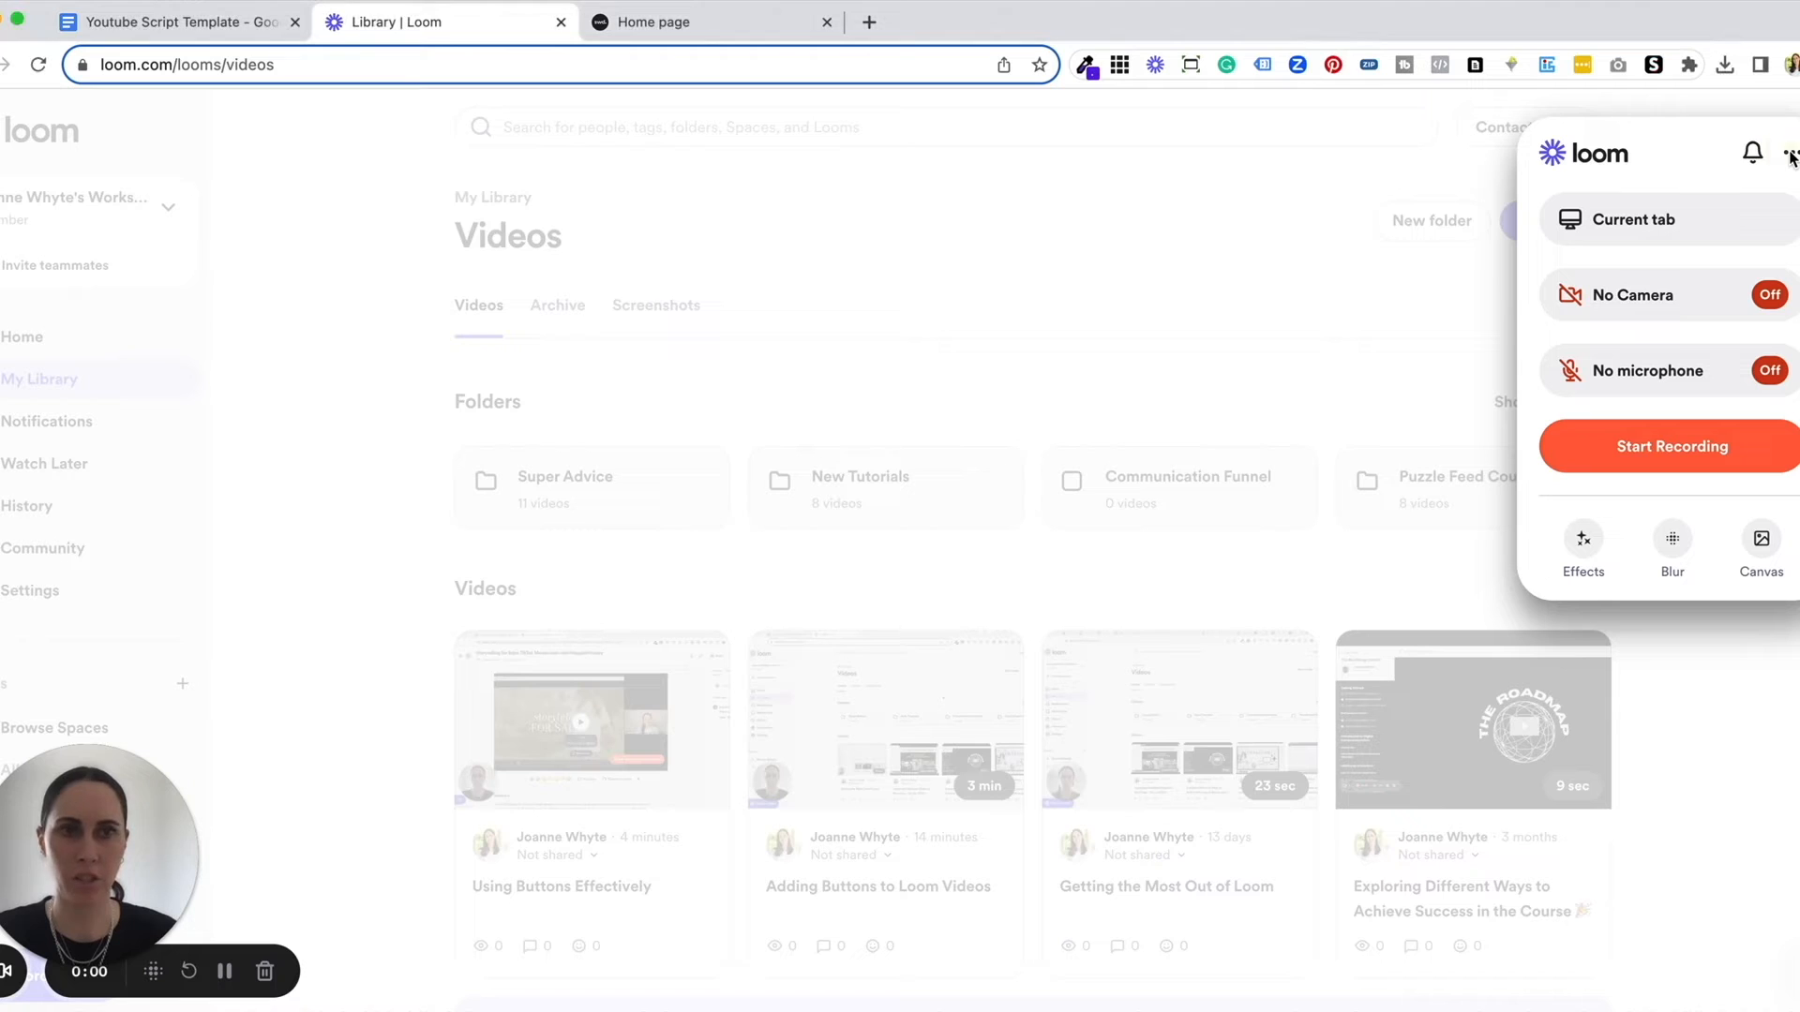
left_click(1789, 157)
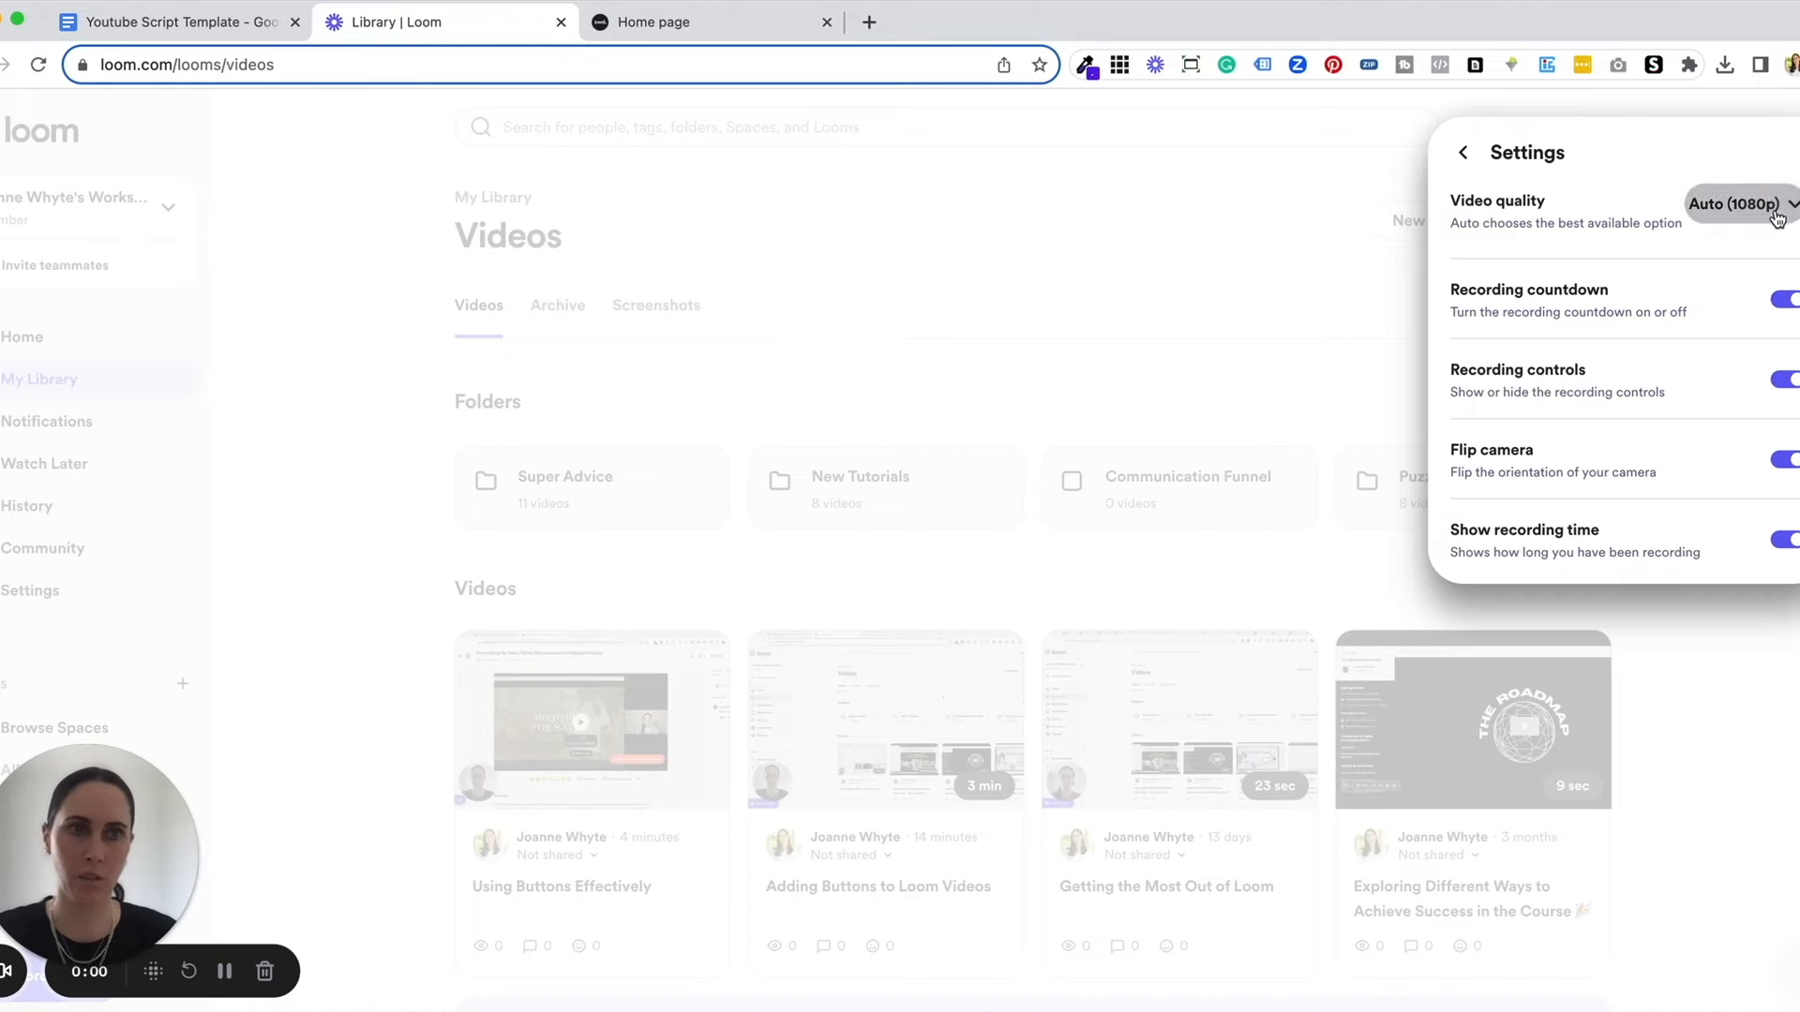
left_click(1743, 204)
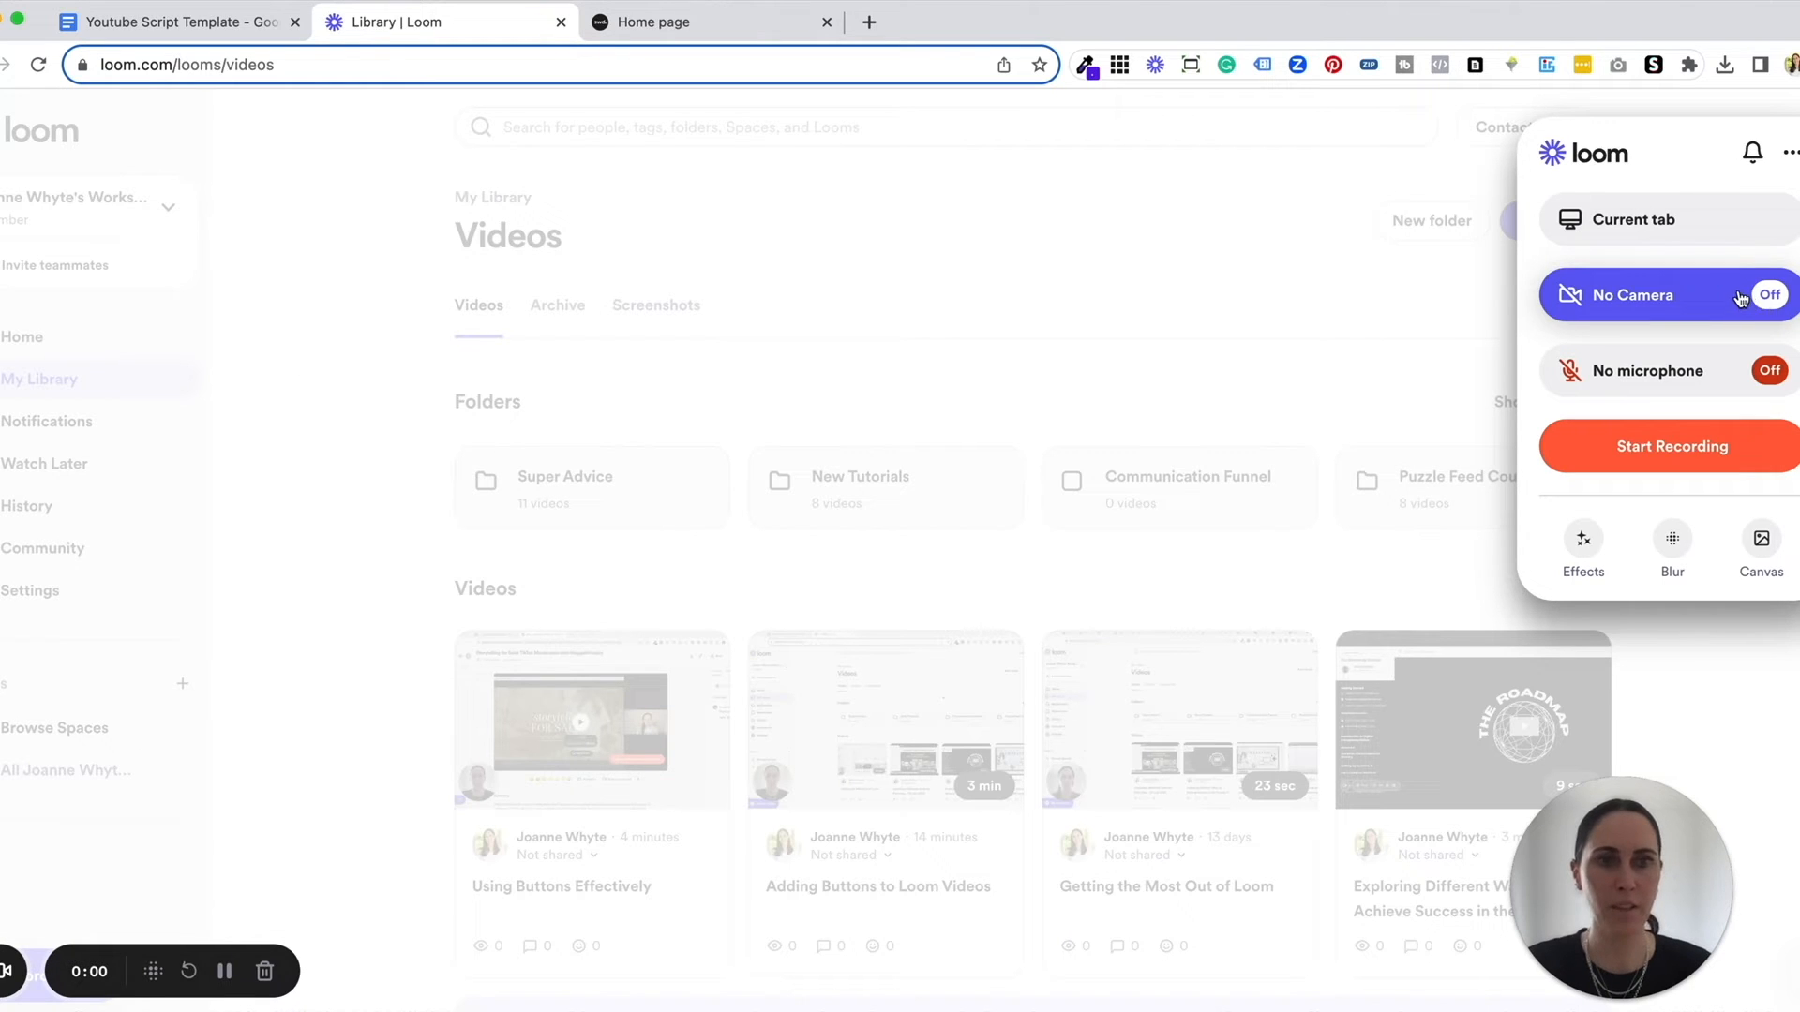
Step: Turn the camera on using the FaceTime HD camera
left_click(1768, 295)
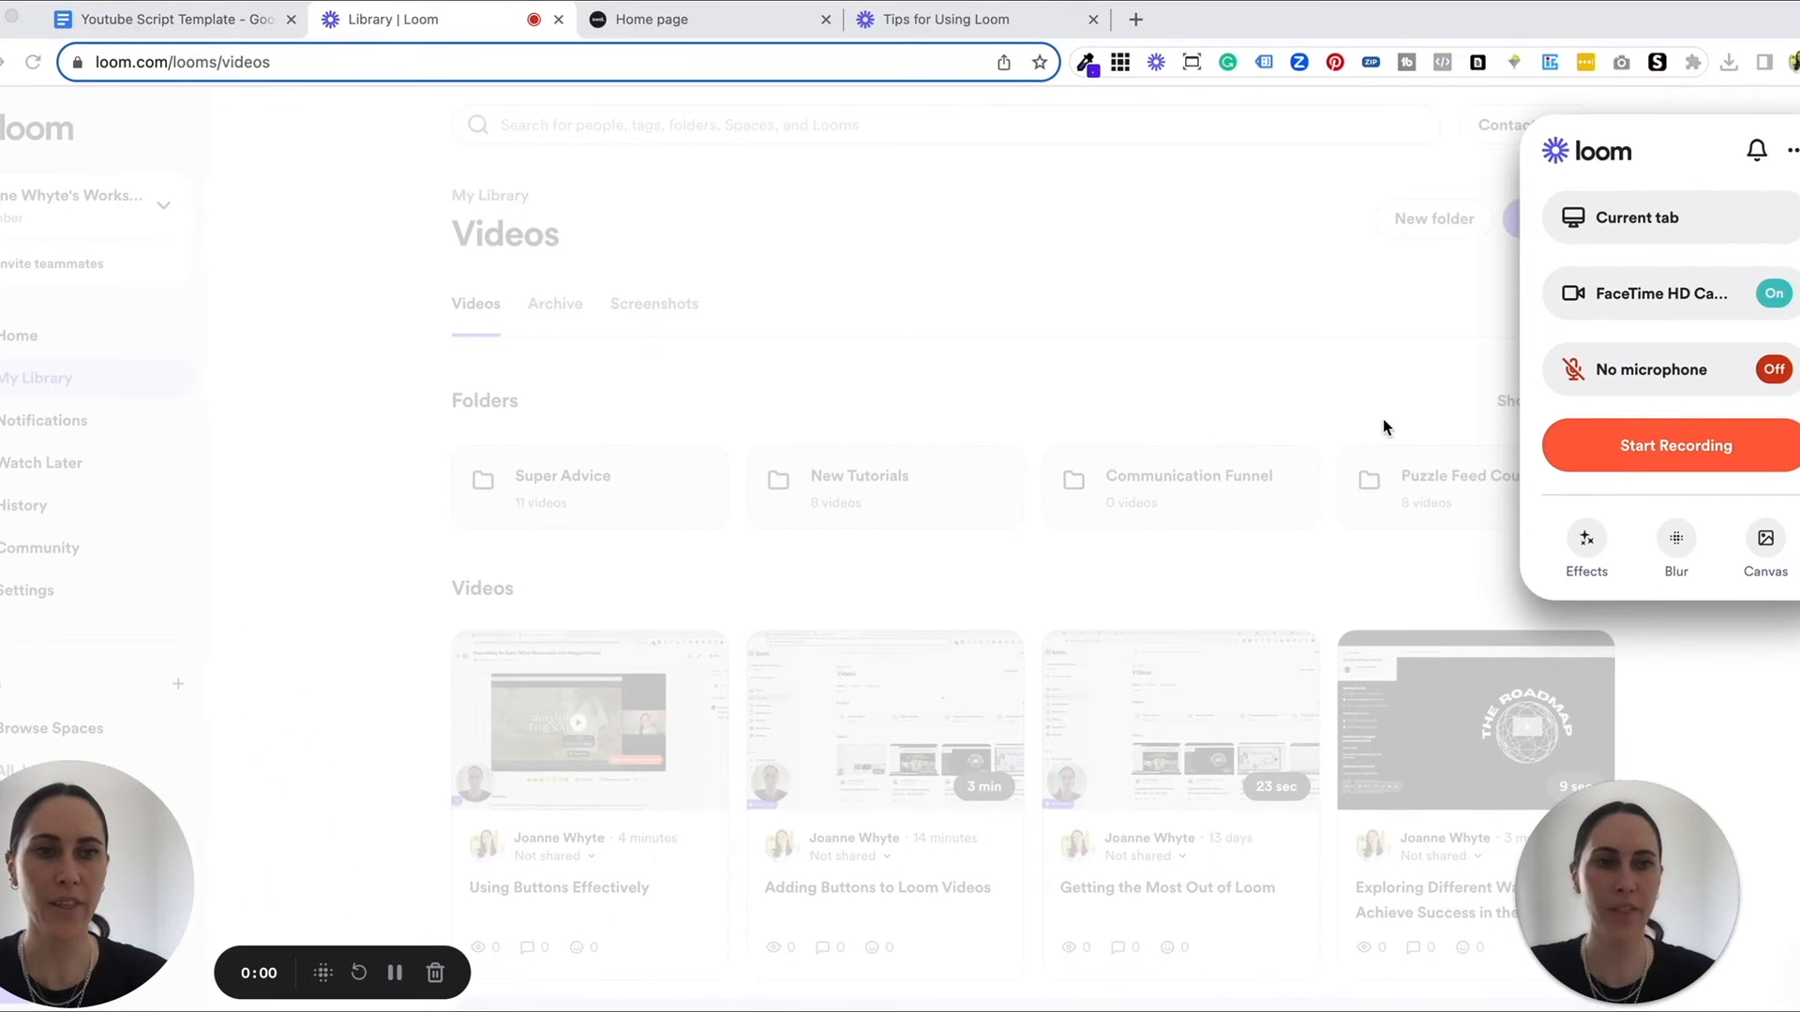
mouse_move(1553, 860)
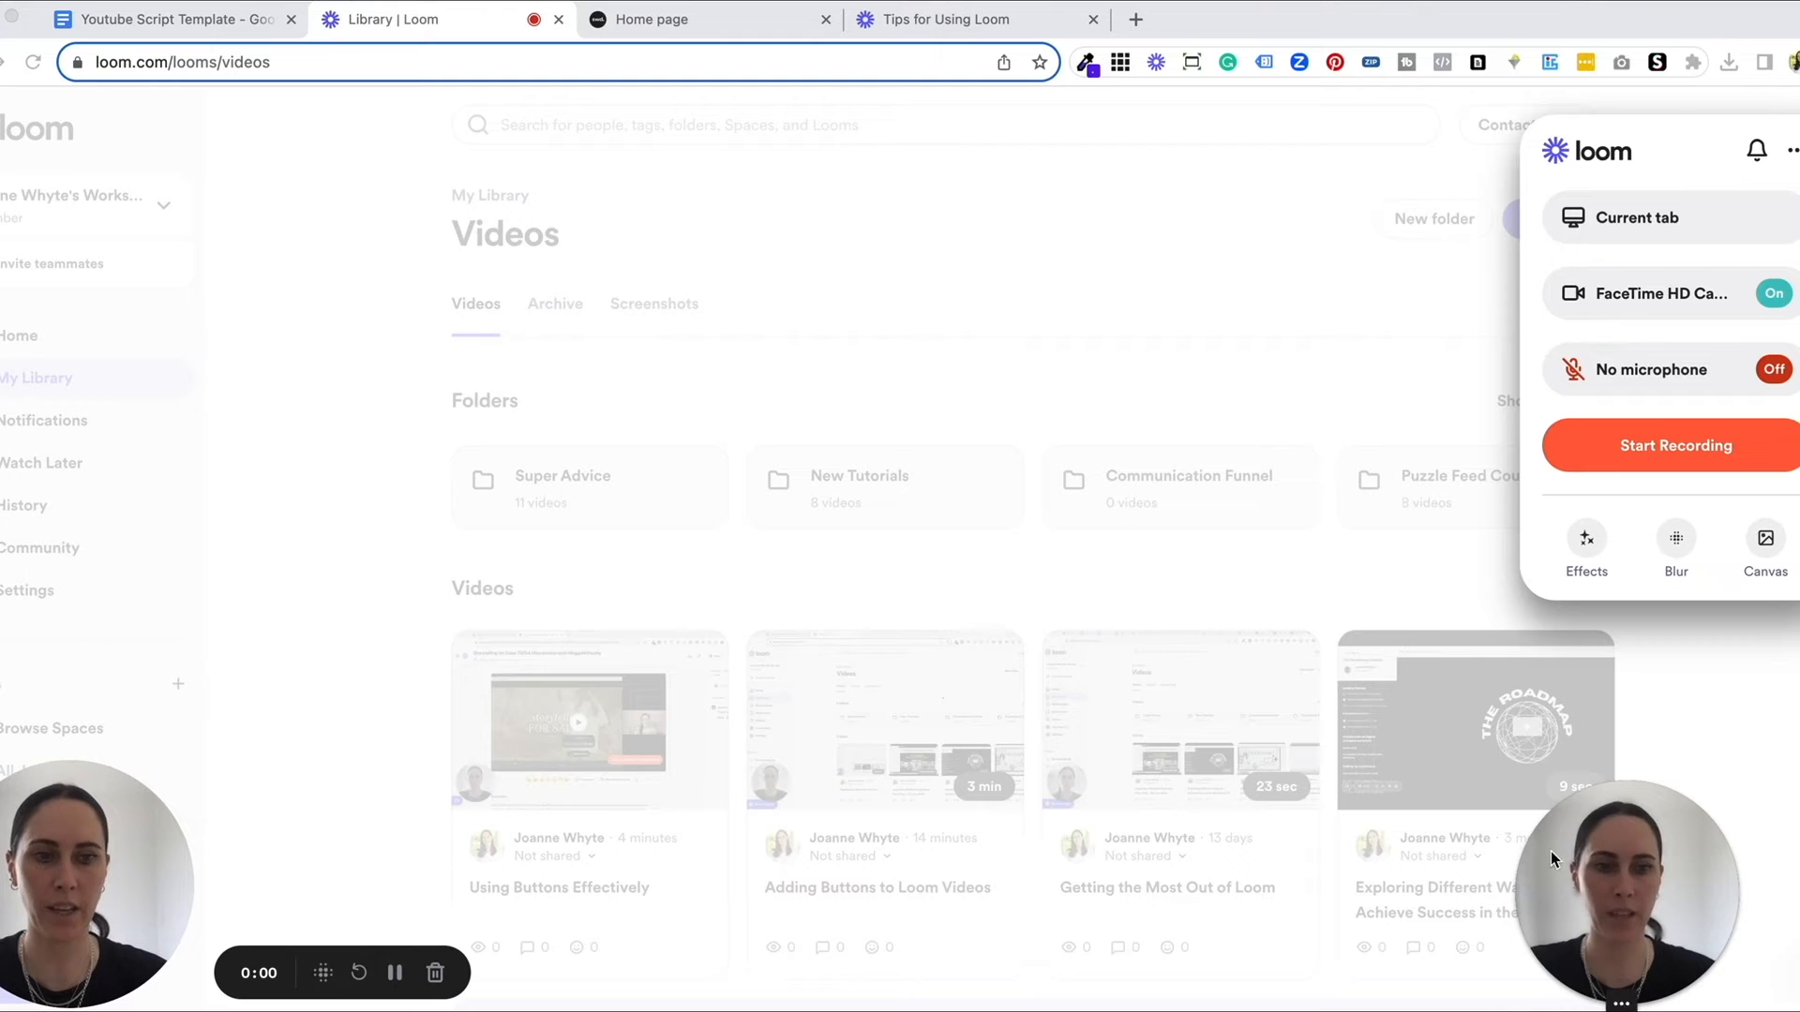
mouse_move(1652, 897)
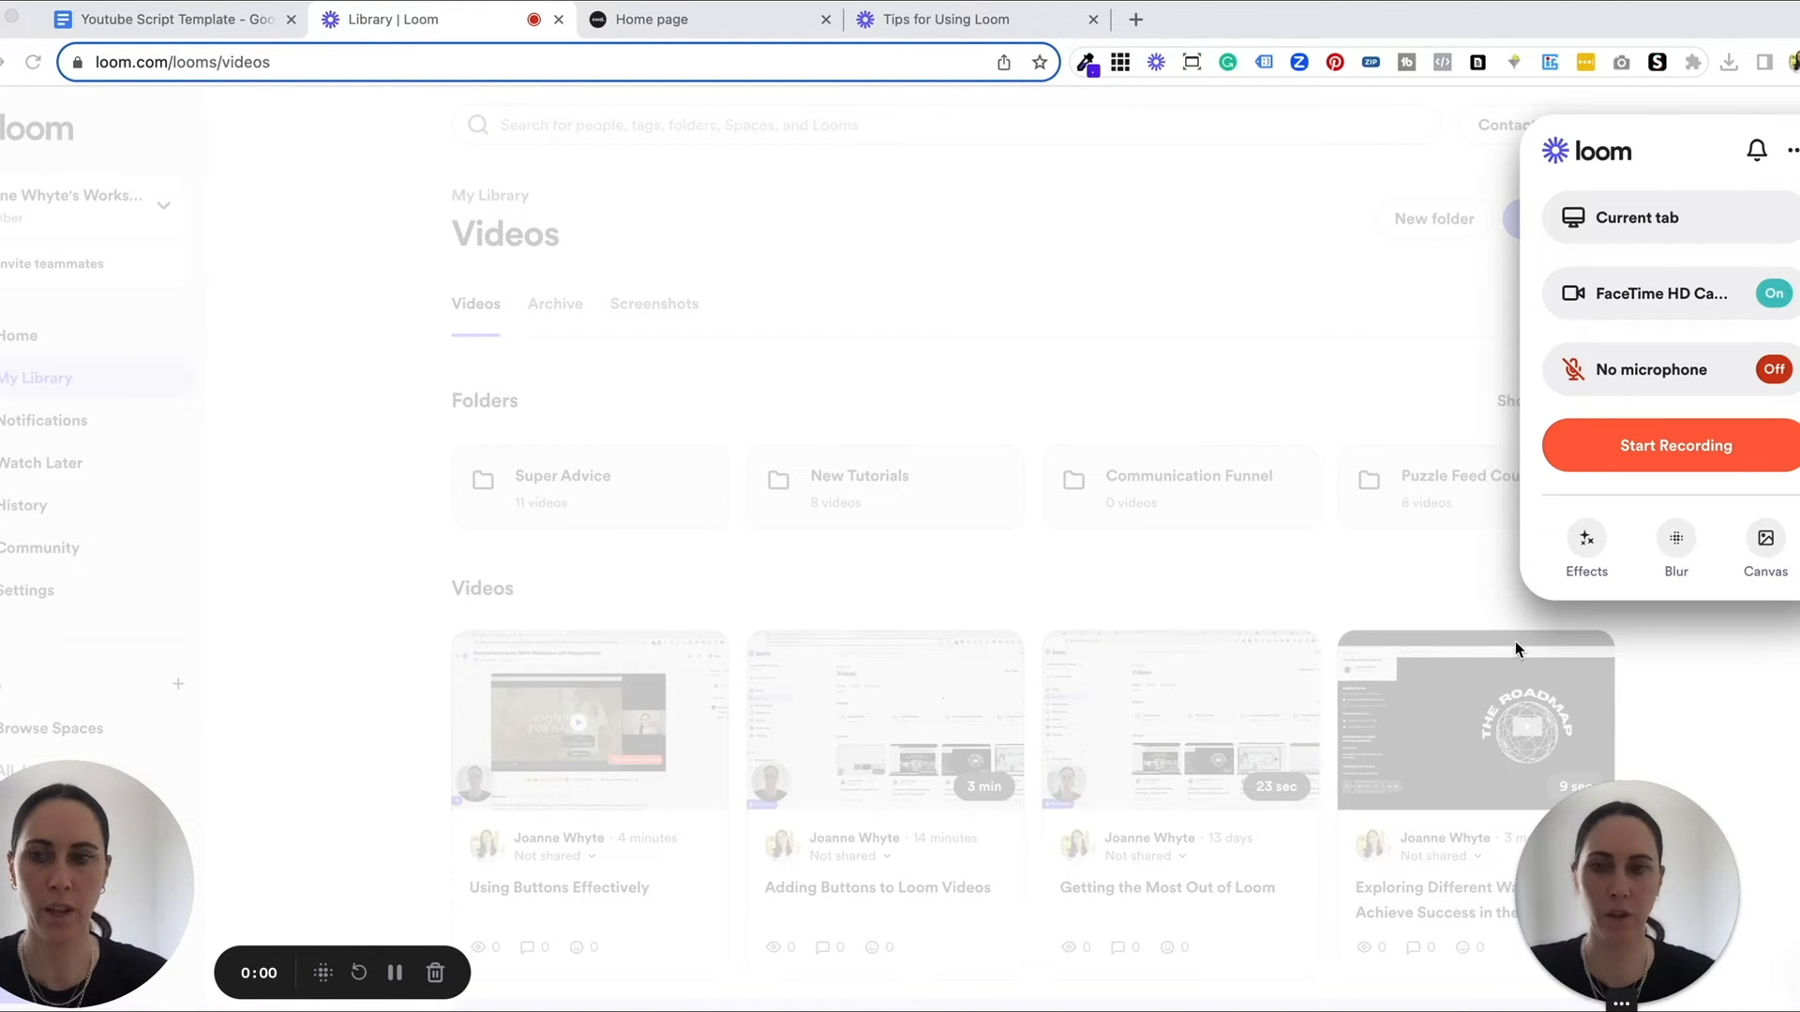
mouse_move(1553, 879)
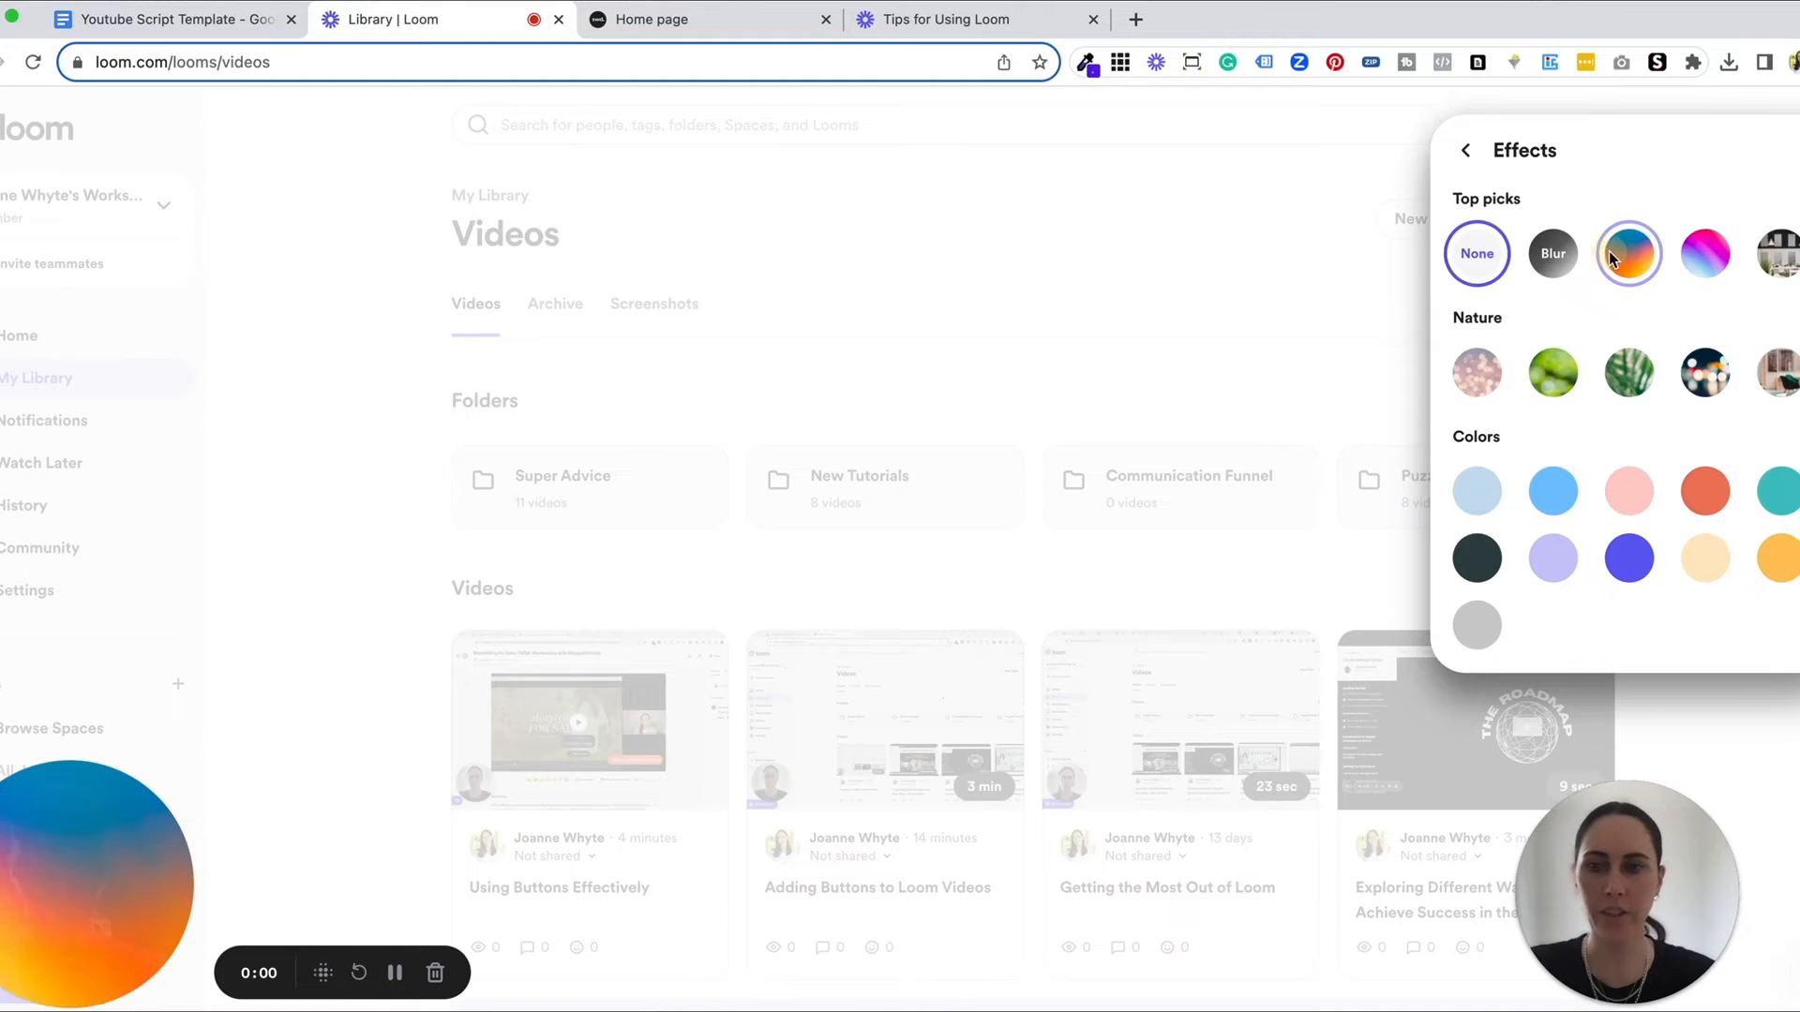
Step: Try camera background effects: gradient, then light blue, lavender, and another solid colour
left_click(1465, 150)
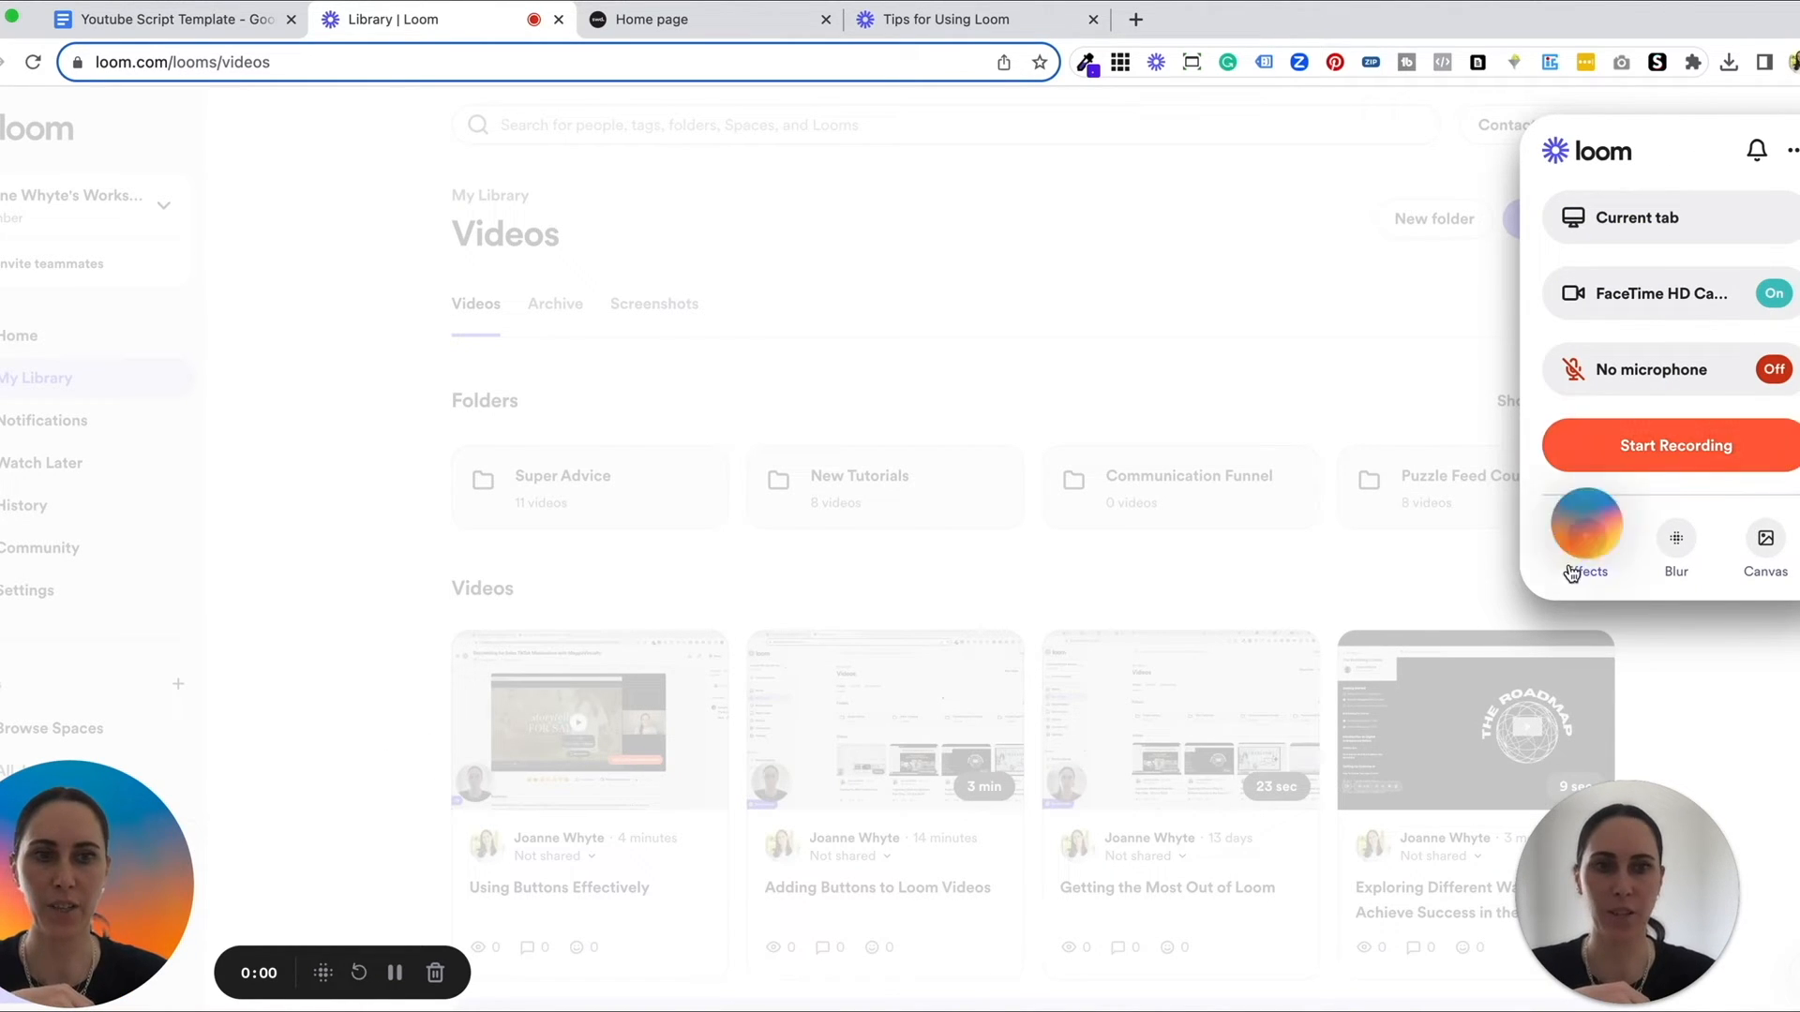
left_click(1588, 539)
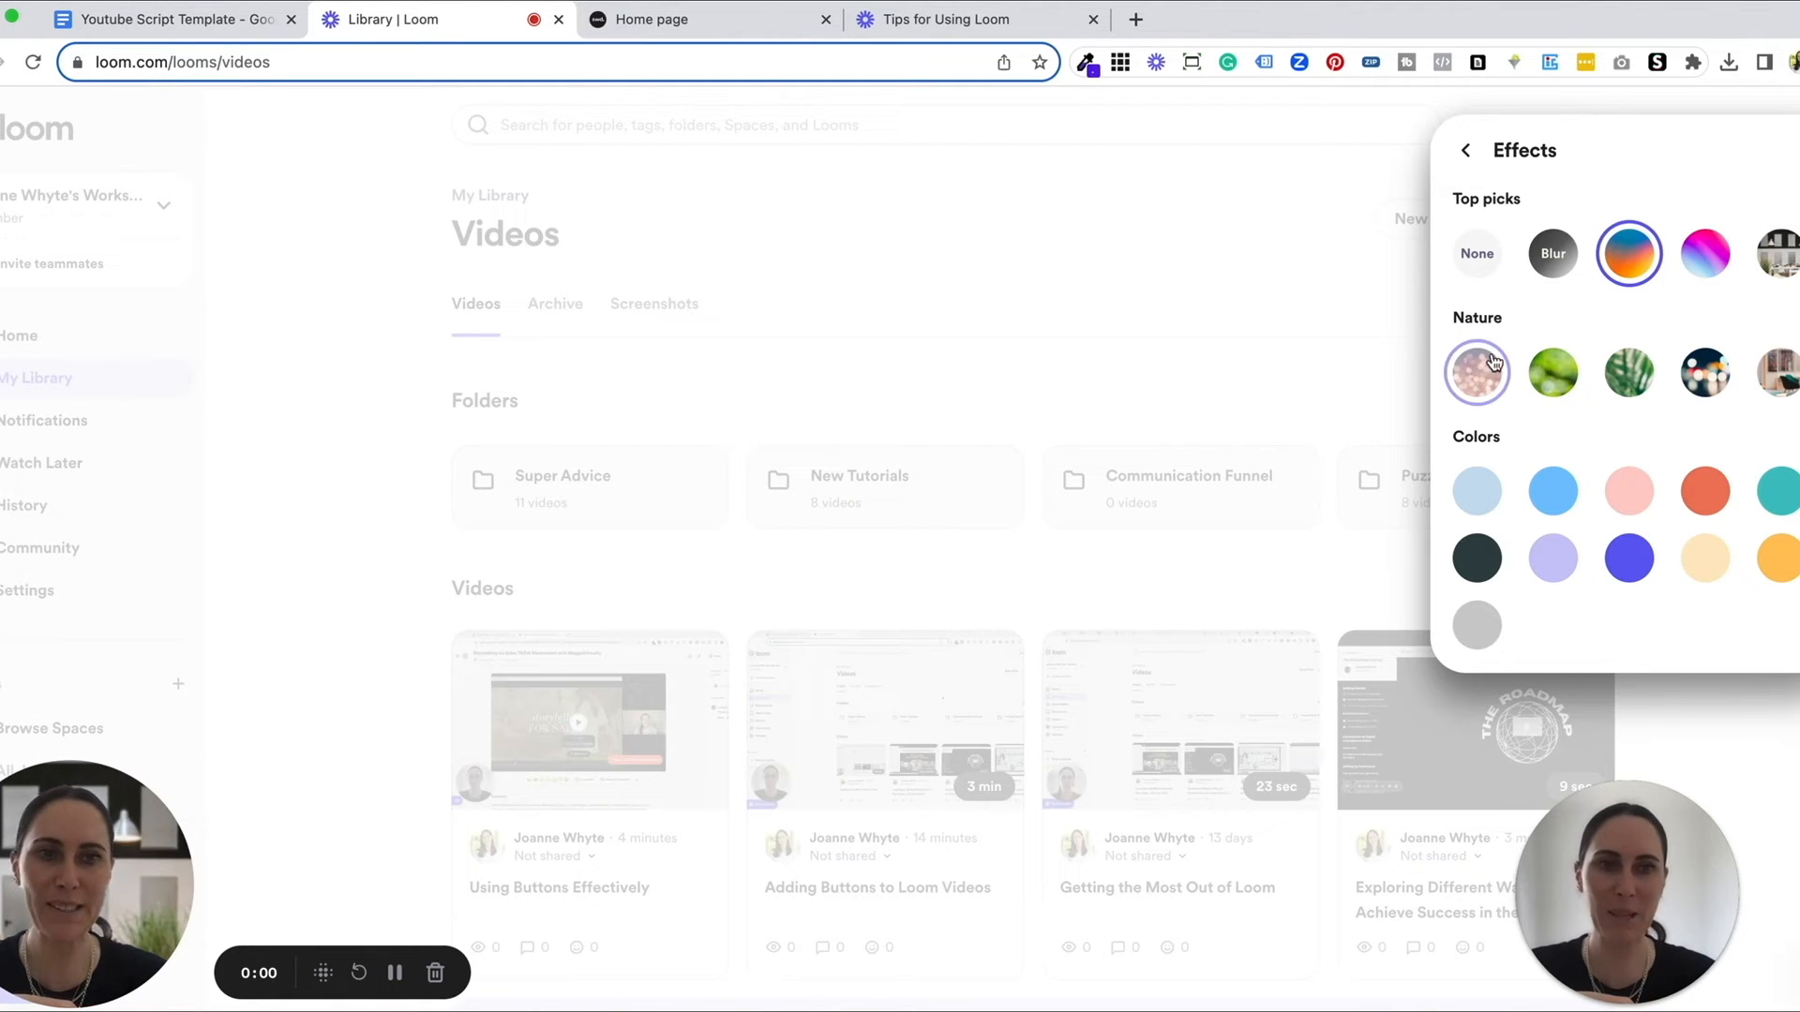
left_click(1477, 491)
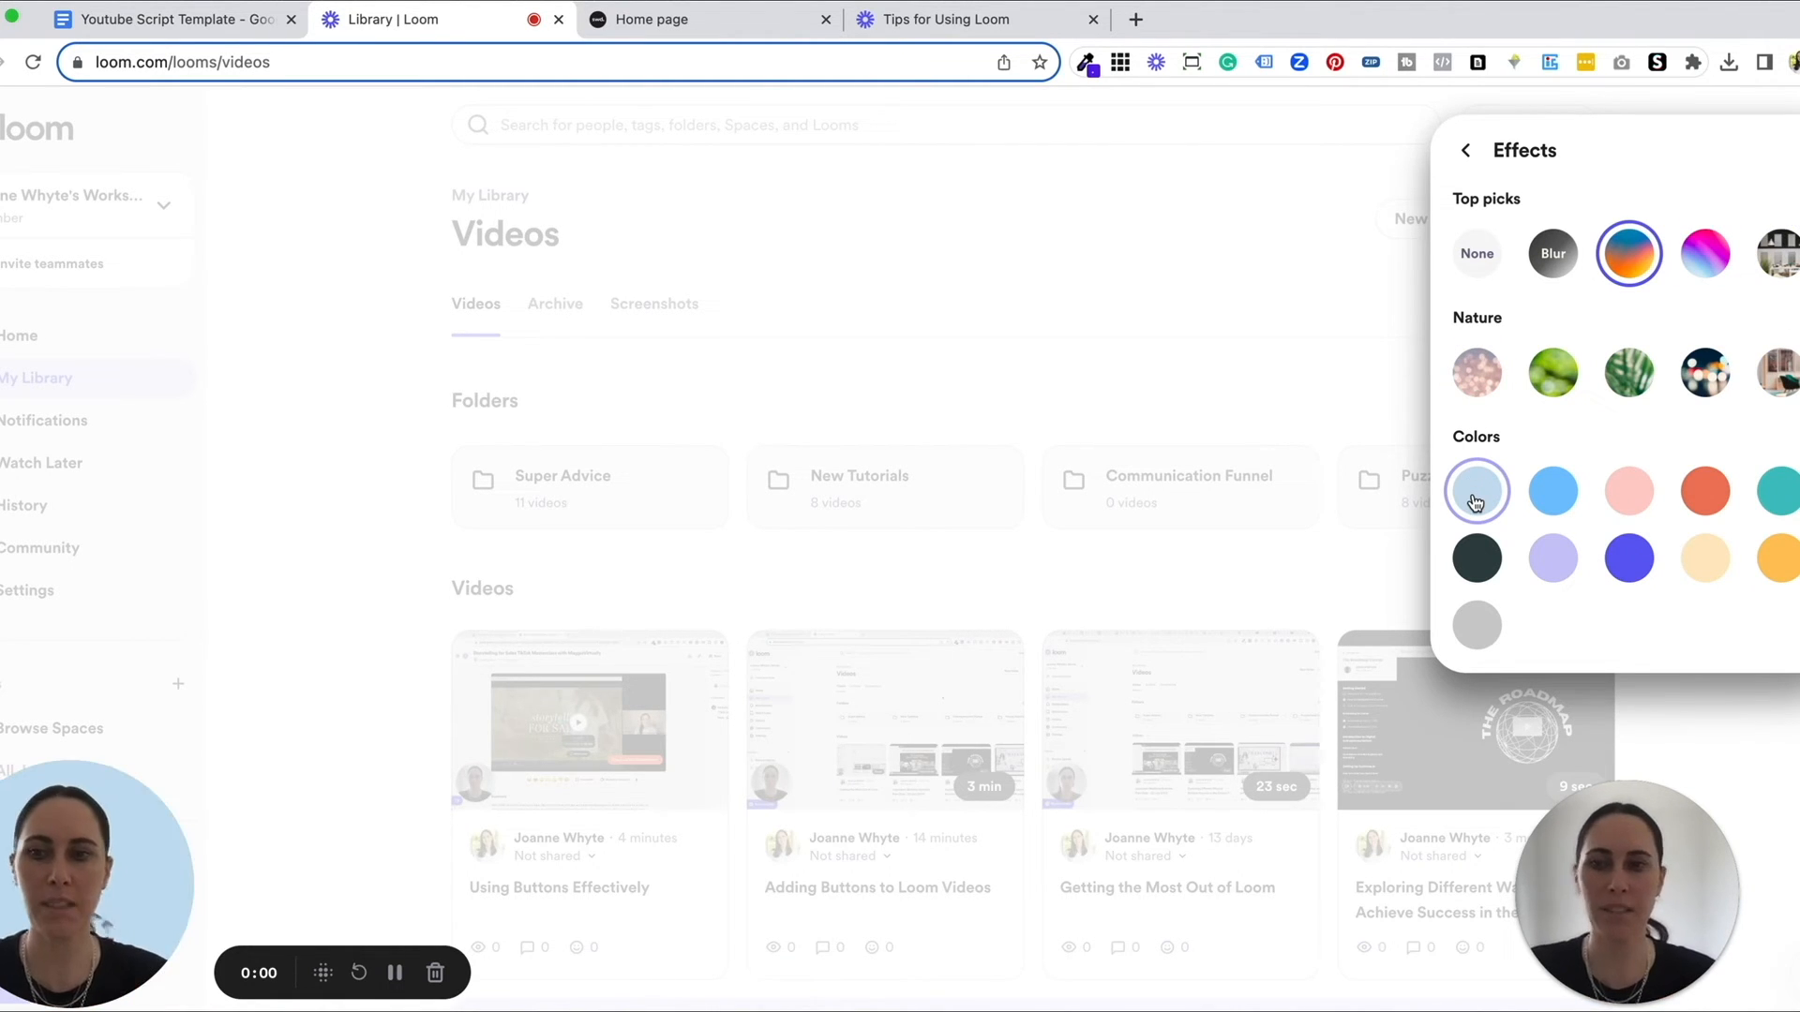
left_click(1552, 559)
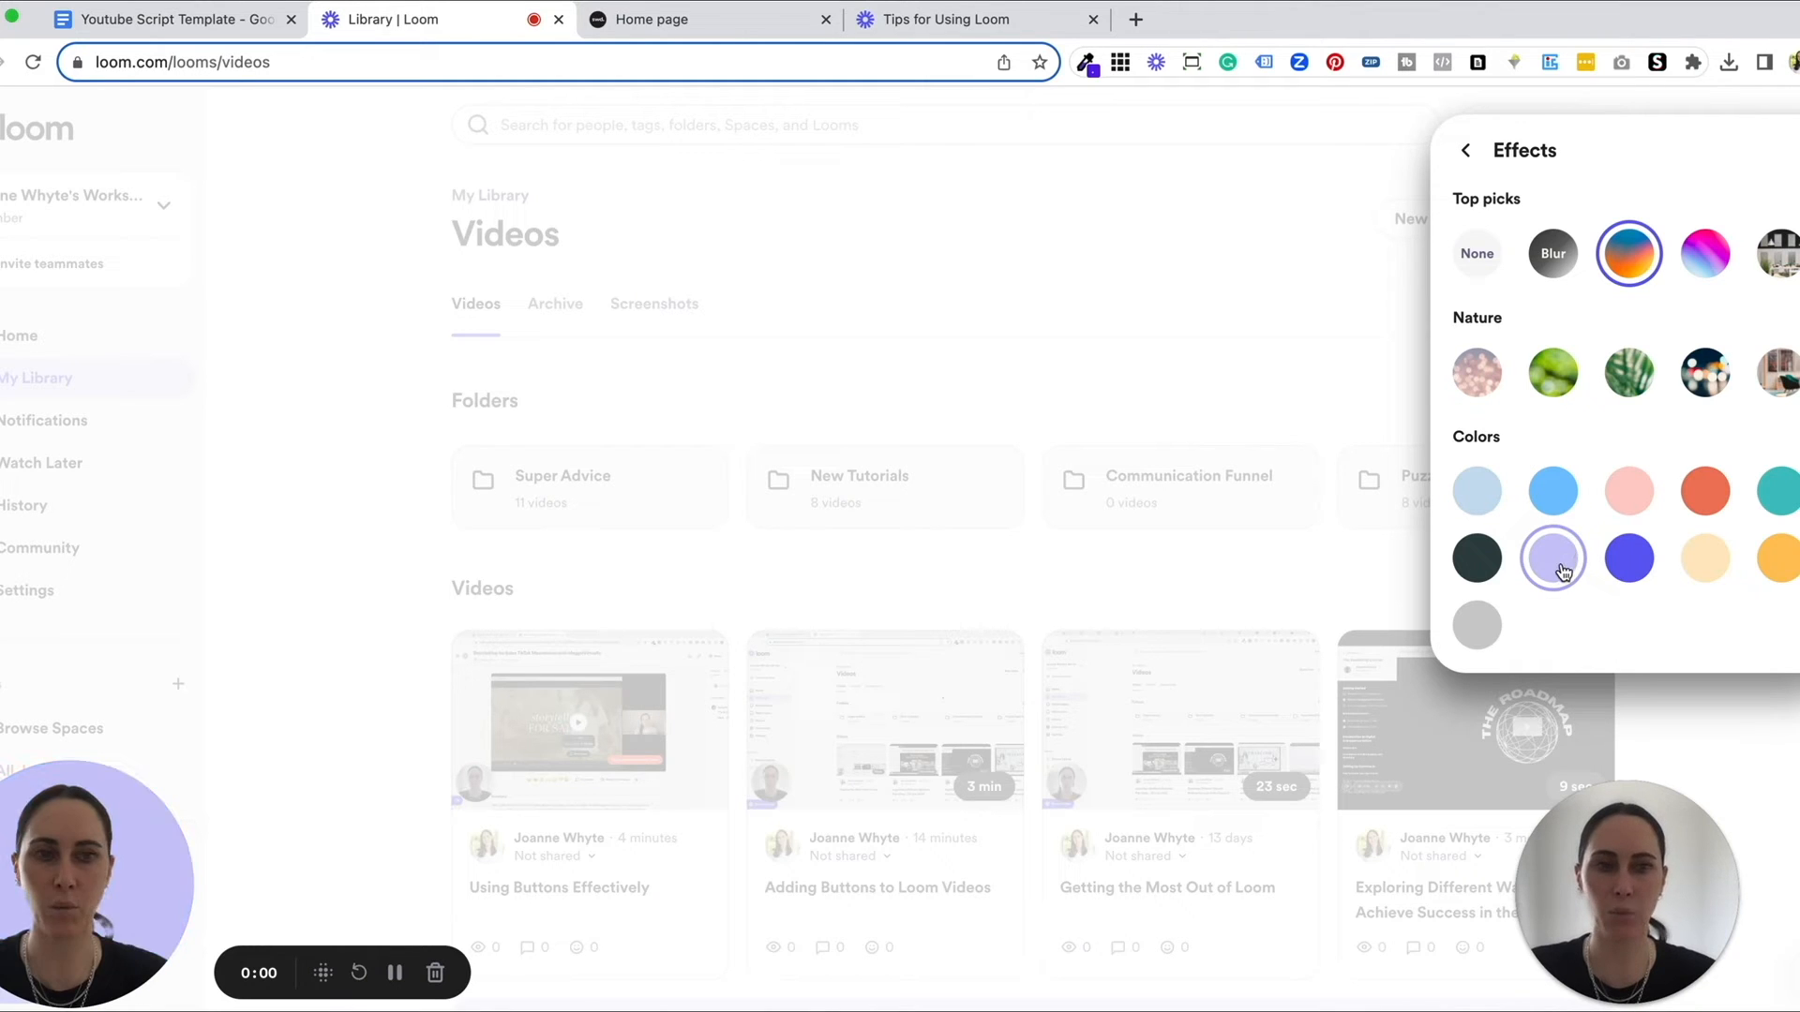
left_click(1477, 490)
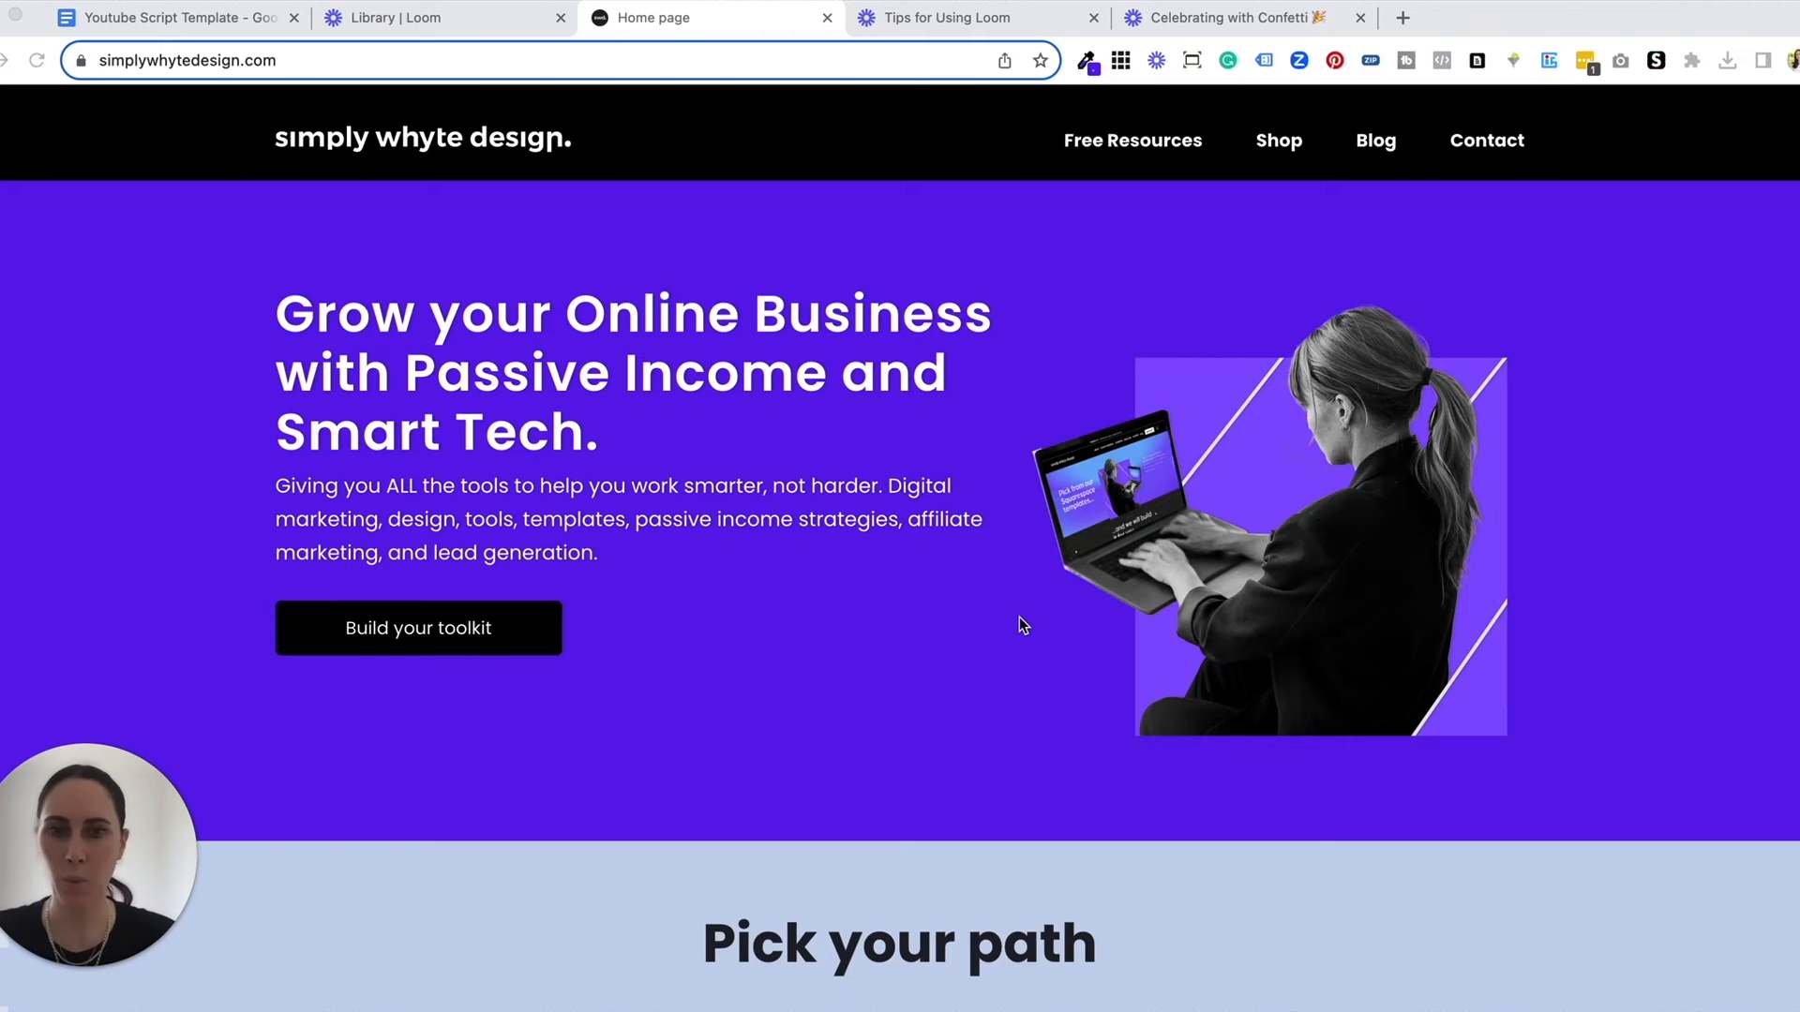
mouse_move(55, 474)
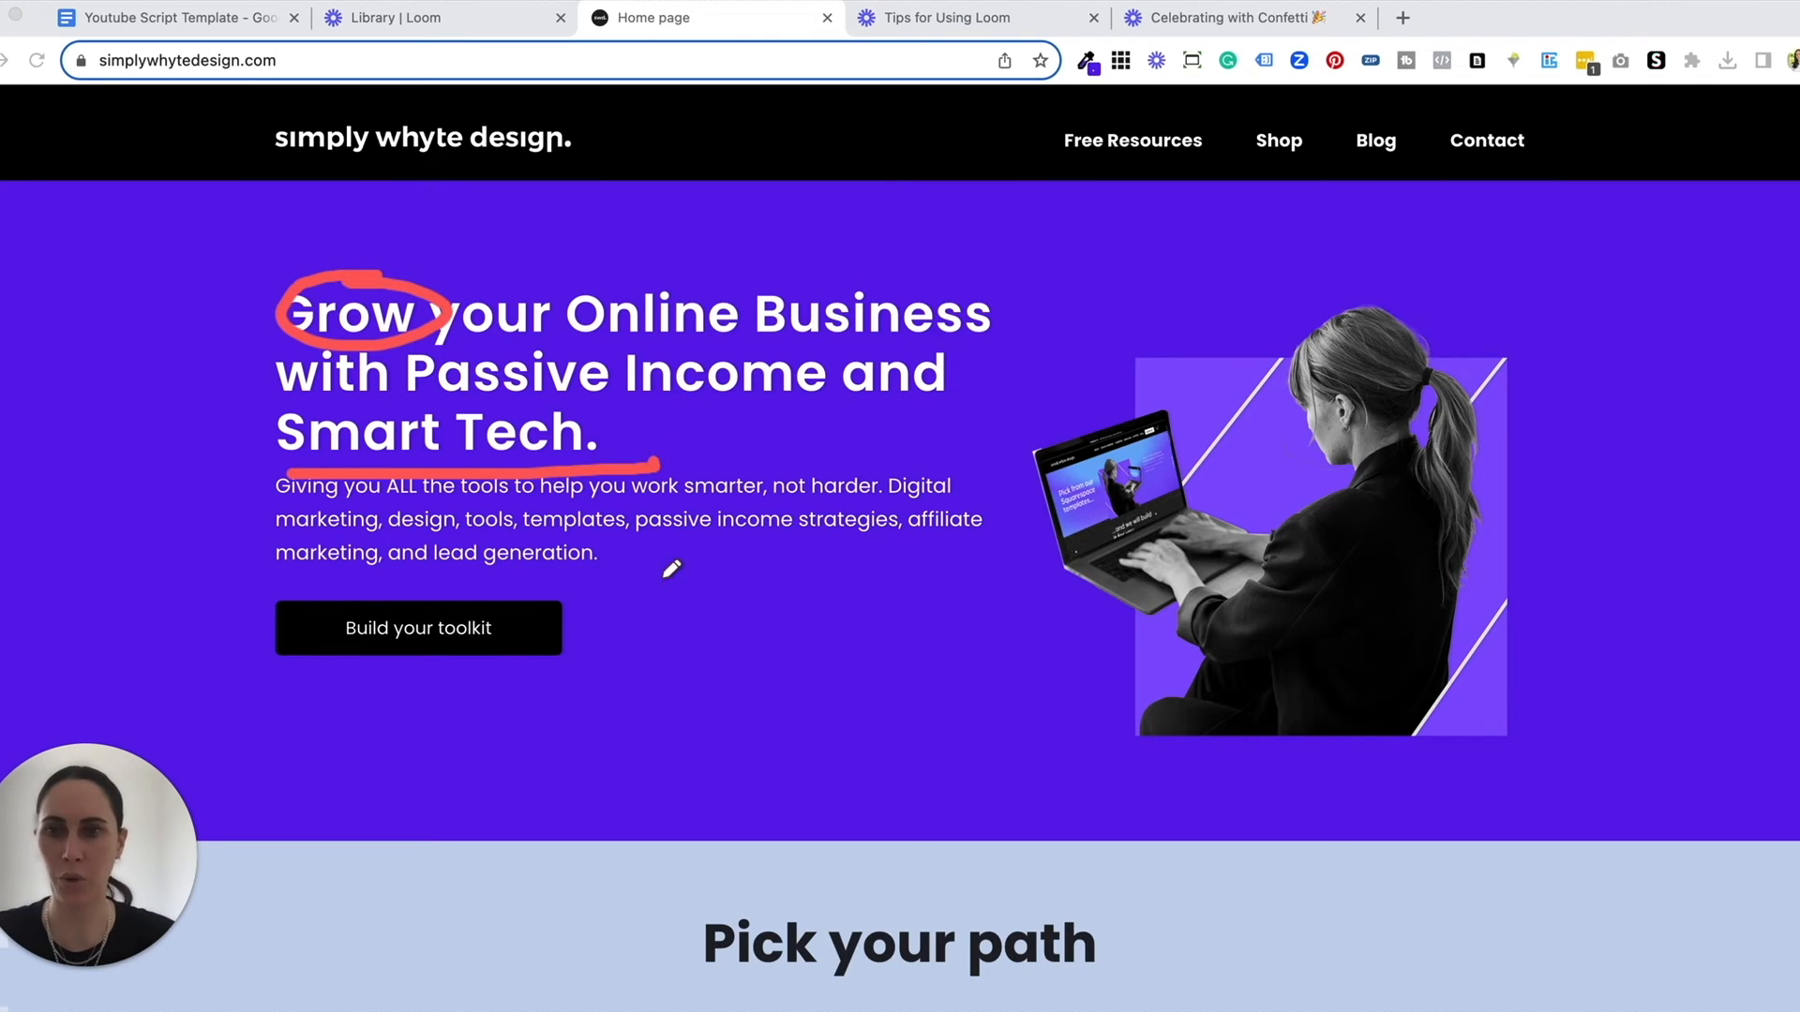
Step: Underline 'Smart Tech.' in the webpage headline with the drawing tool
left_click_drag(663, 592, 1016, 583)
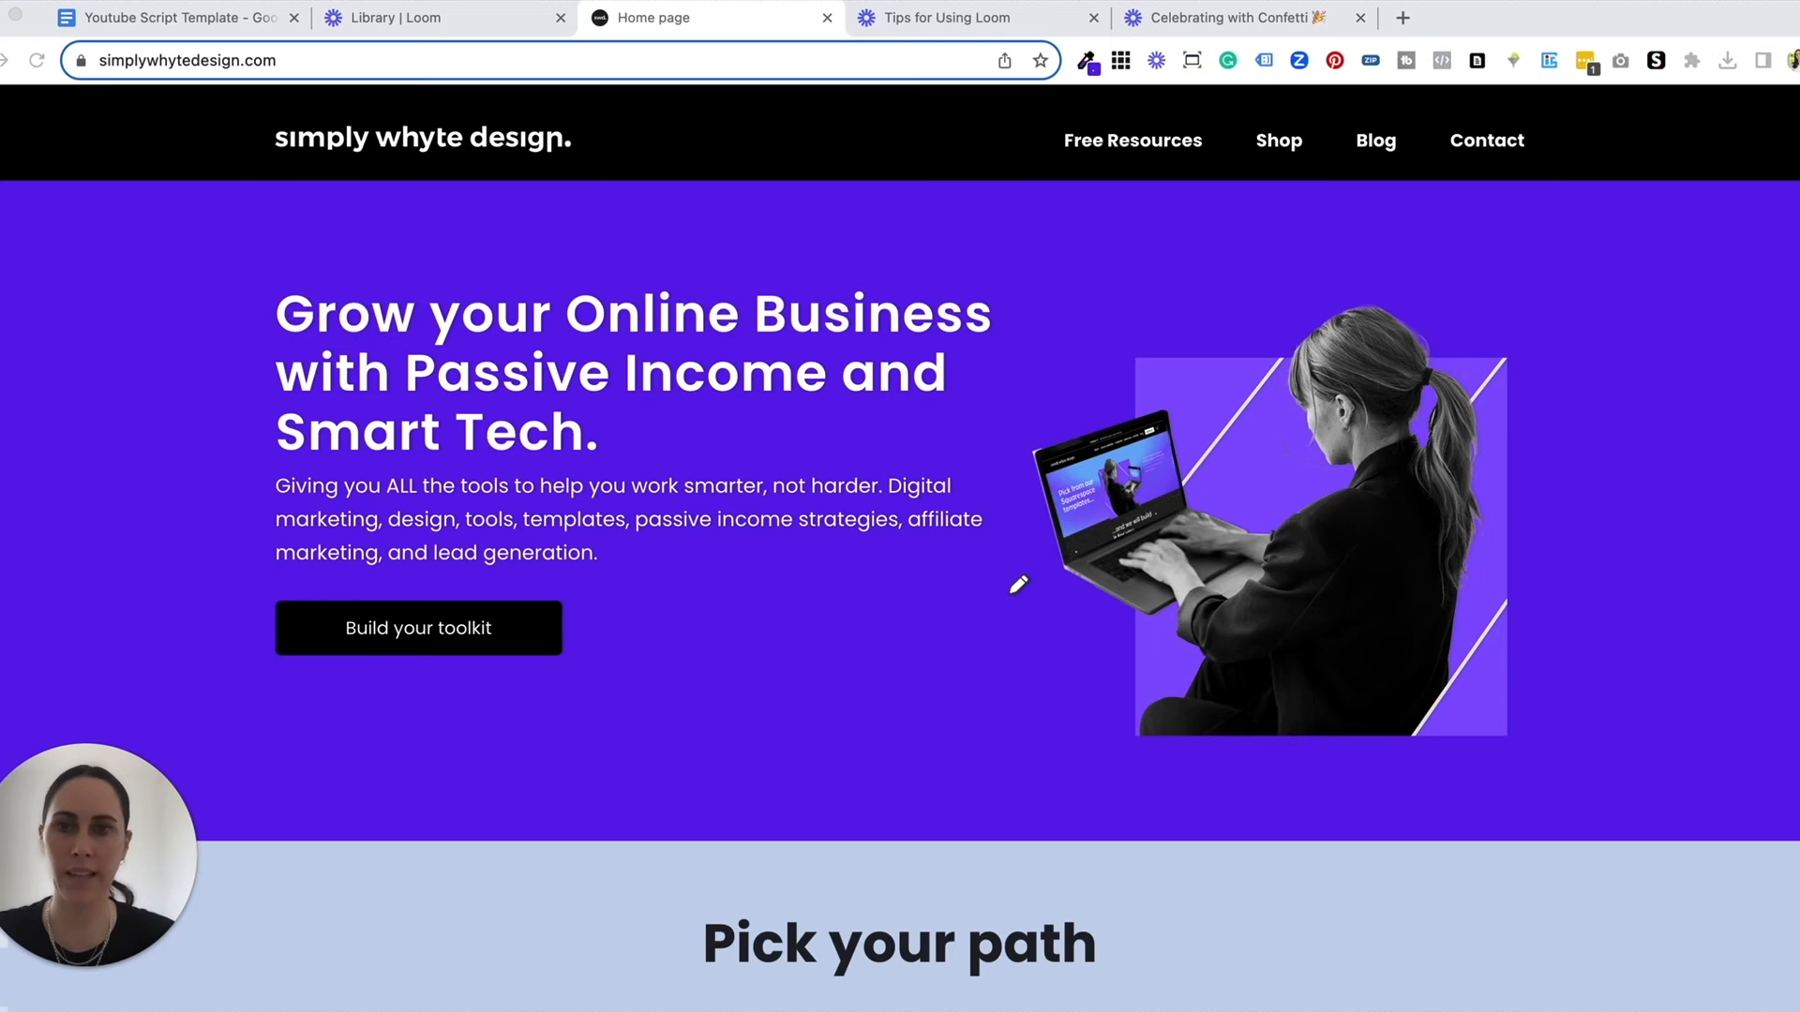
mouse_move(10, 635)
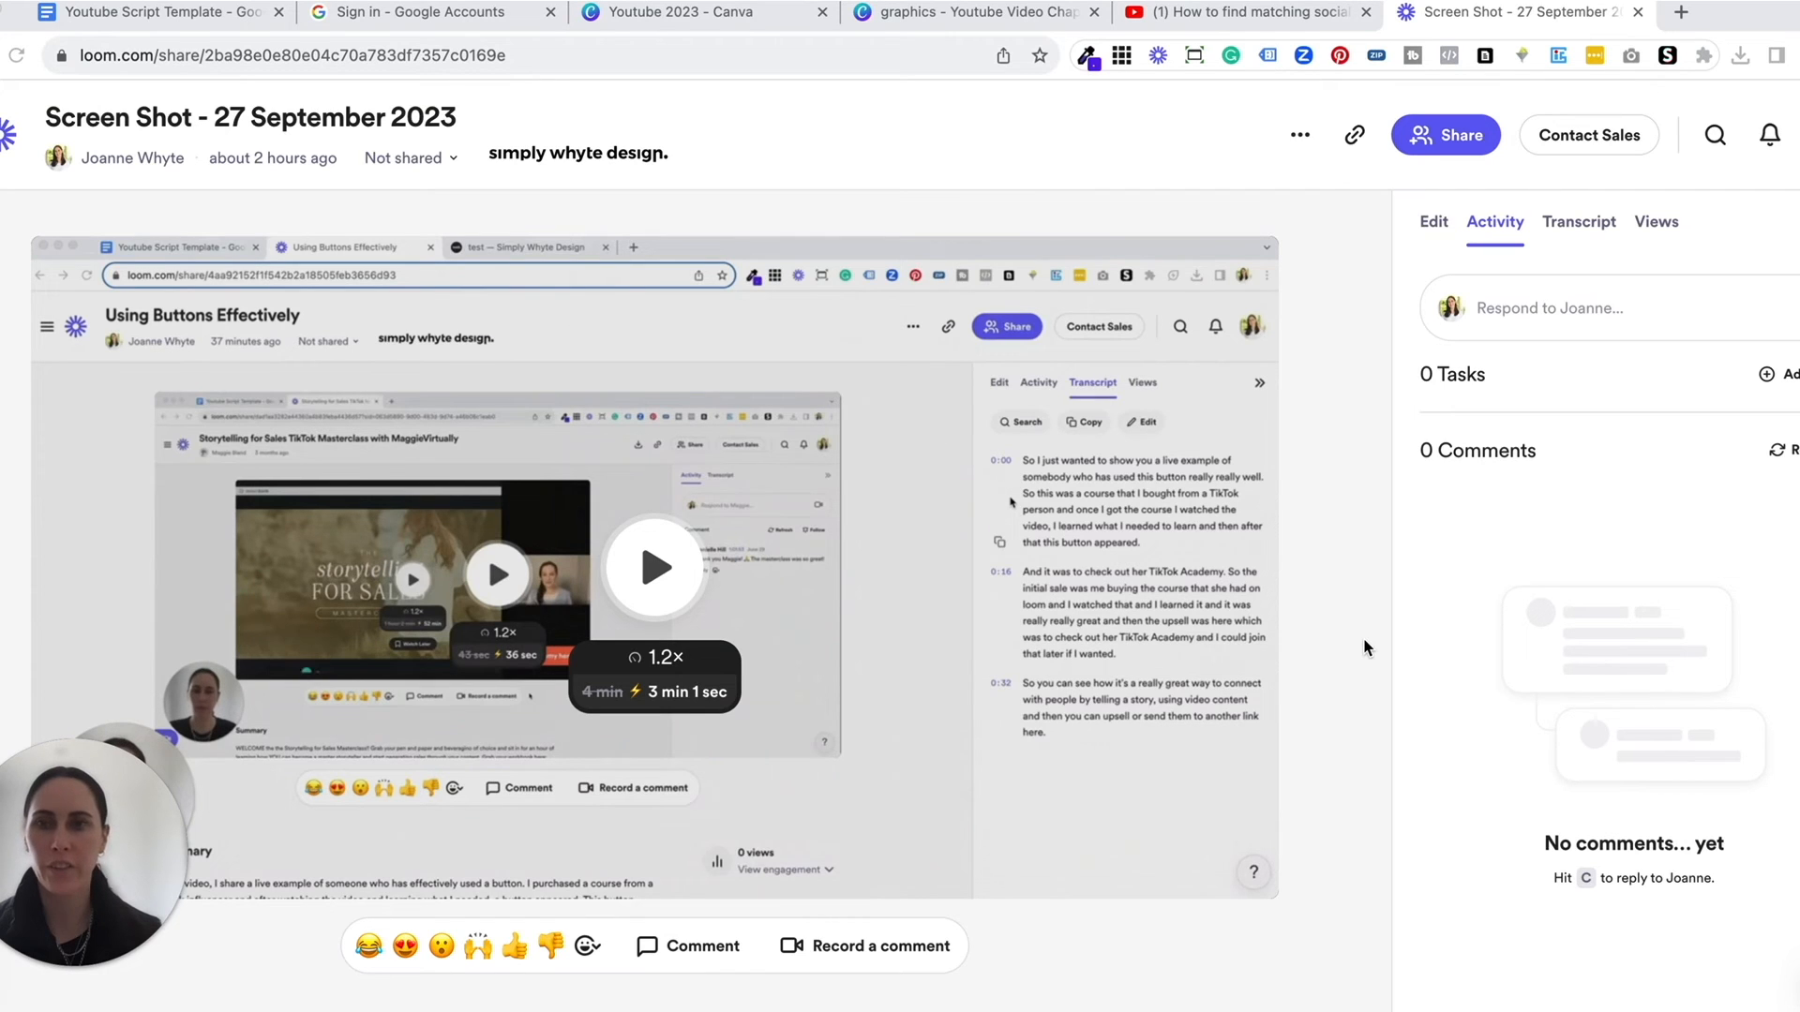
mouse_move(1365, 228)
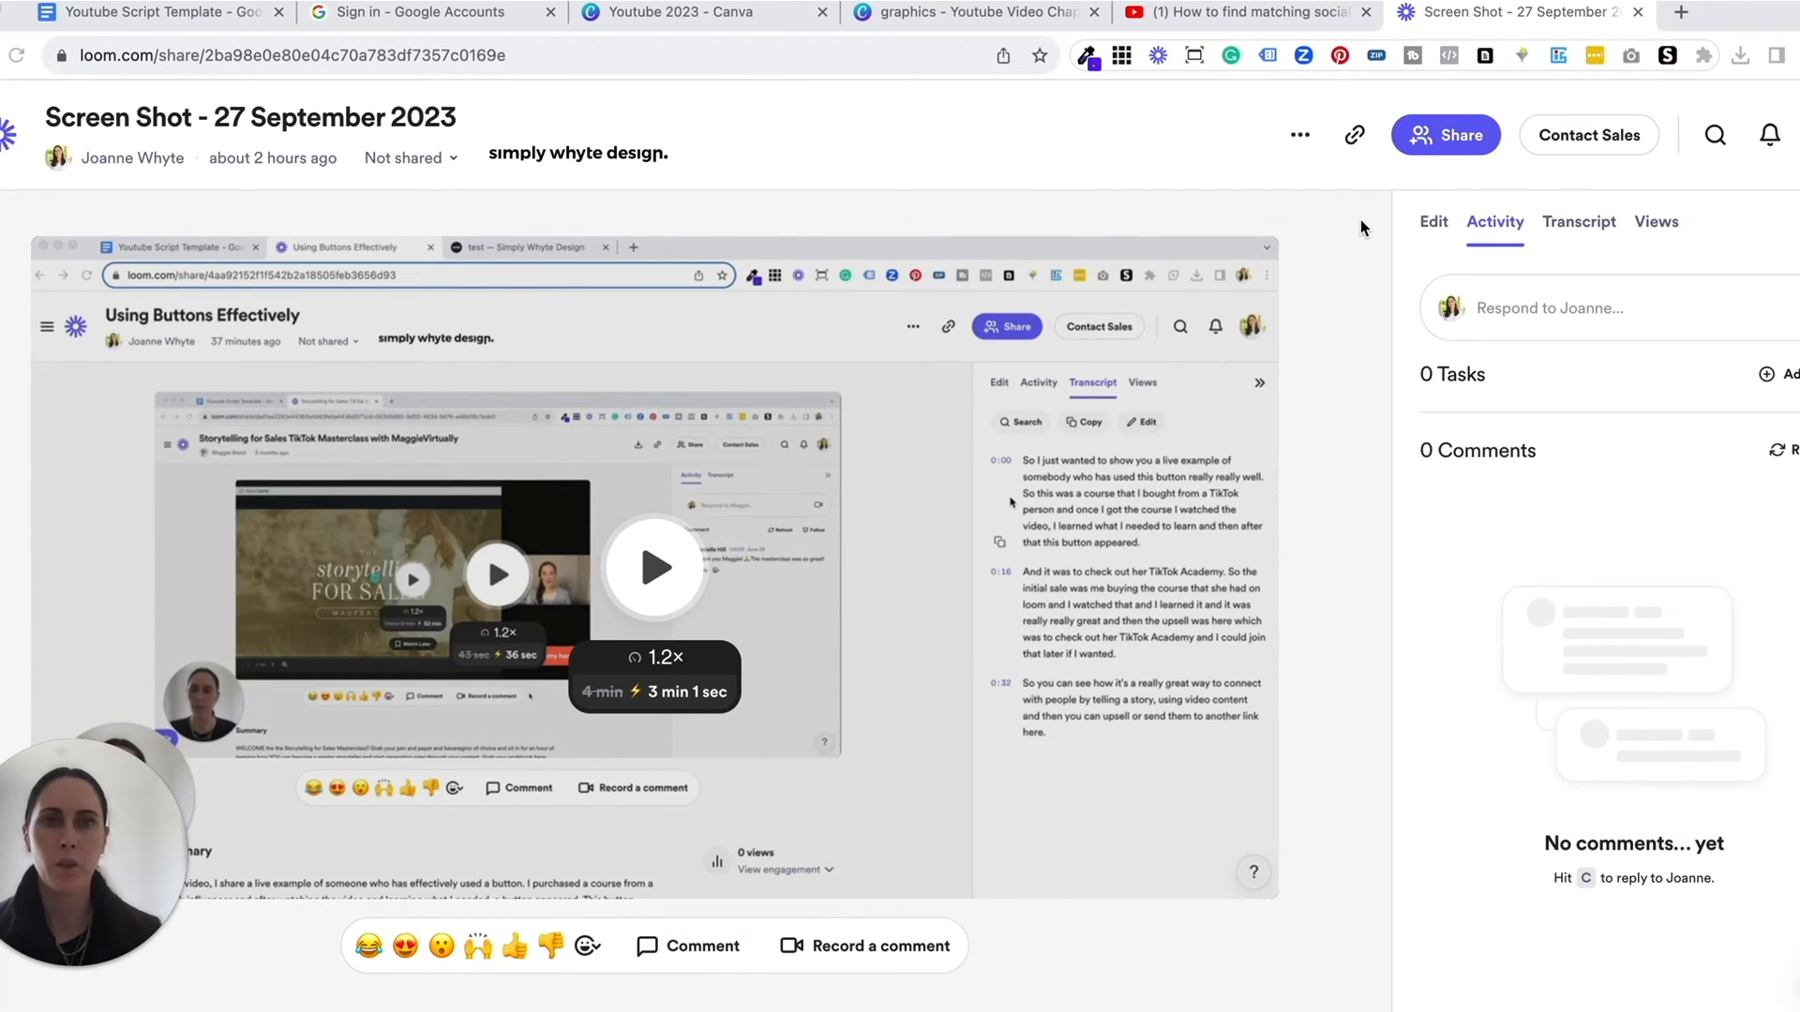
mouse_move(1316, 164)
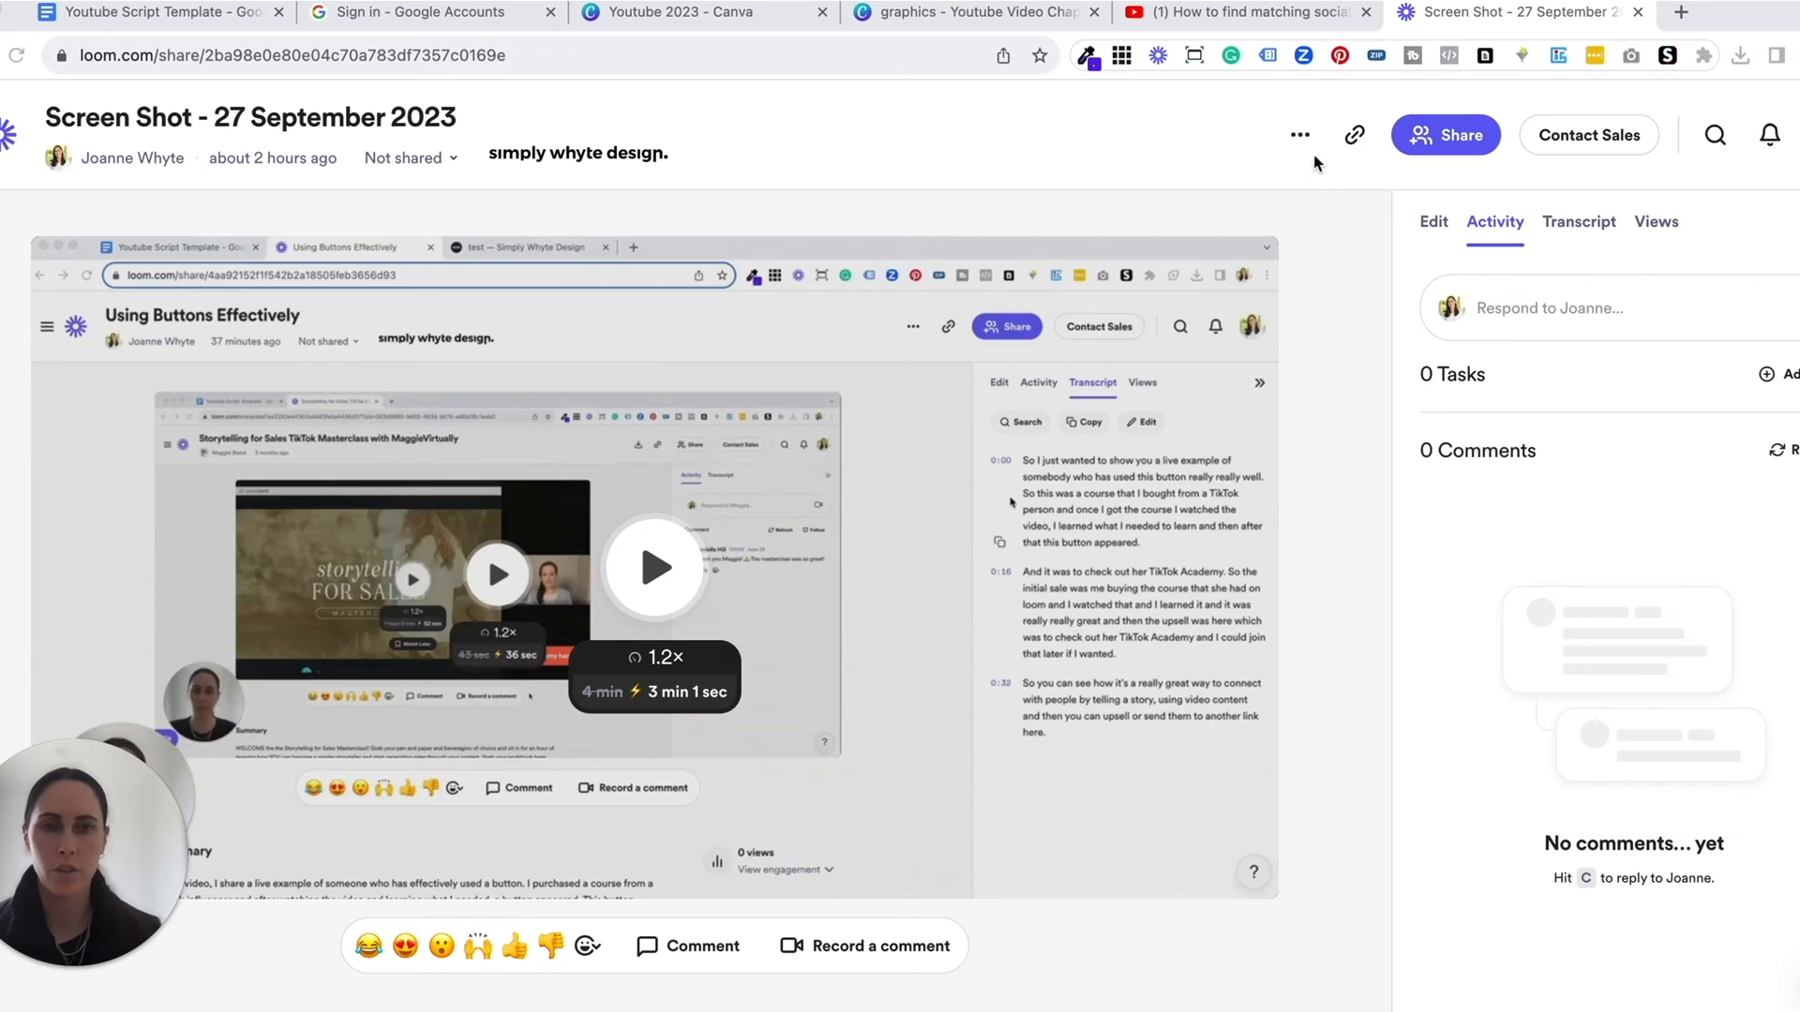
mouse_move(1300, 135)
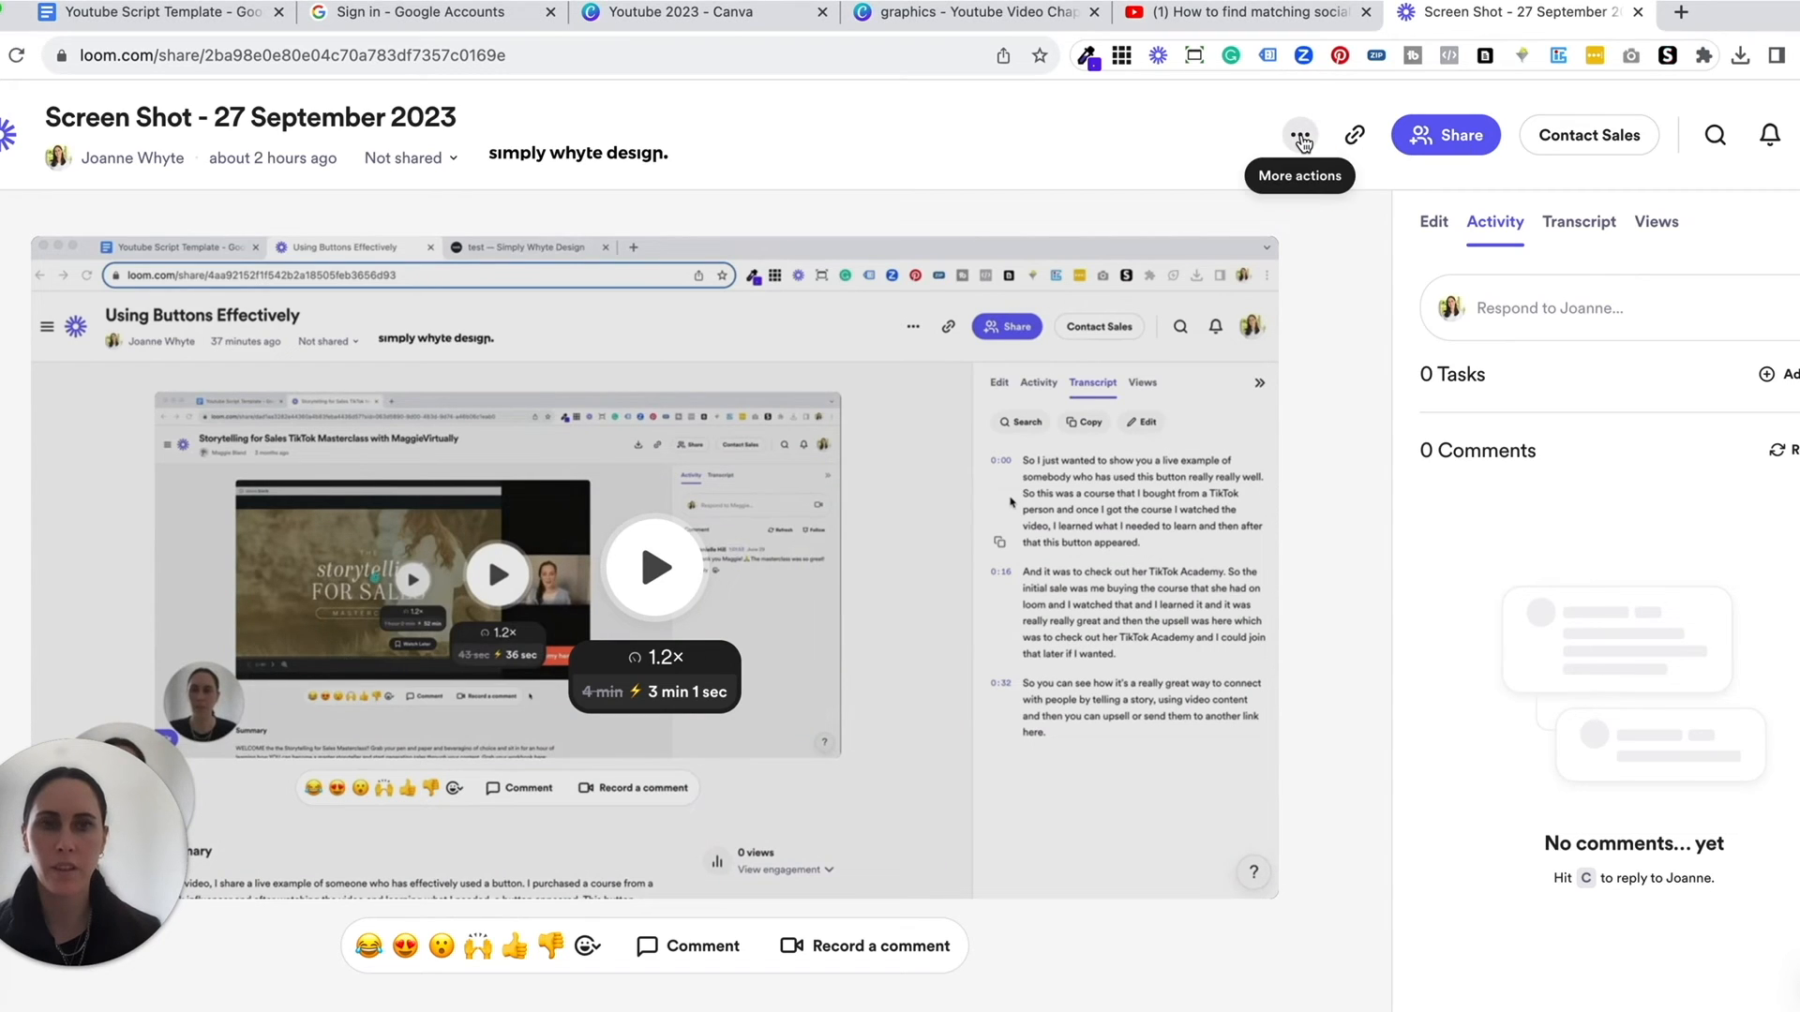
Step: Open the video's More actions menu beside Share
left_click(1300, 135)
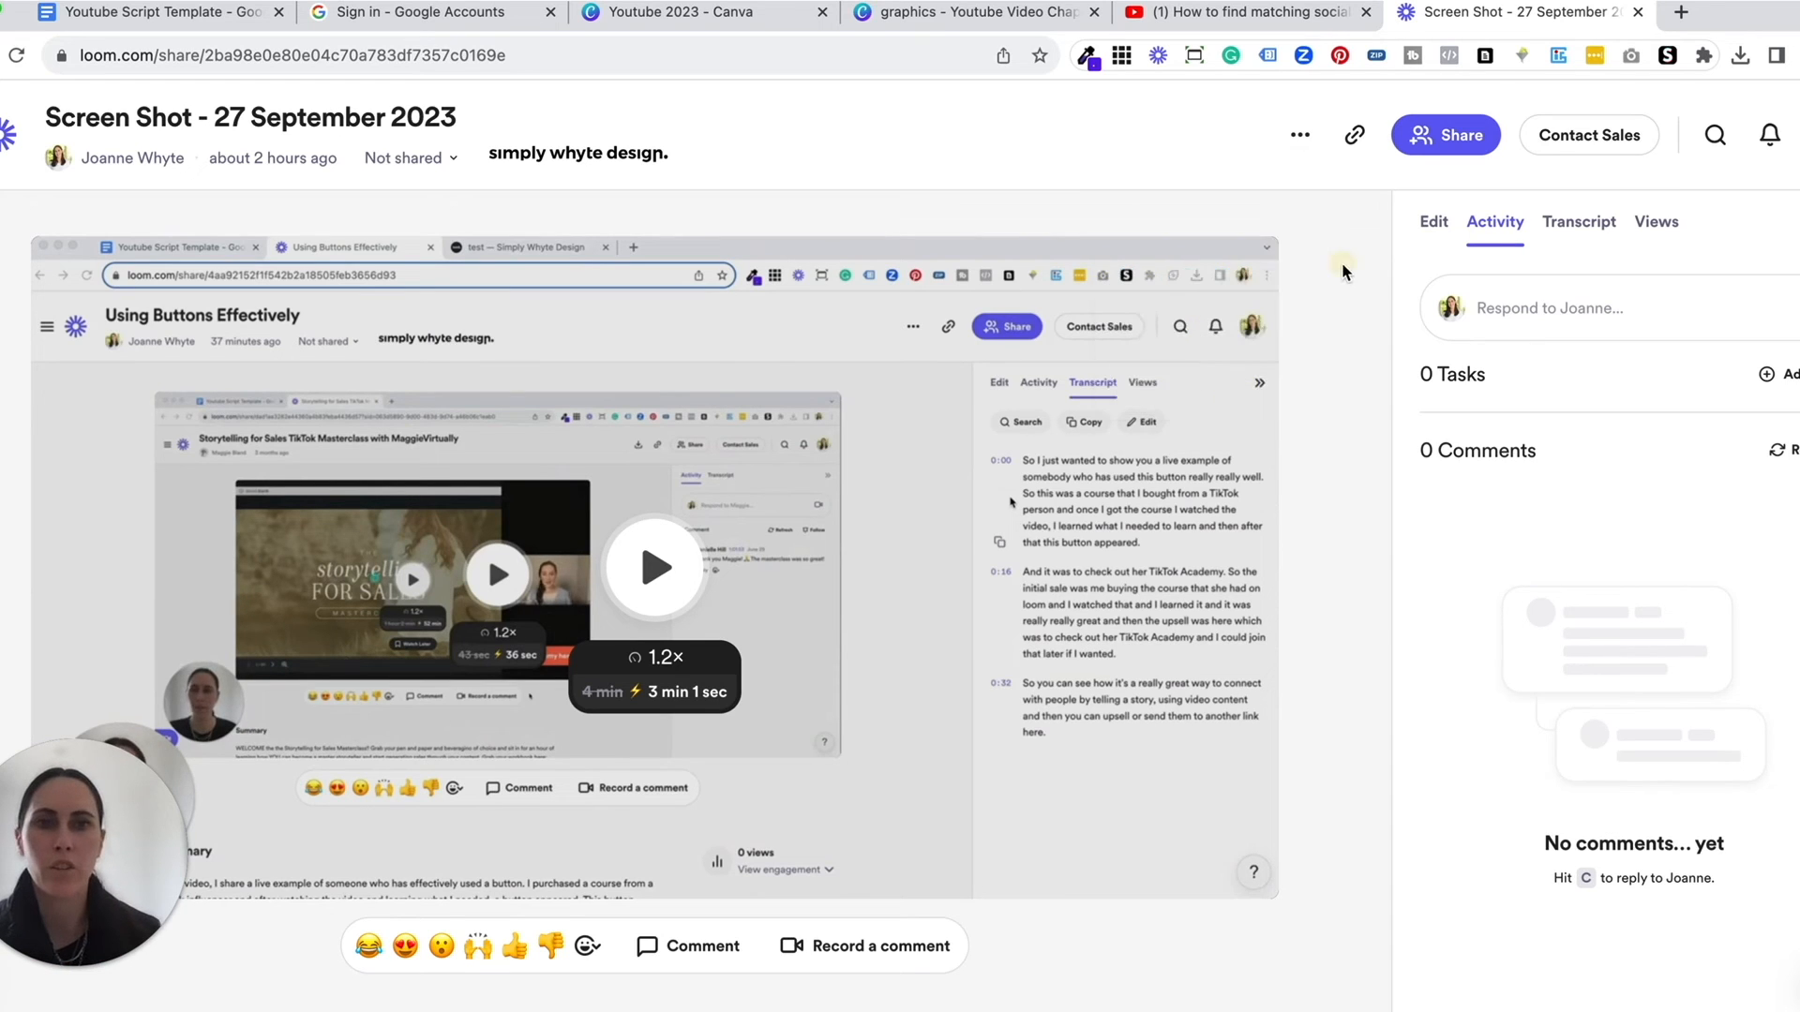
left_click(1354, 134)
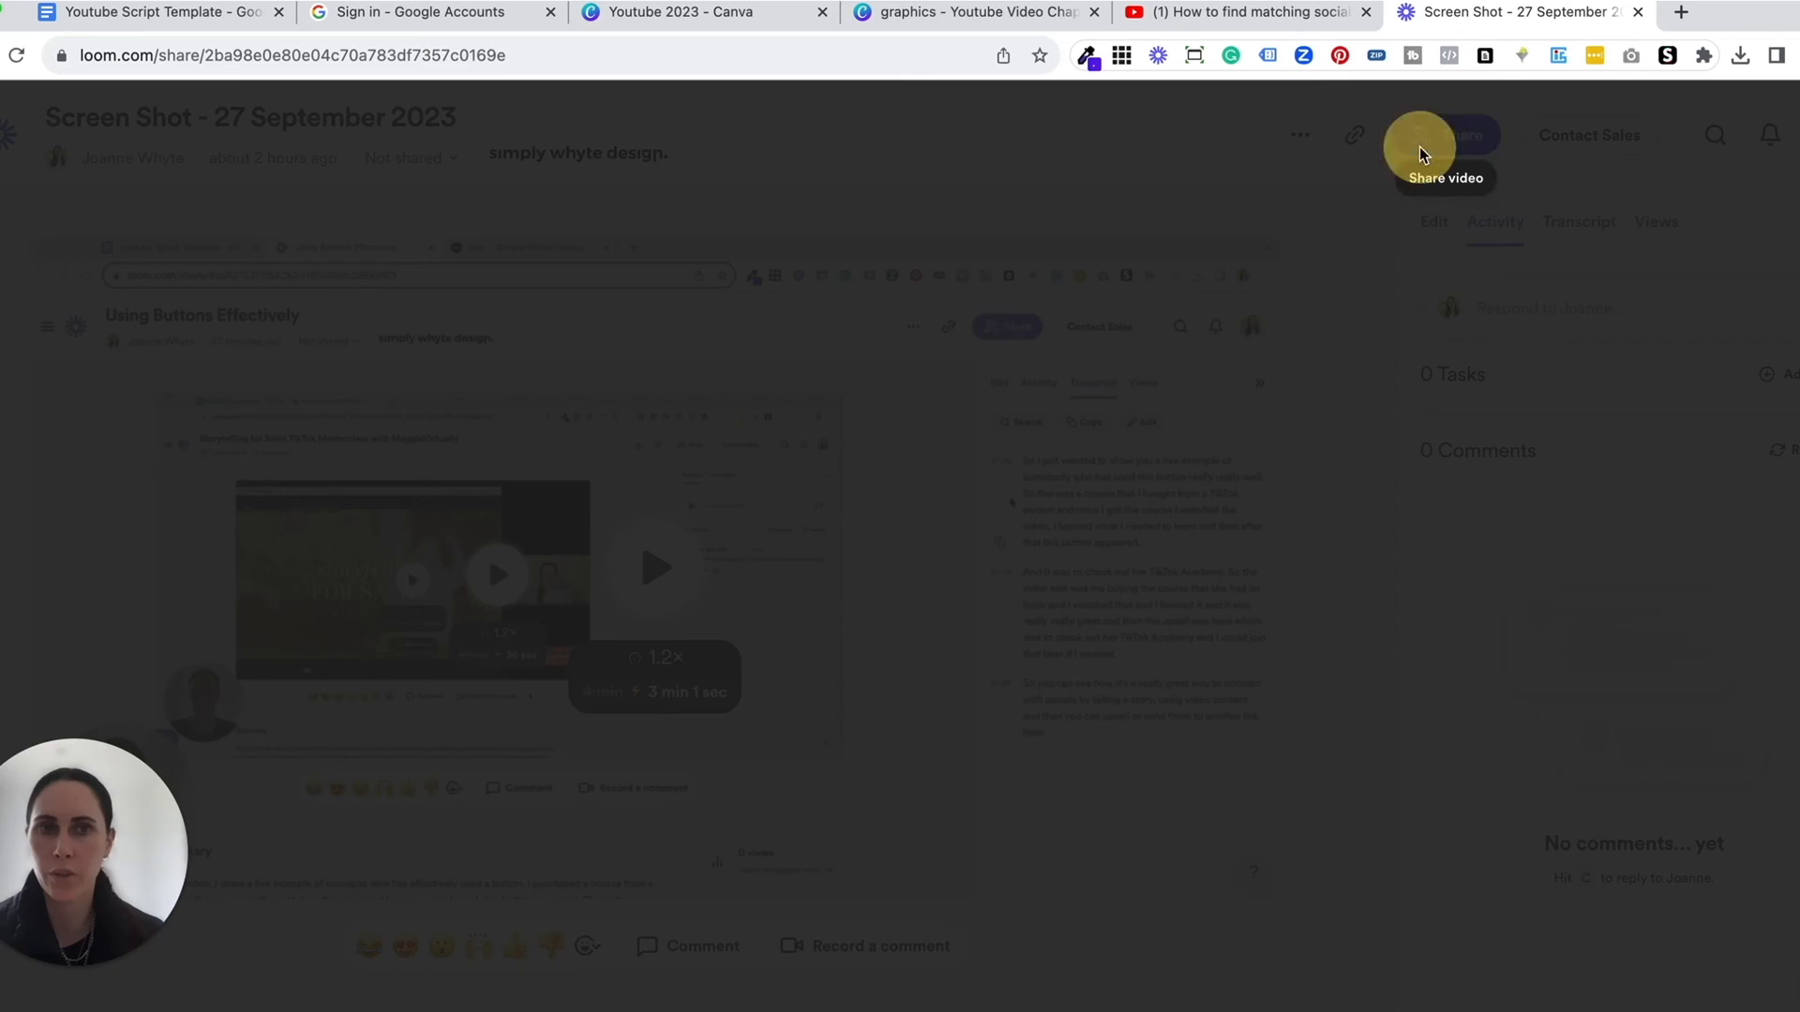
left_click(1445, 135)
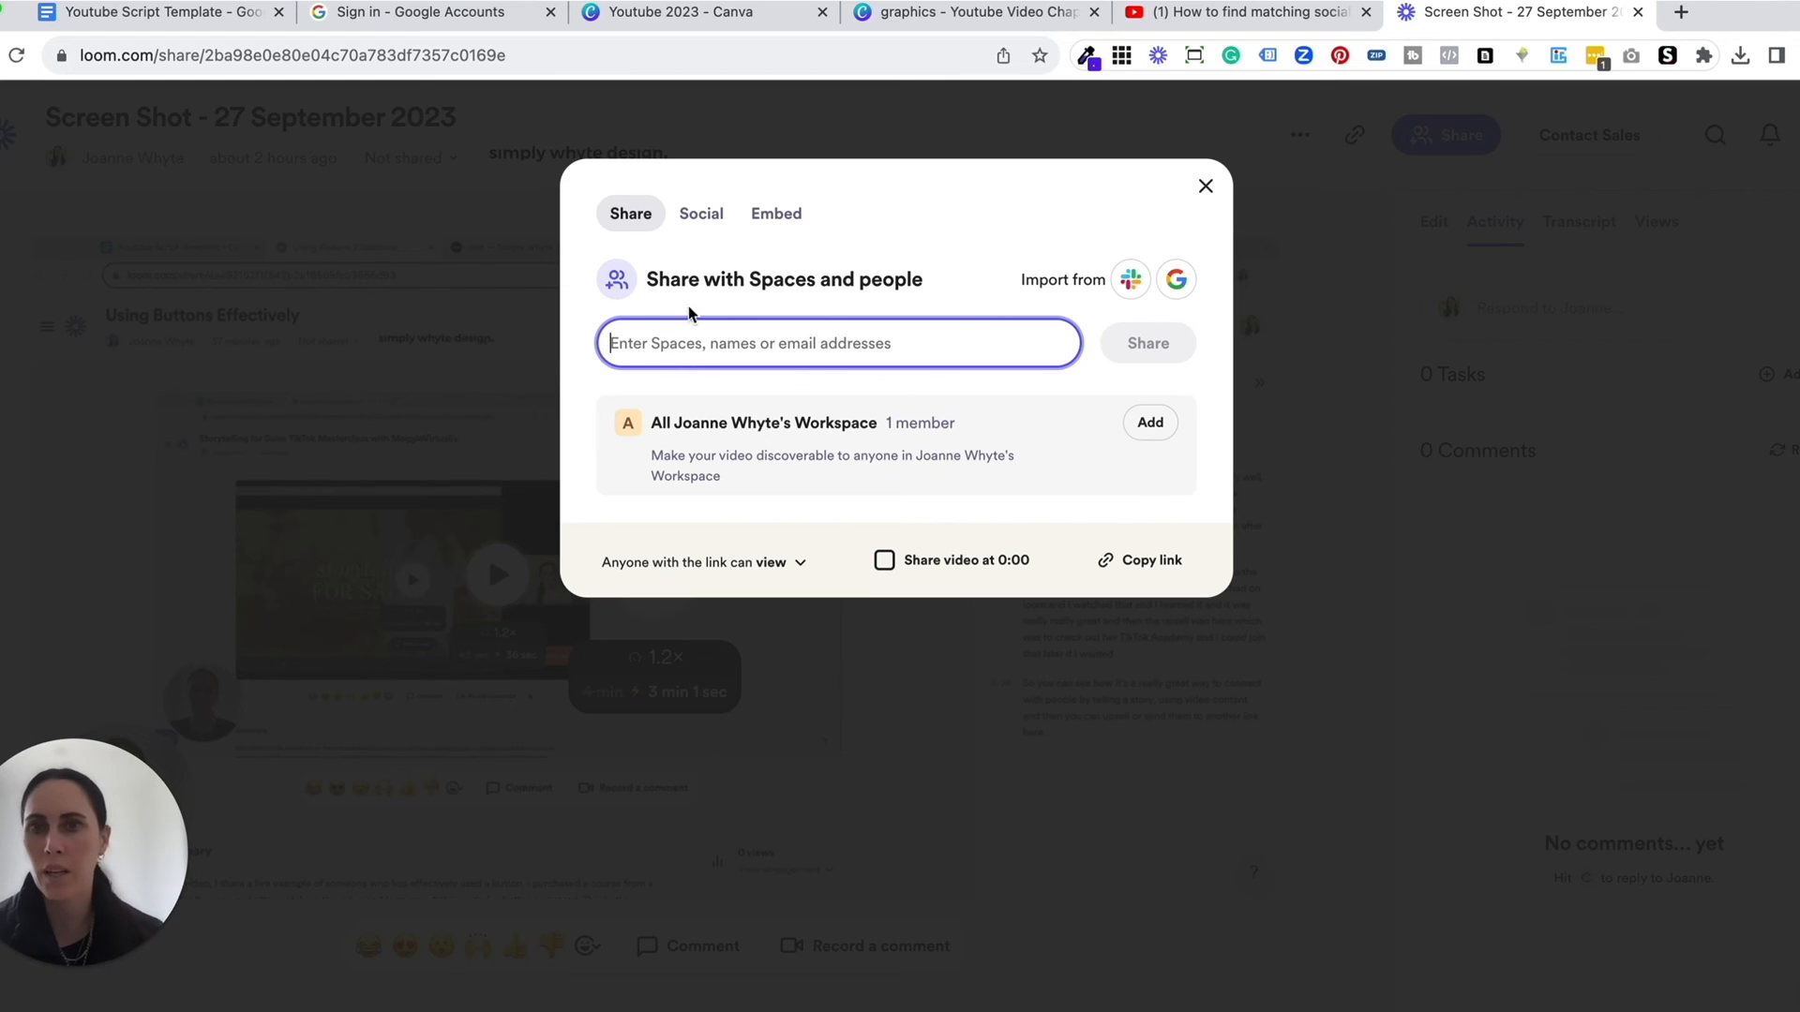
left_click(700, 214)
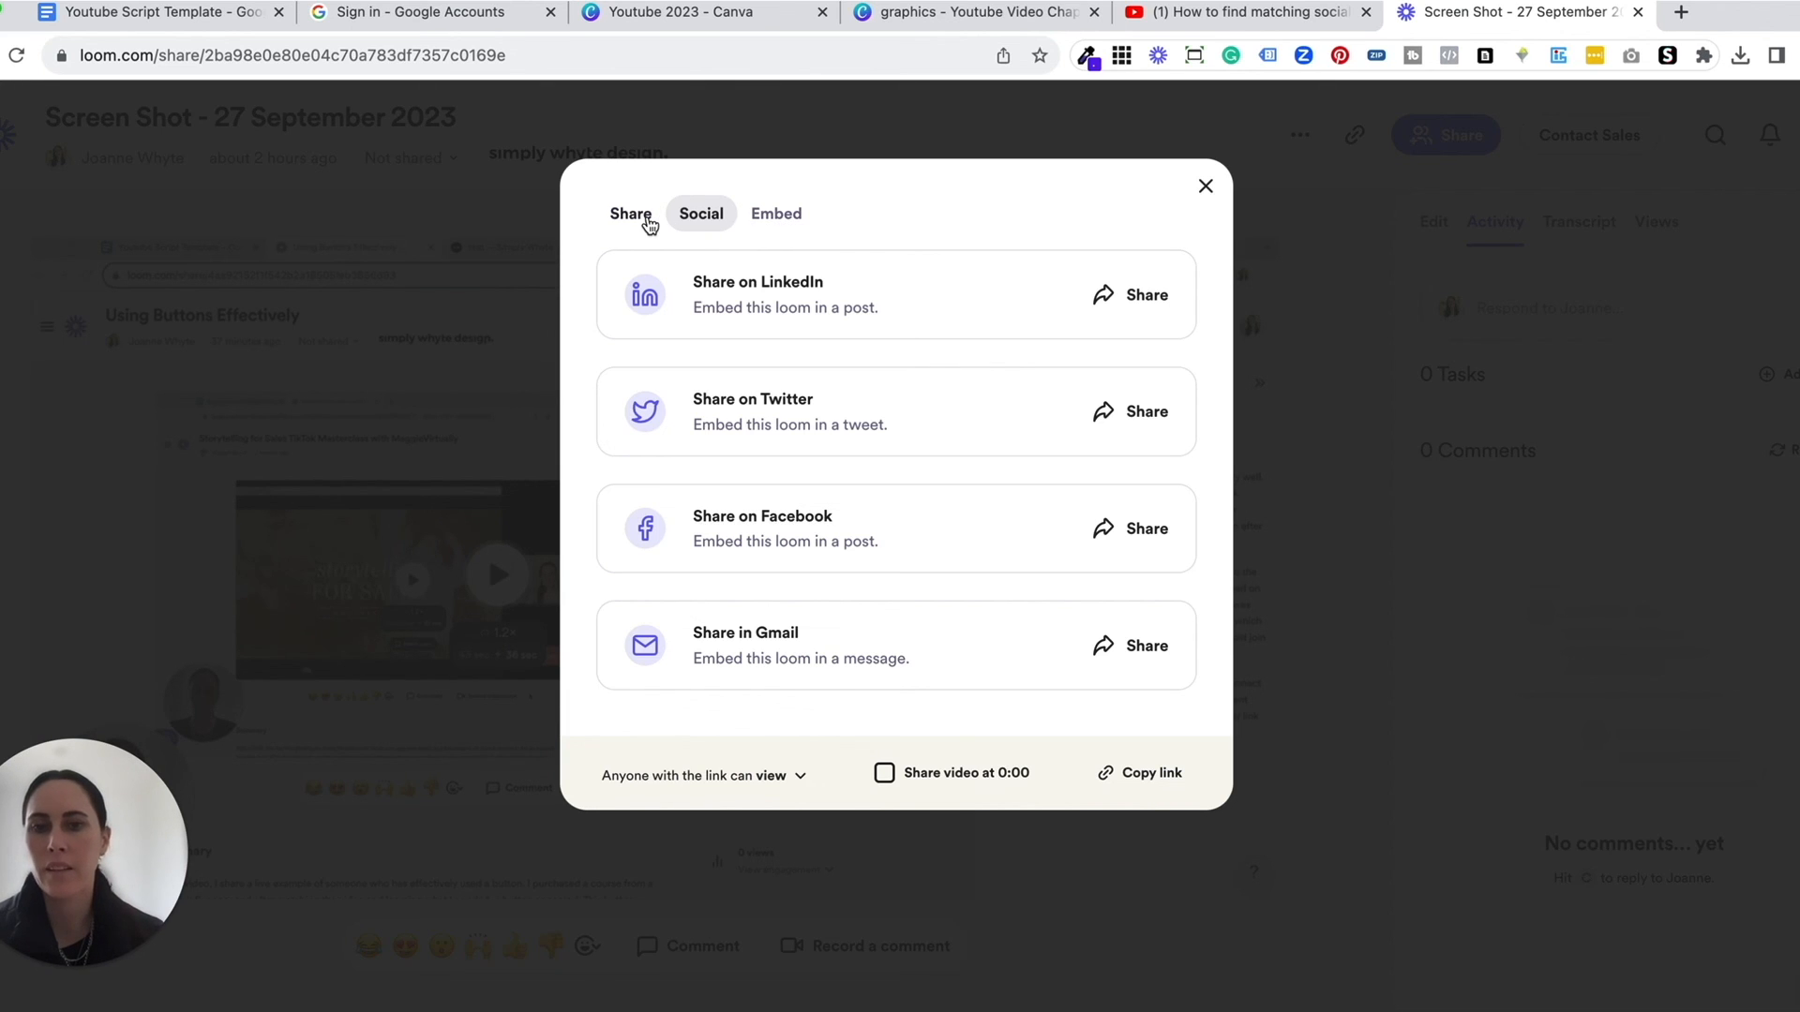
mouse_move(653, 238)
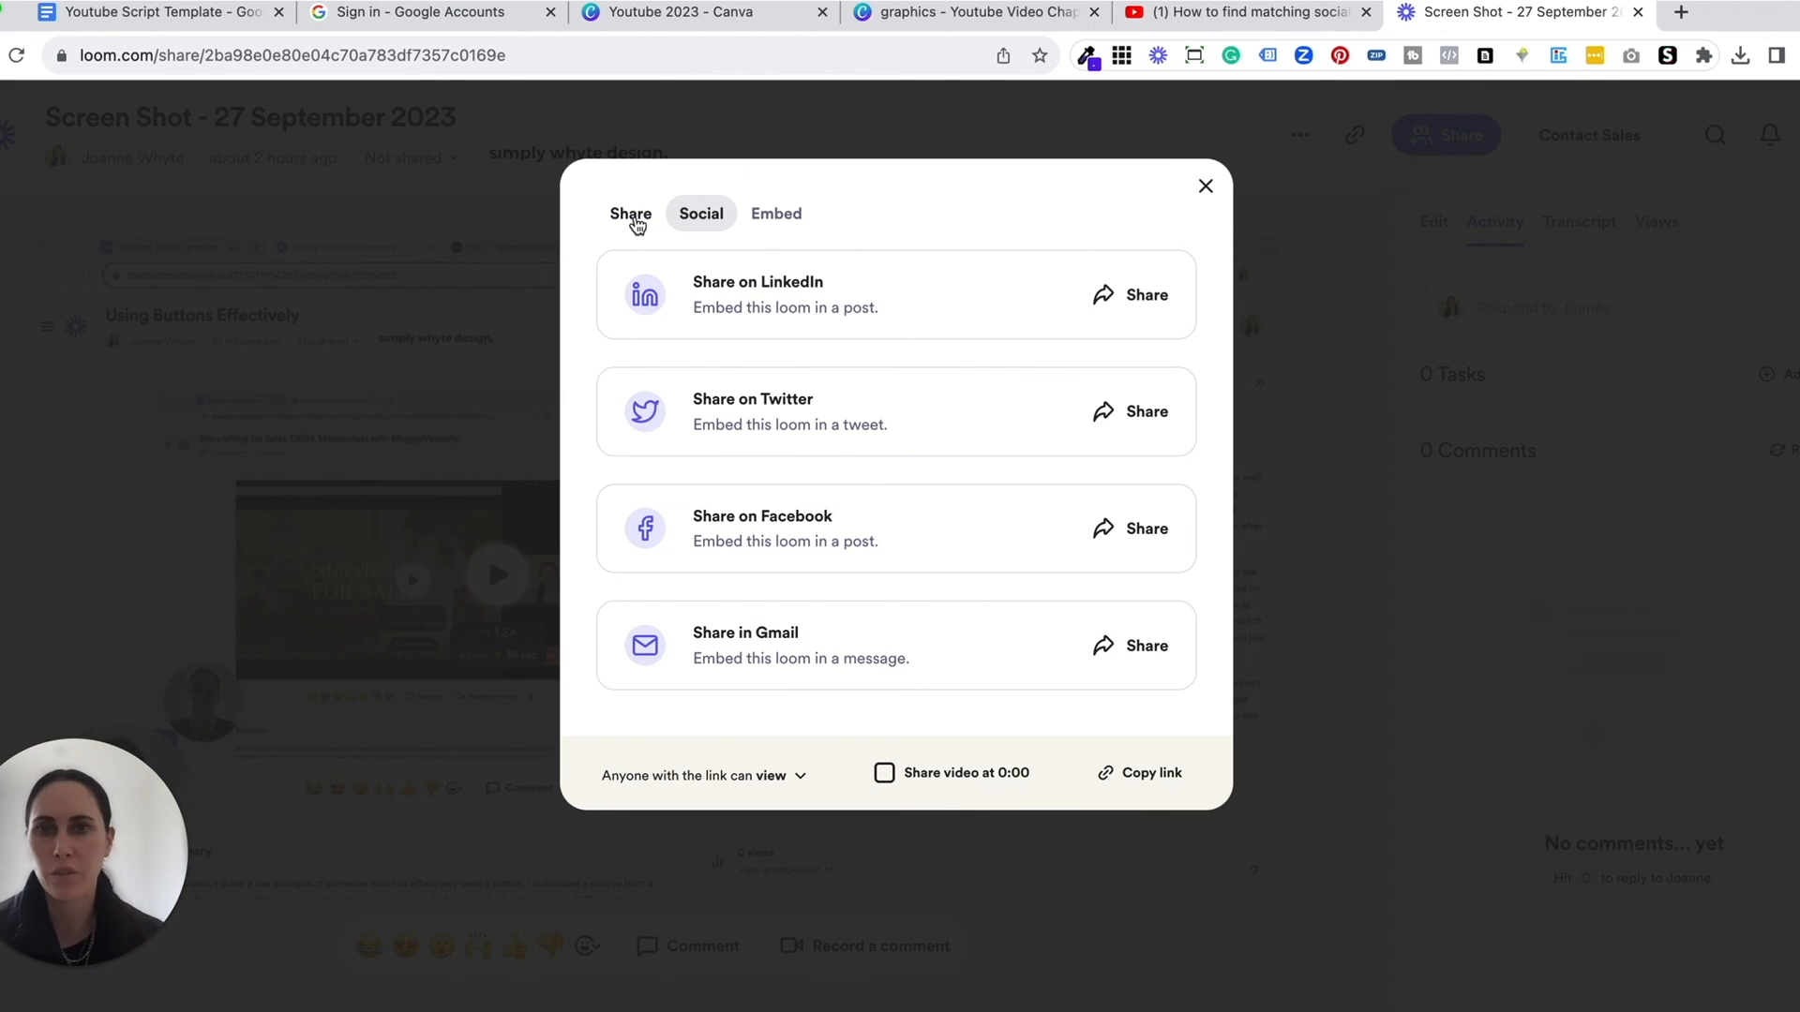
left_click(631, 214)
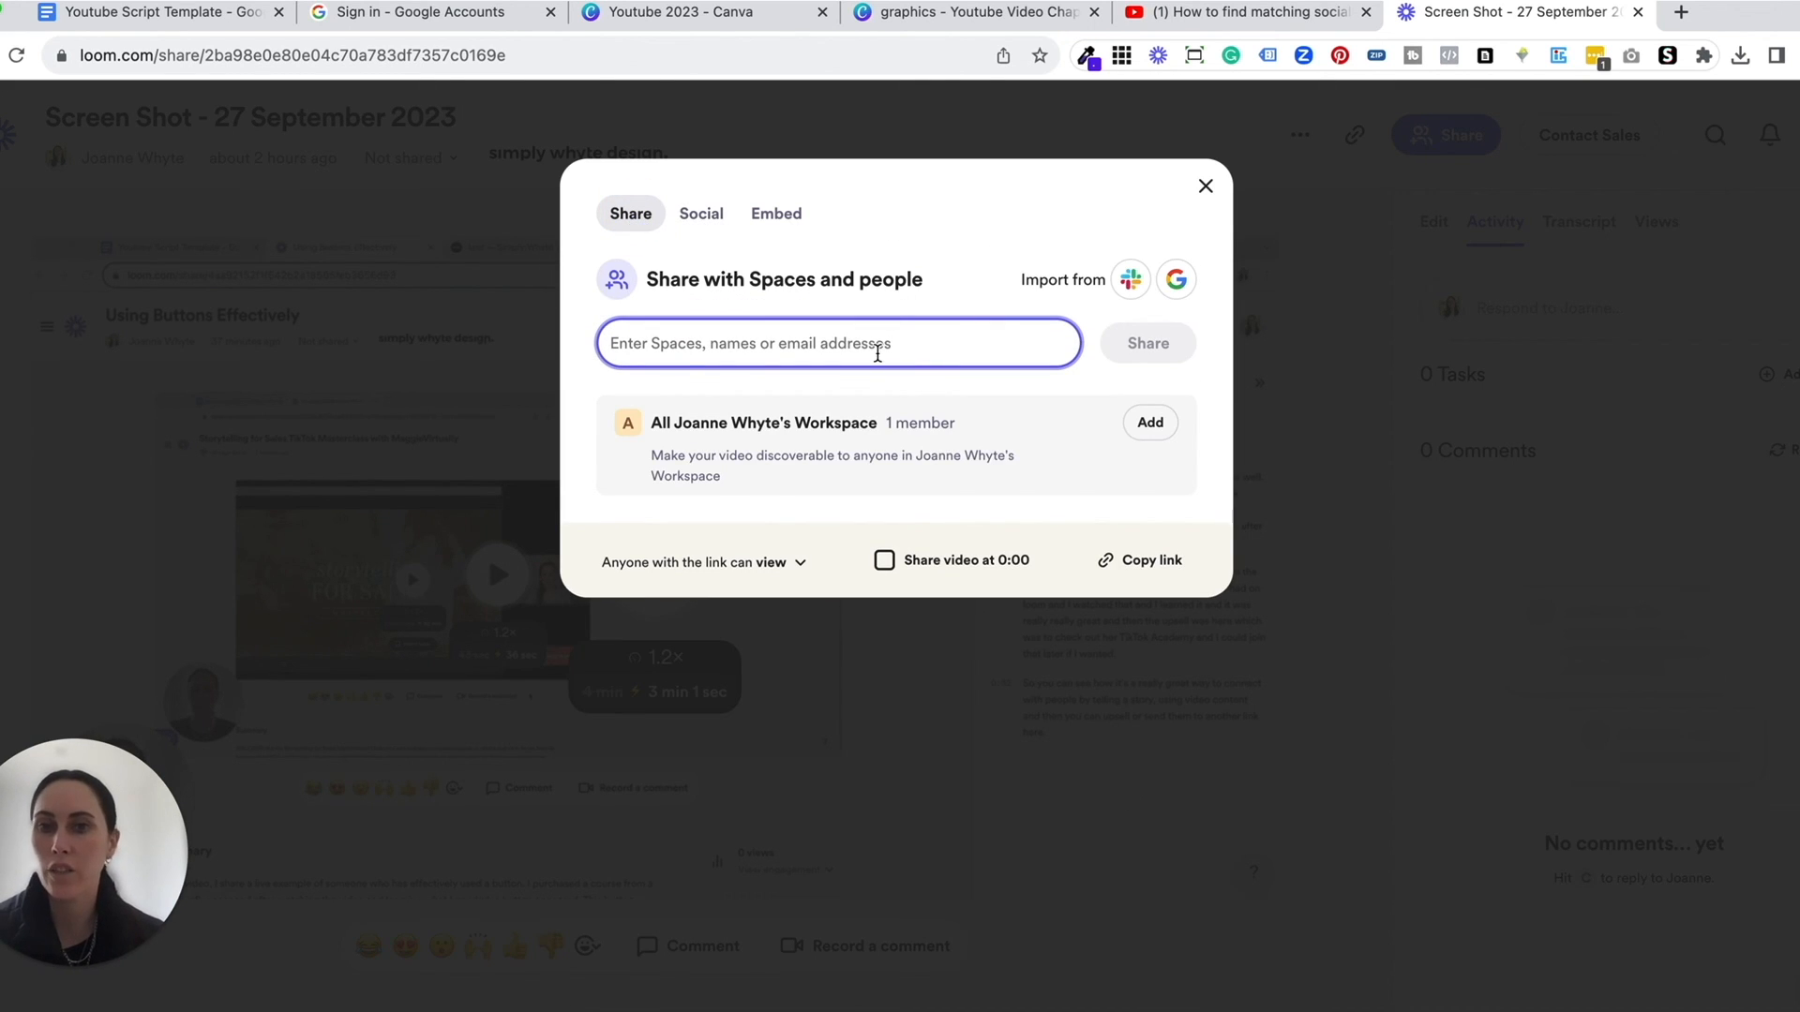
mouse_move(805, 563)
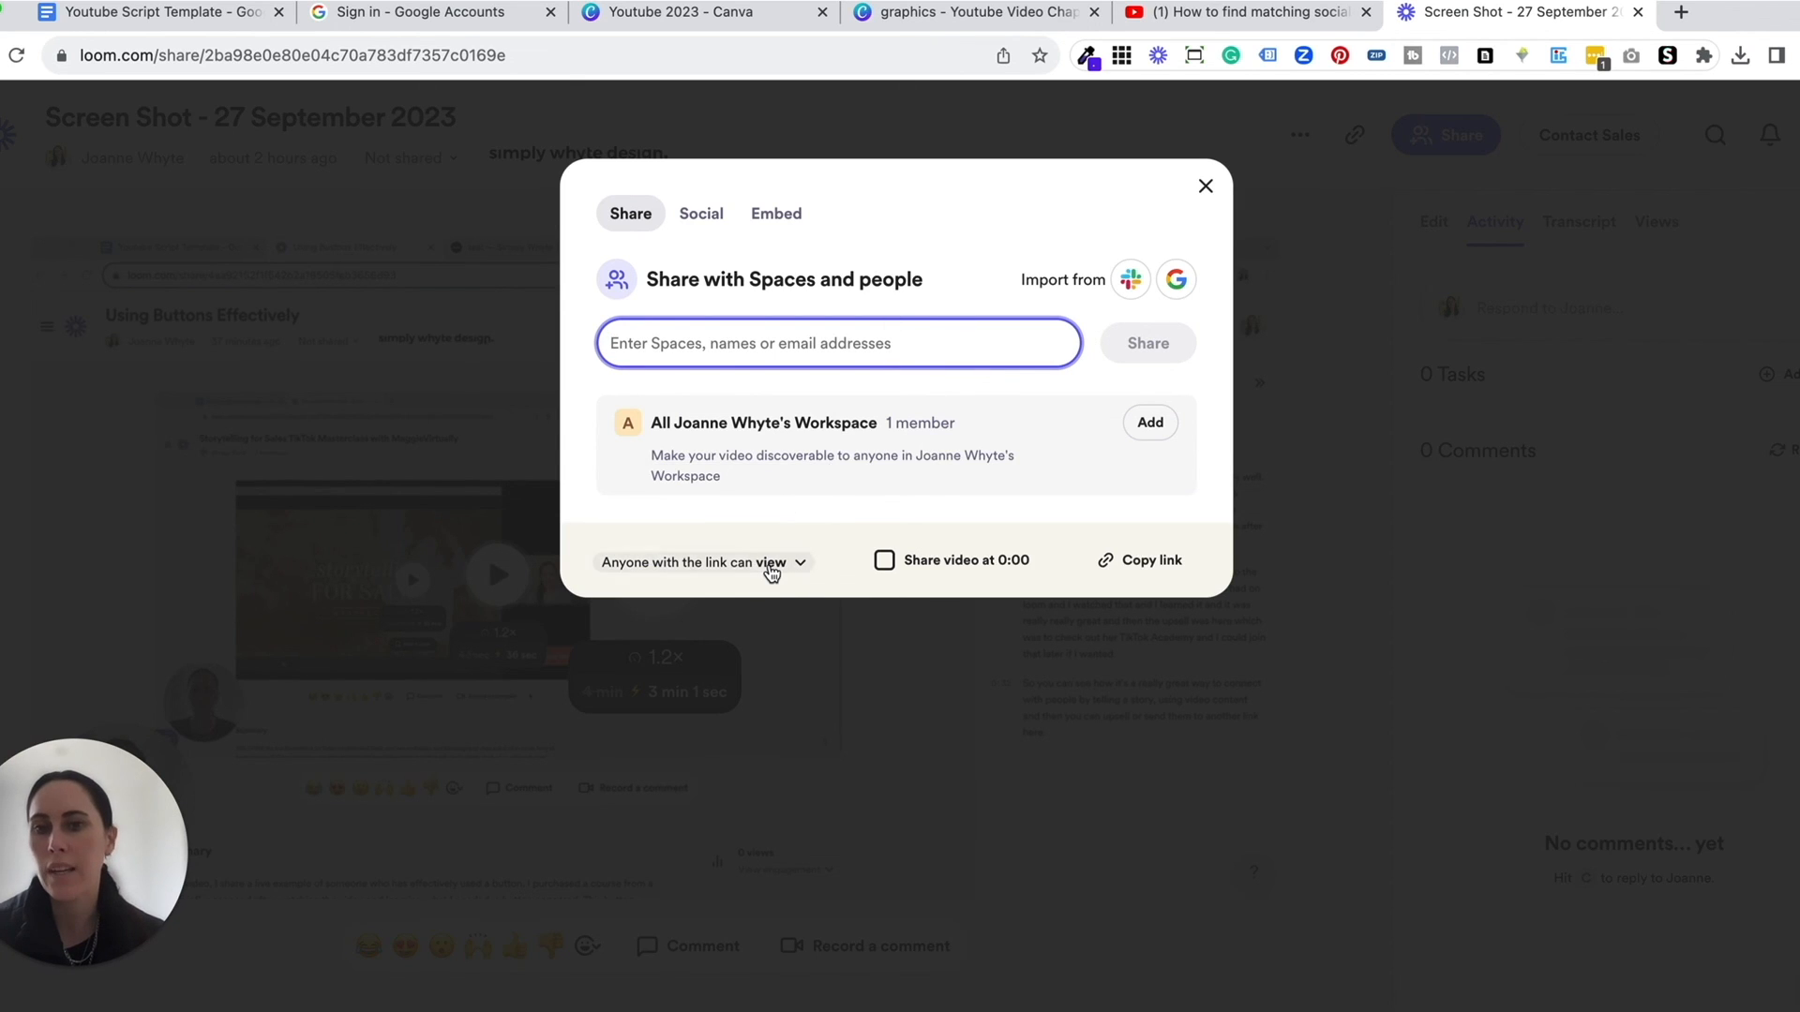
left_click(699, 562)
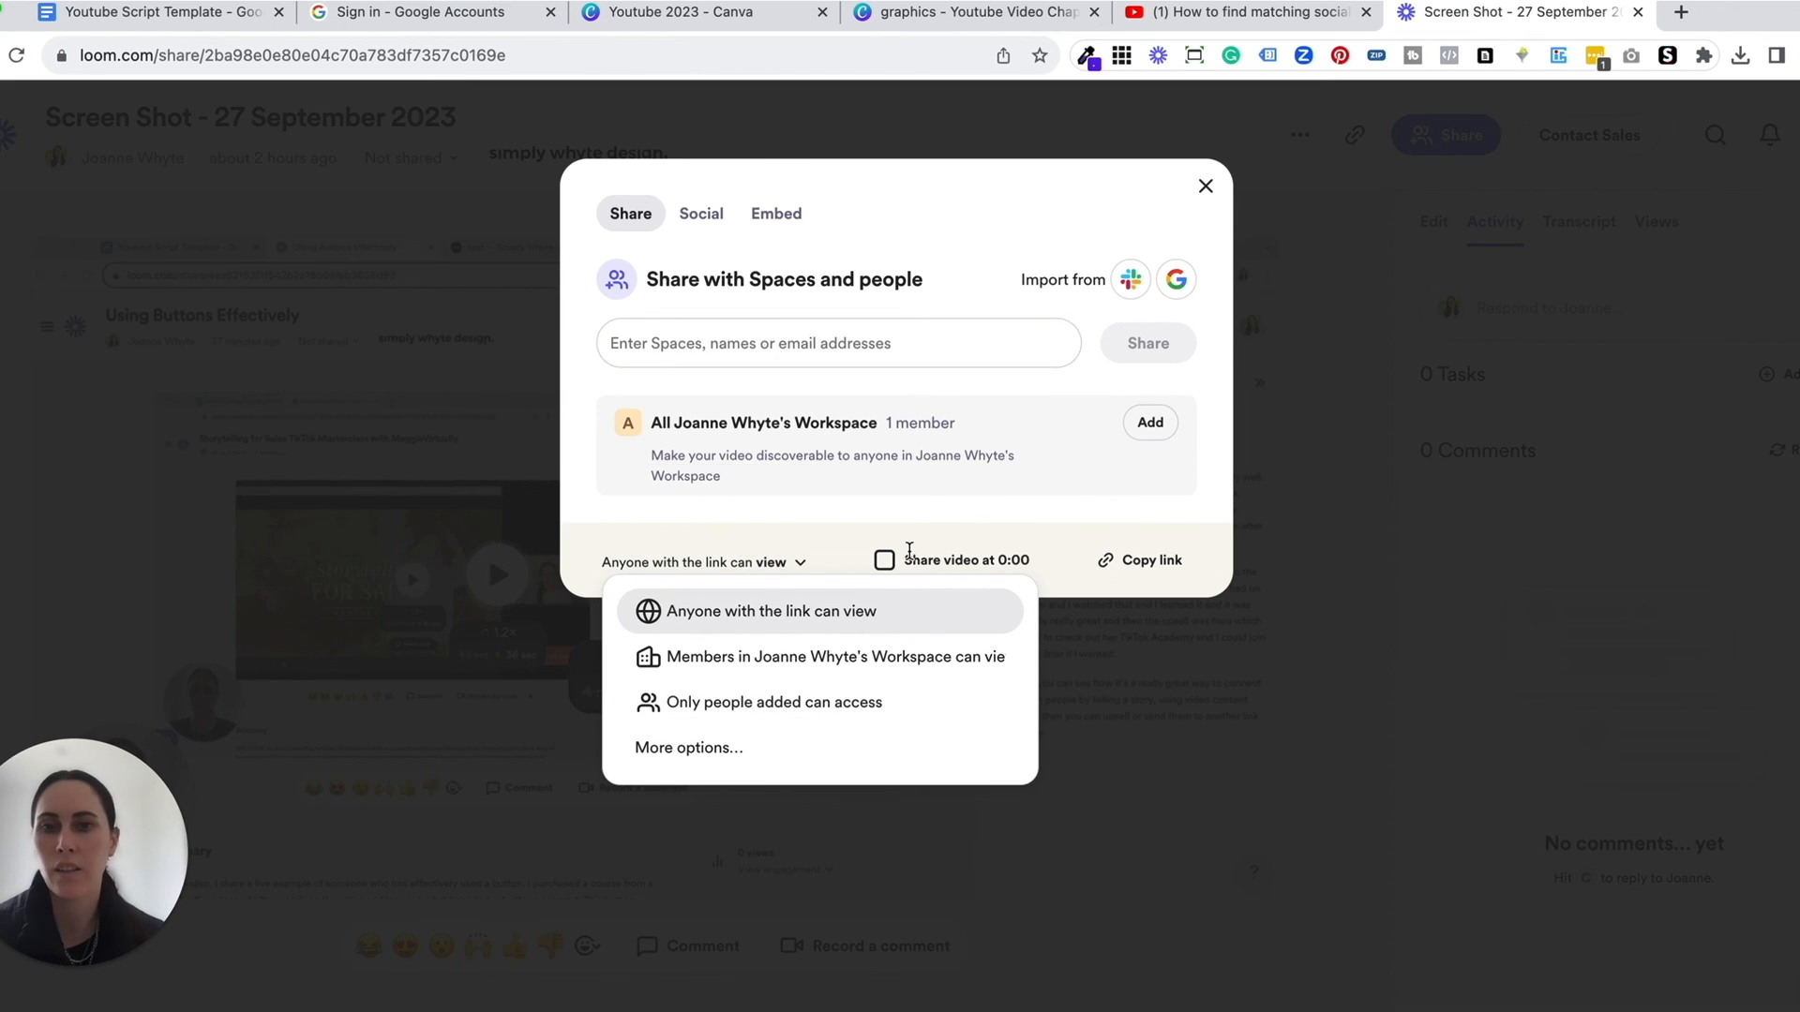
mouse_move(839, 622)
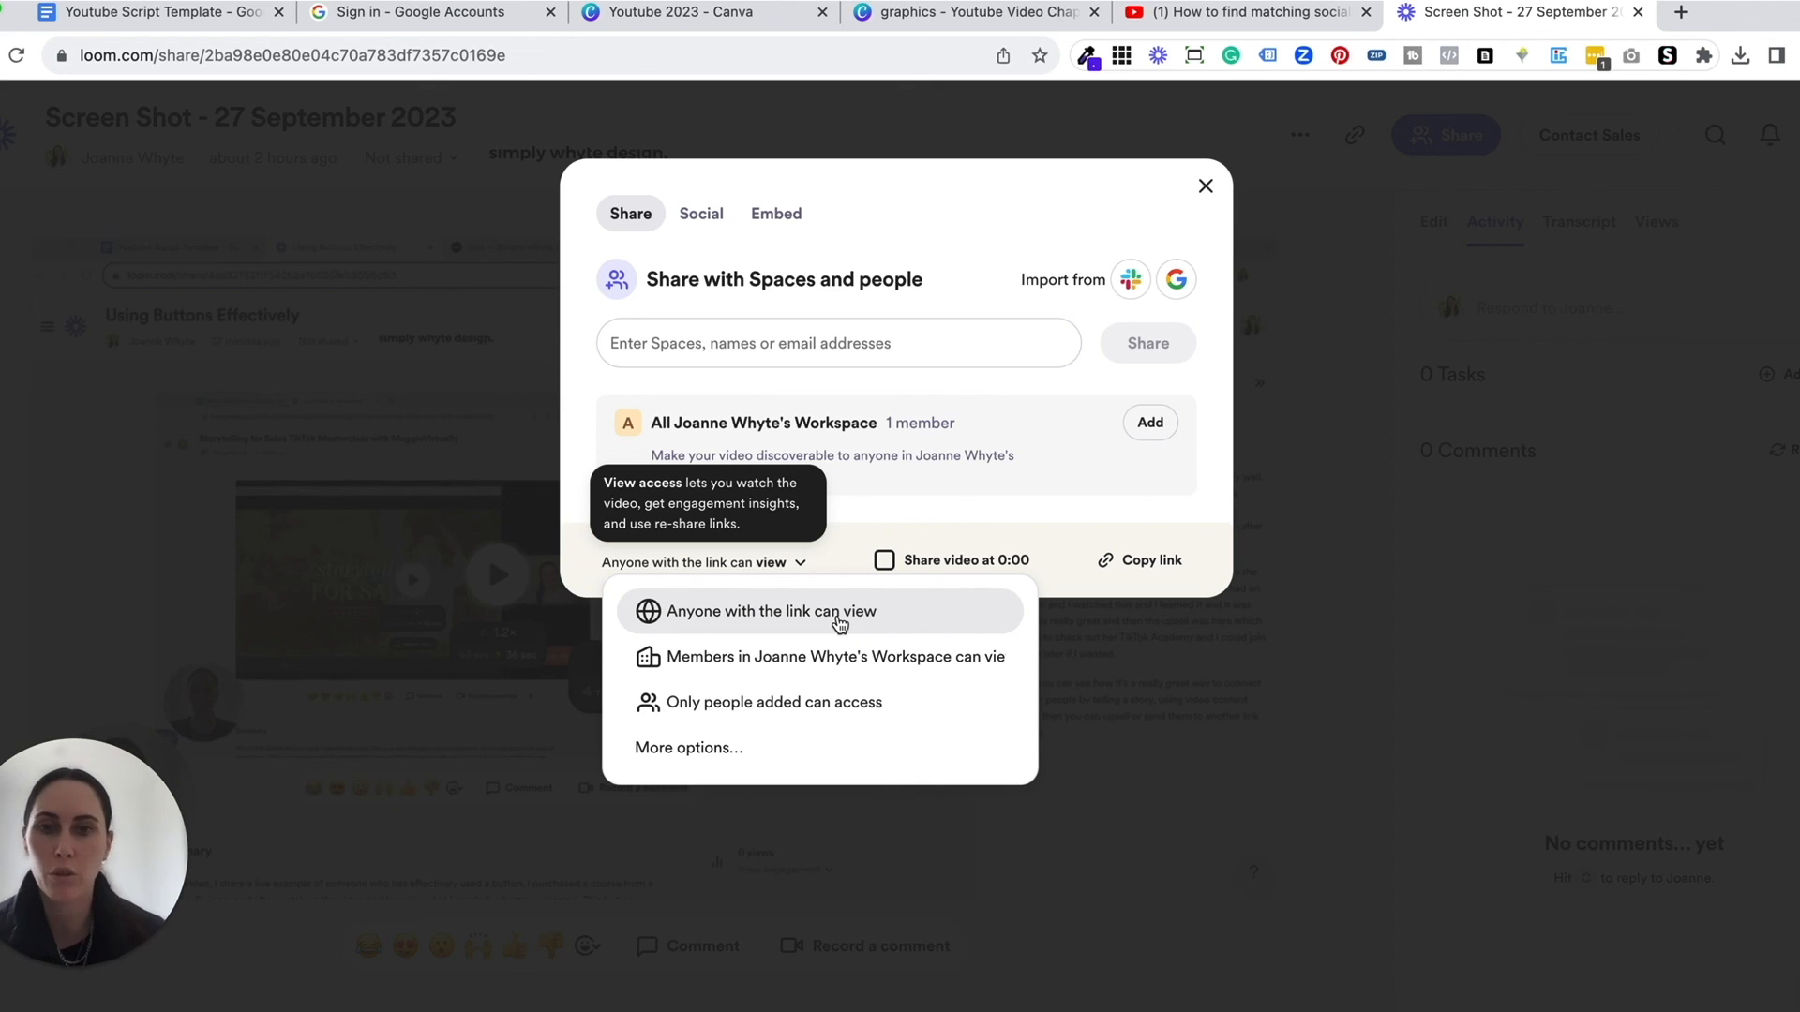
left_click(1206, 186)
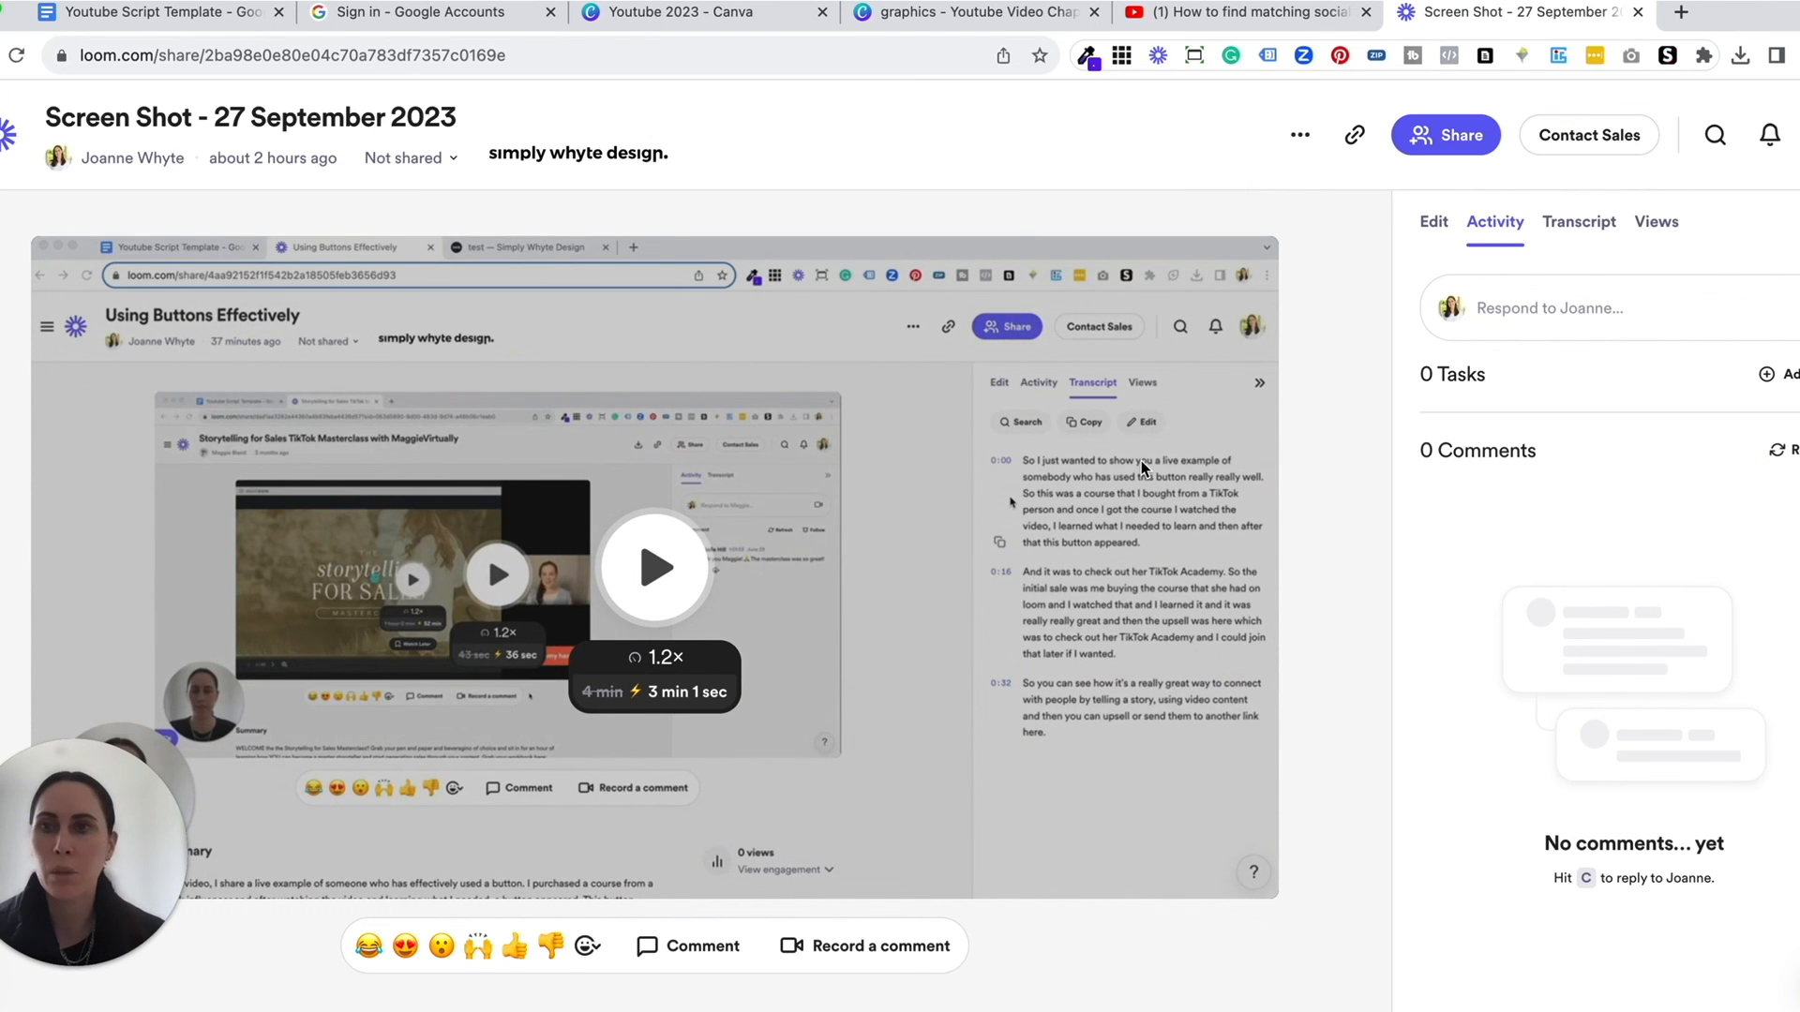
mouse_move(687, 397)
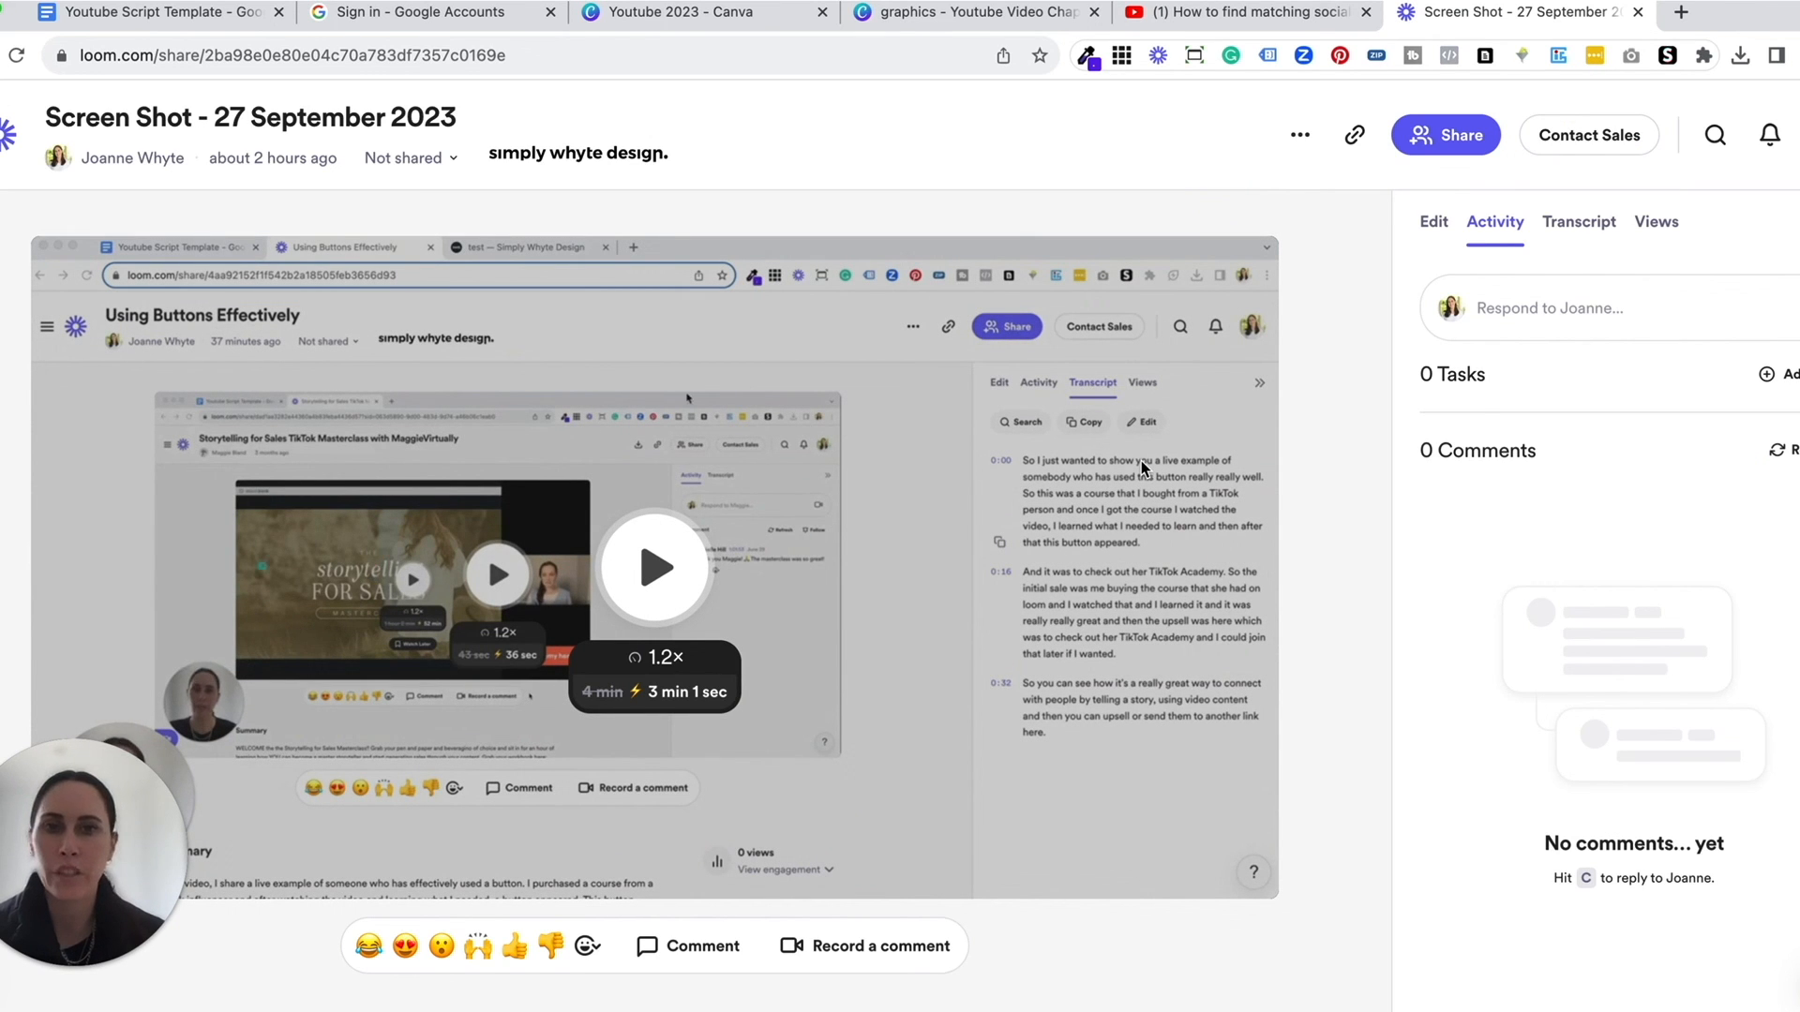